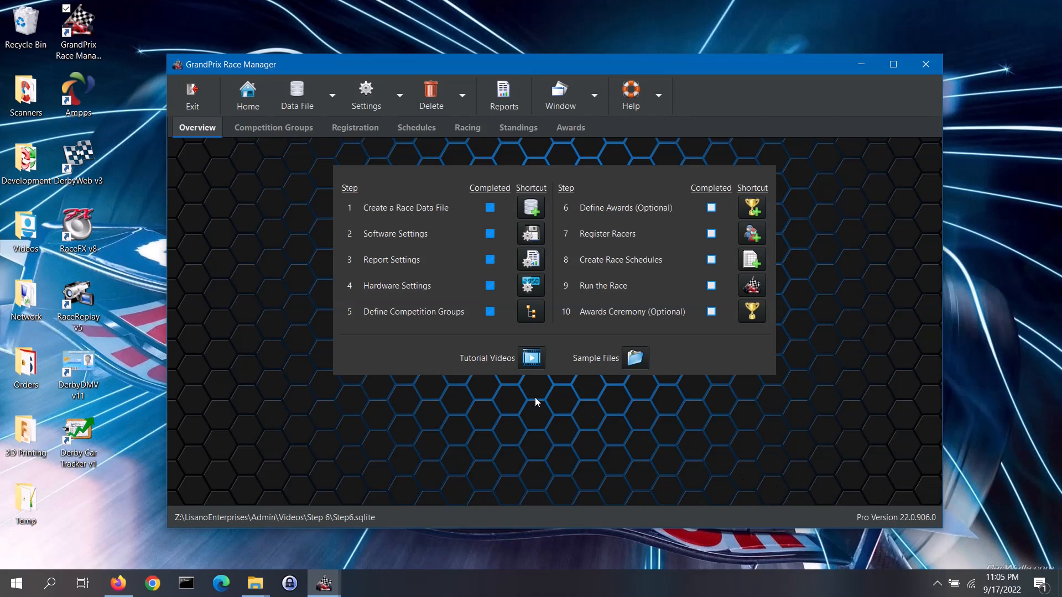
pyautogui.moveTo(617, 412)
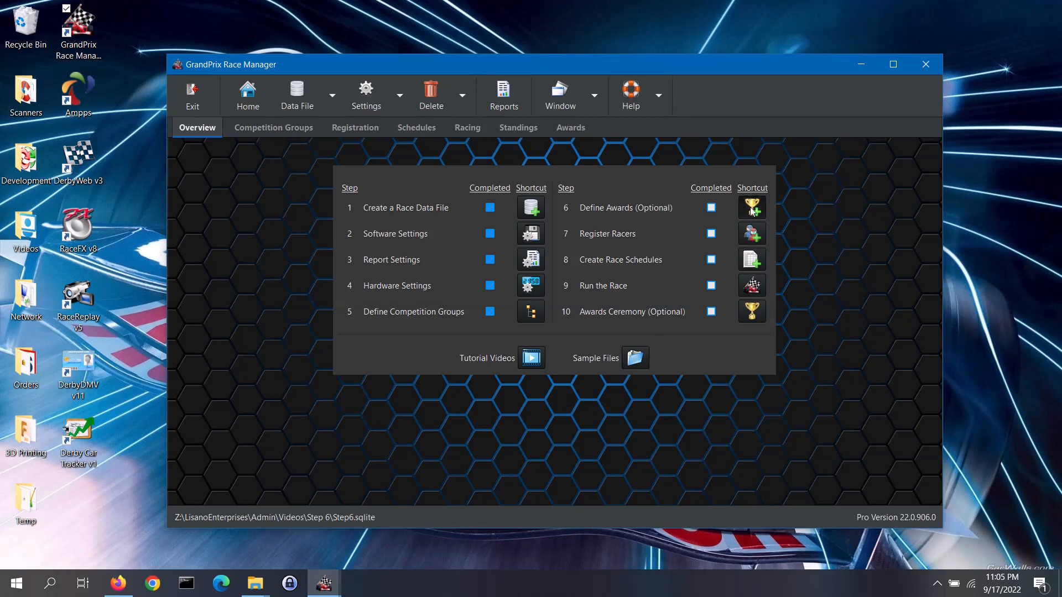
# Go to the Awards section from the Overview page's Define Awards shortcut.
pyautogui.click(750, 207)
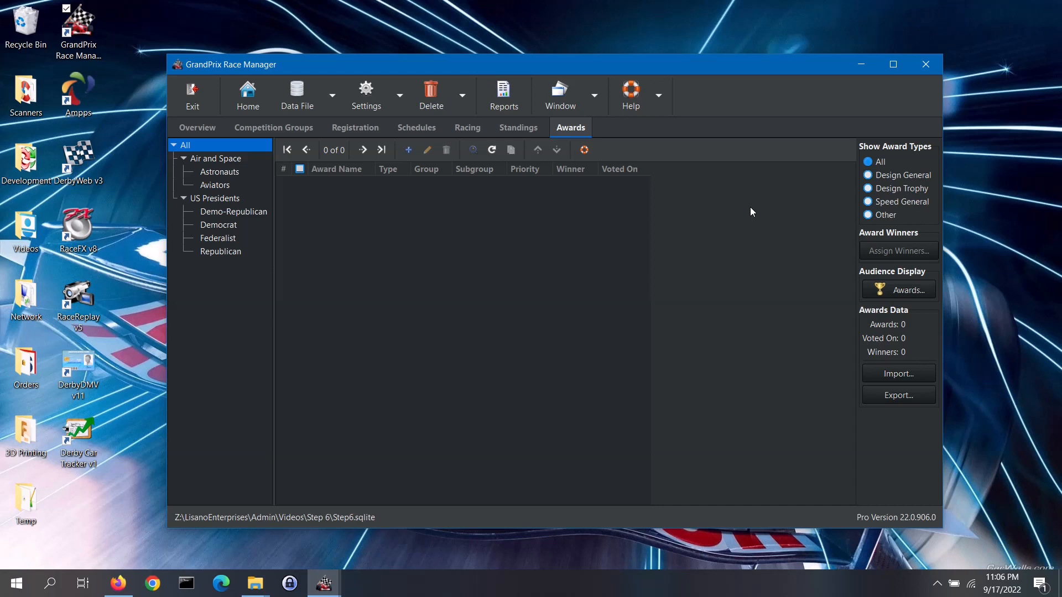
pyautogui.moveTo(414, 206)
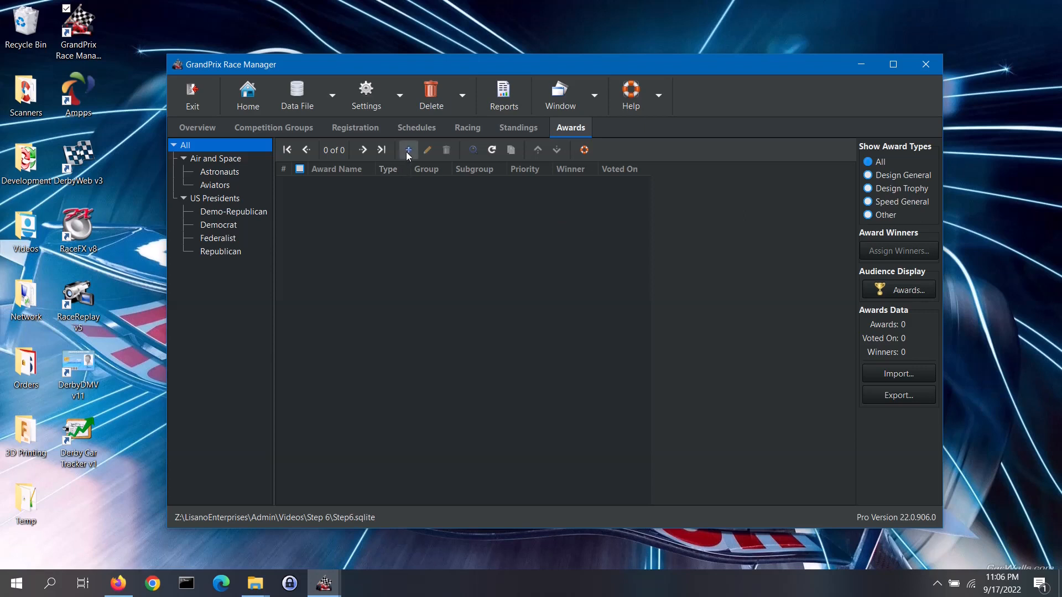
# Start a new Design Trophy award as a set of 3 trophies named Design for Air and Space.
pyautogui.click(408, 150)
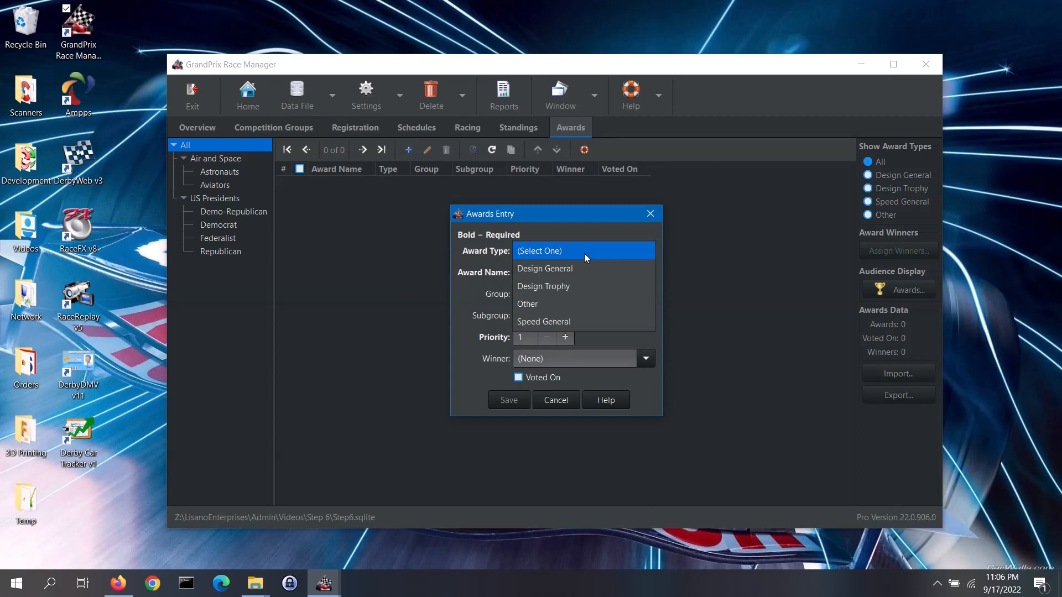
pyautogui.click(542, 285)
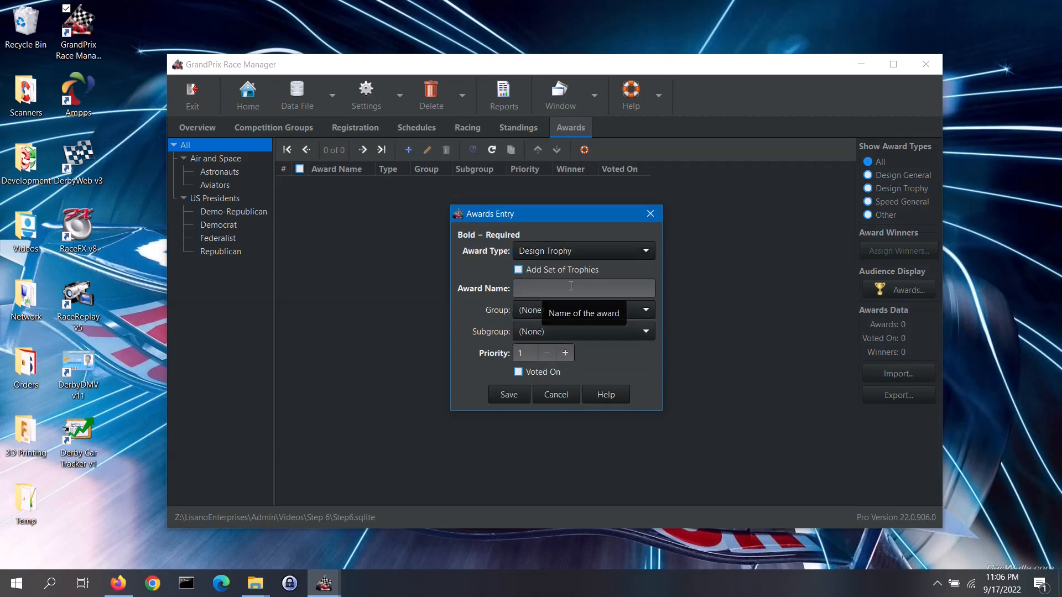
pyautogui.moveTo(483, 270)
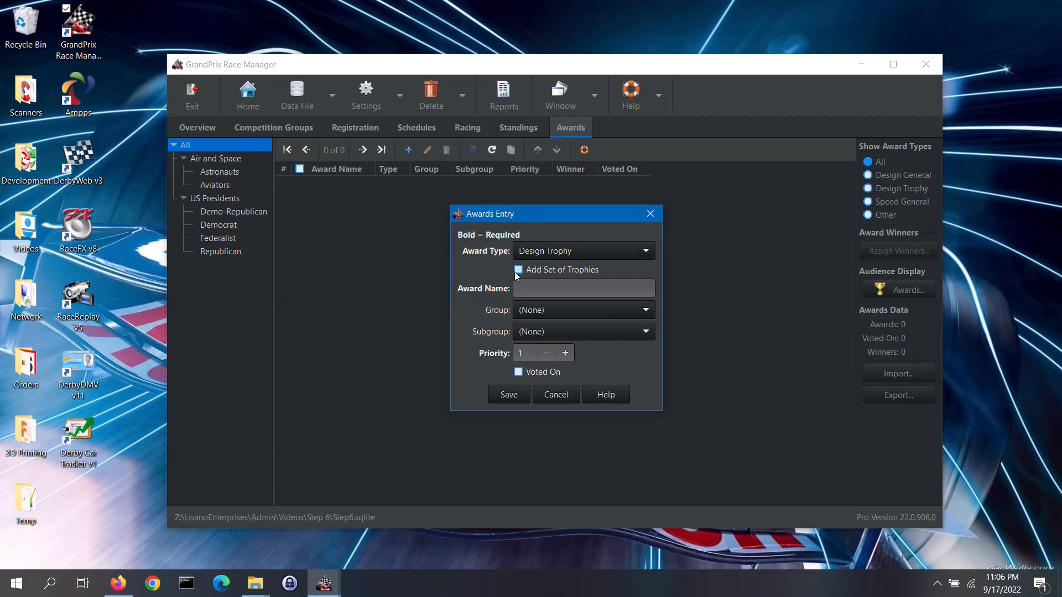
pyautogui.click(517, 269)
pyautogui.write('Design')
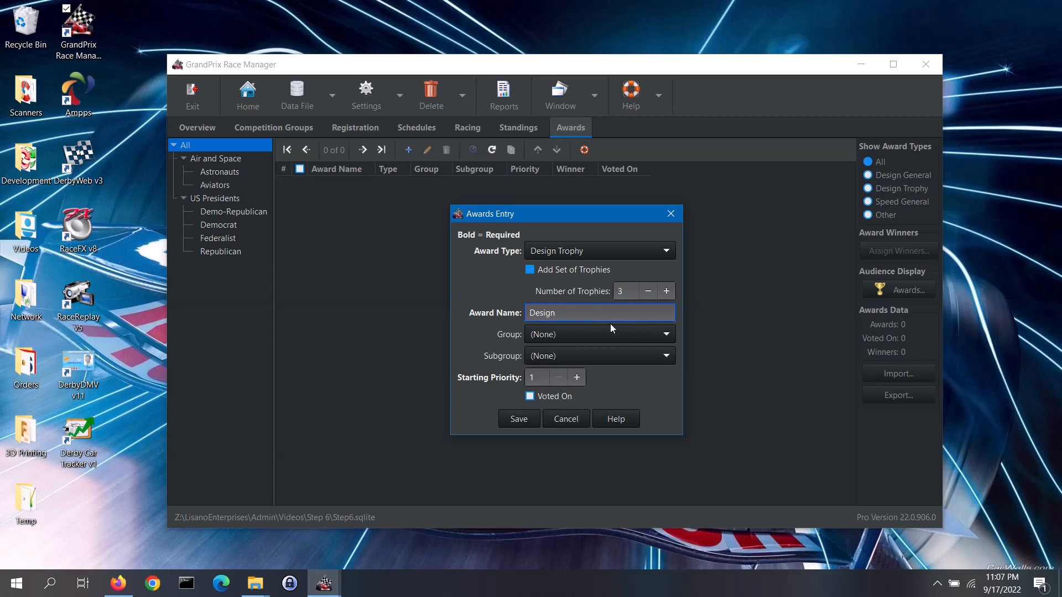
pyautogui.moveTo(598, 334)
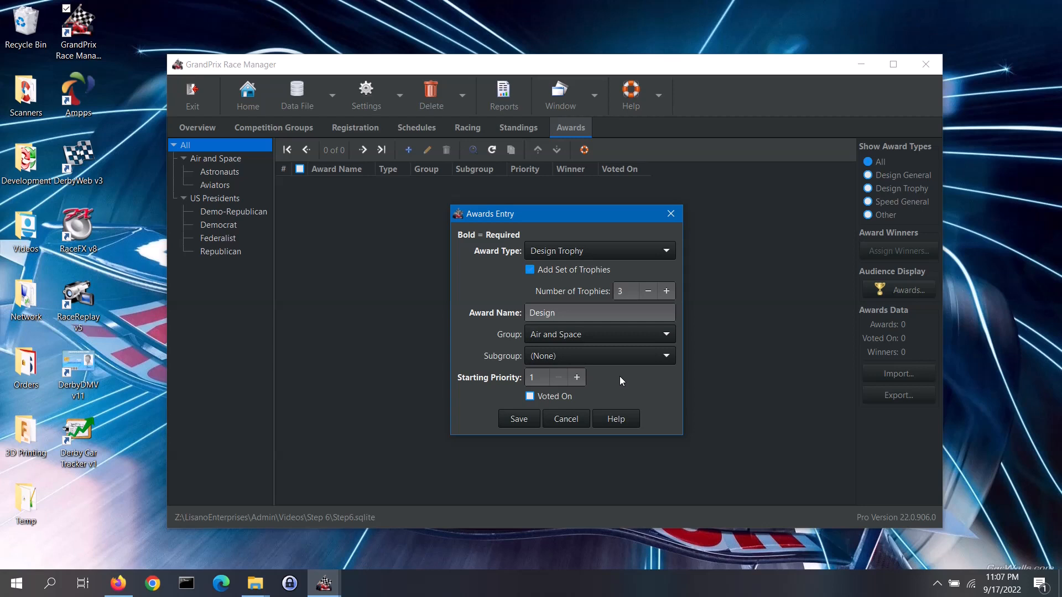
pyautogui.moveTo(595, 381)
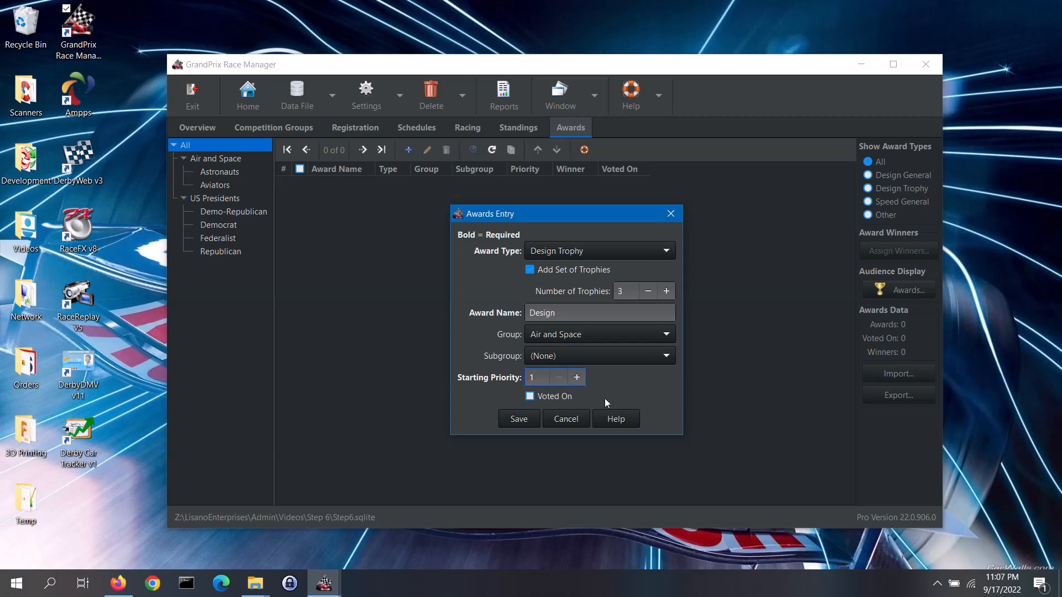
pyautogui.click(536, 377)
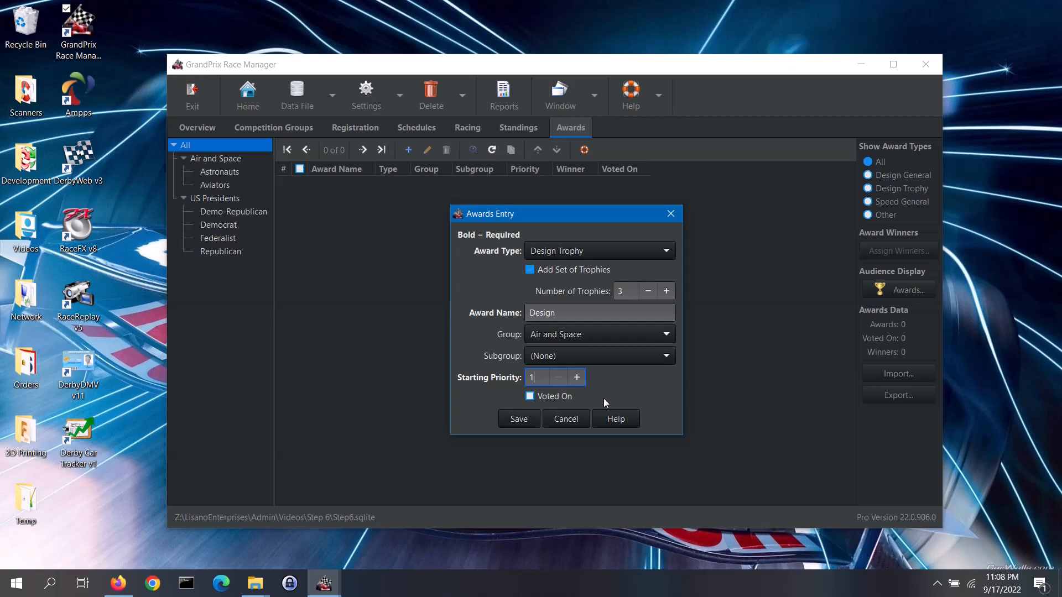
pyautogui.moveTo(596, 405)
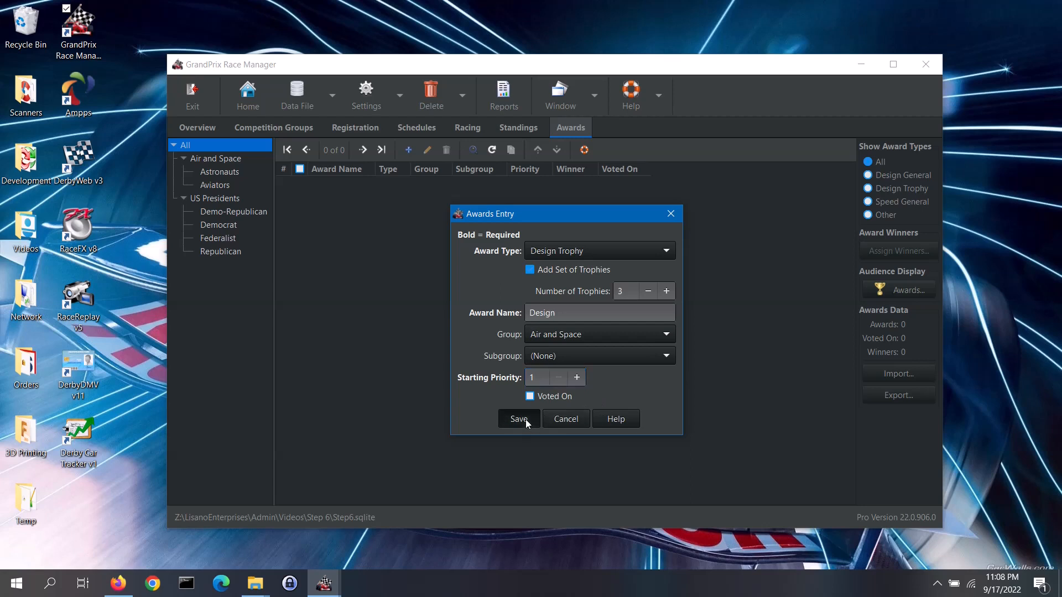
# Save the trophy set and decline adding another award.
pyautogui.click(518, 418)
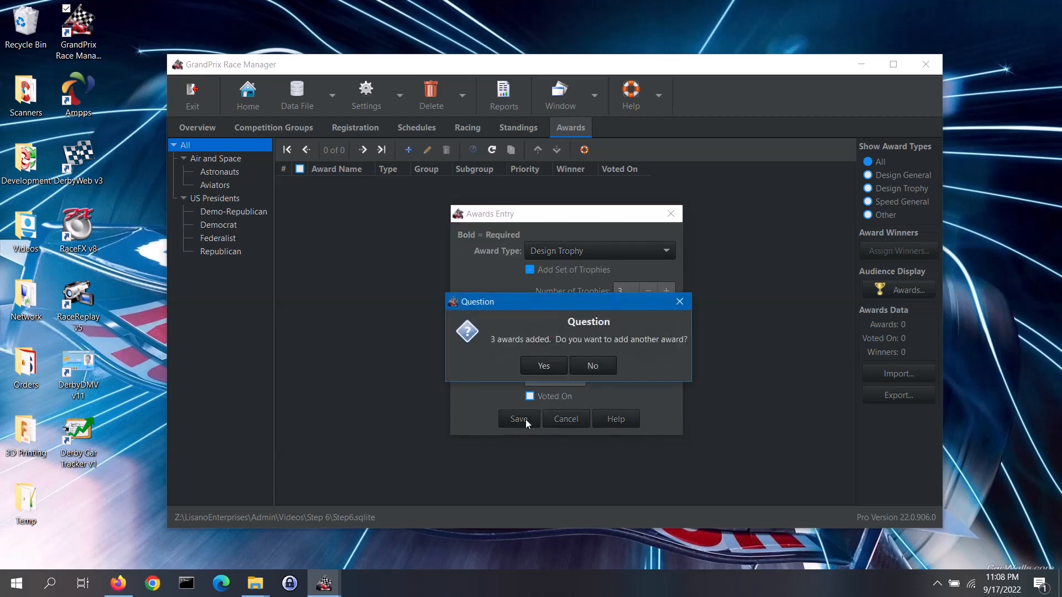
pyautogui.moveTo(592, 366)
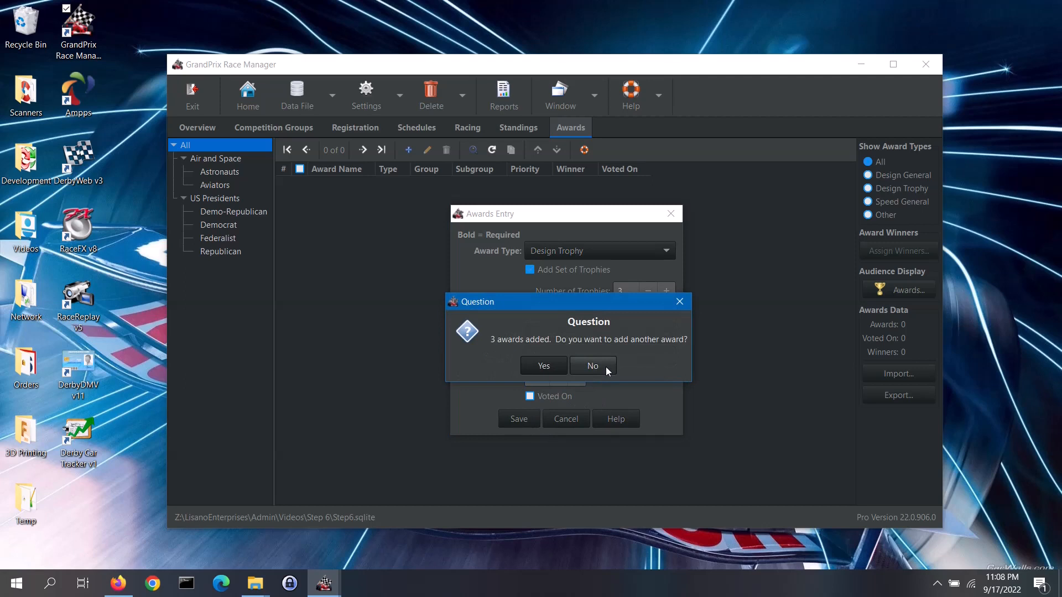
pyautogui.click(592, 366)
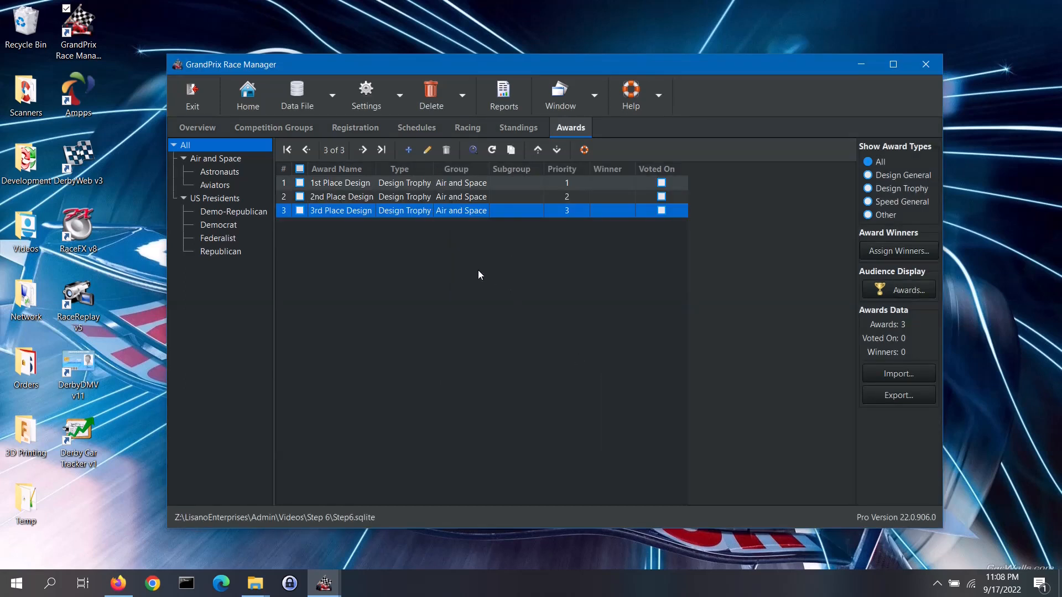
pyautogui.moveTo(473, 272)
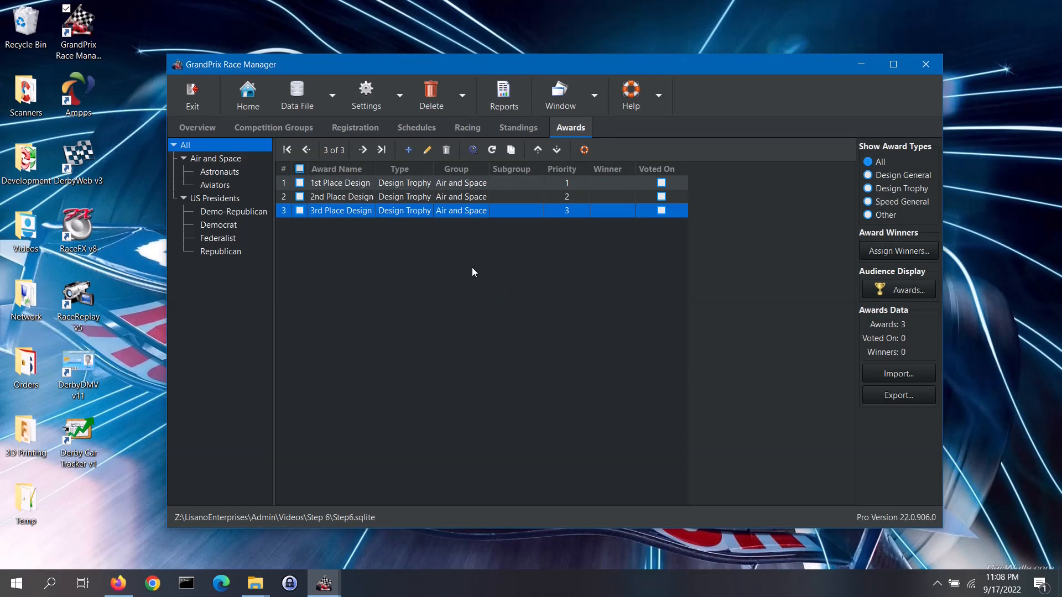
pyautogui.moveTo(476, 191)
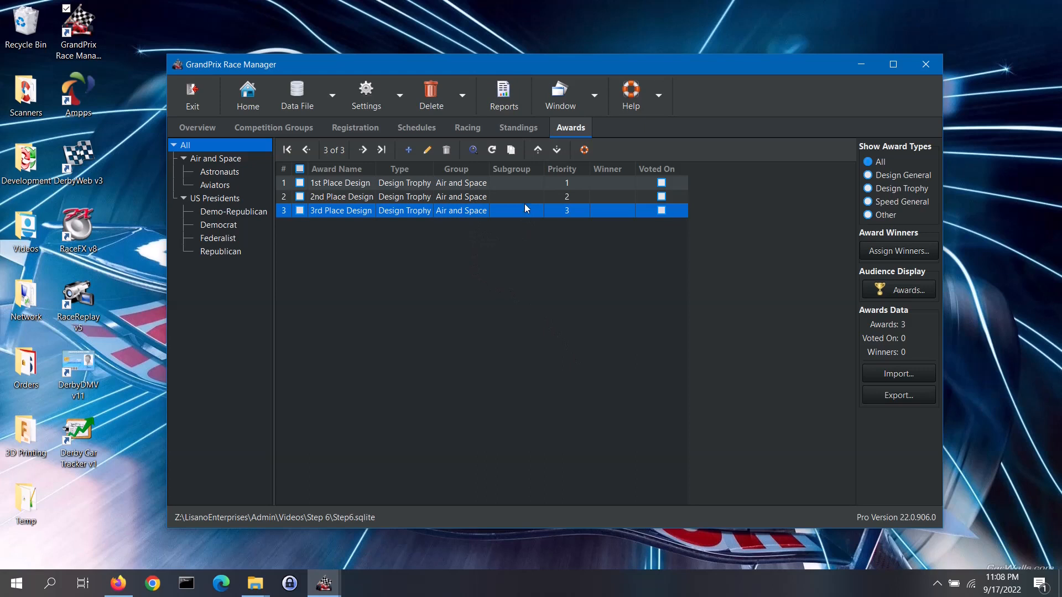
pyautogui.moveTo(542, 235)
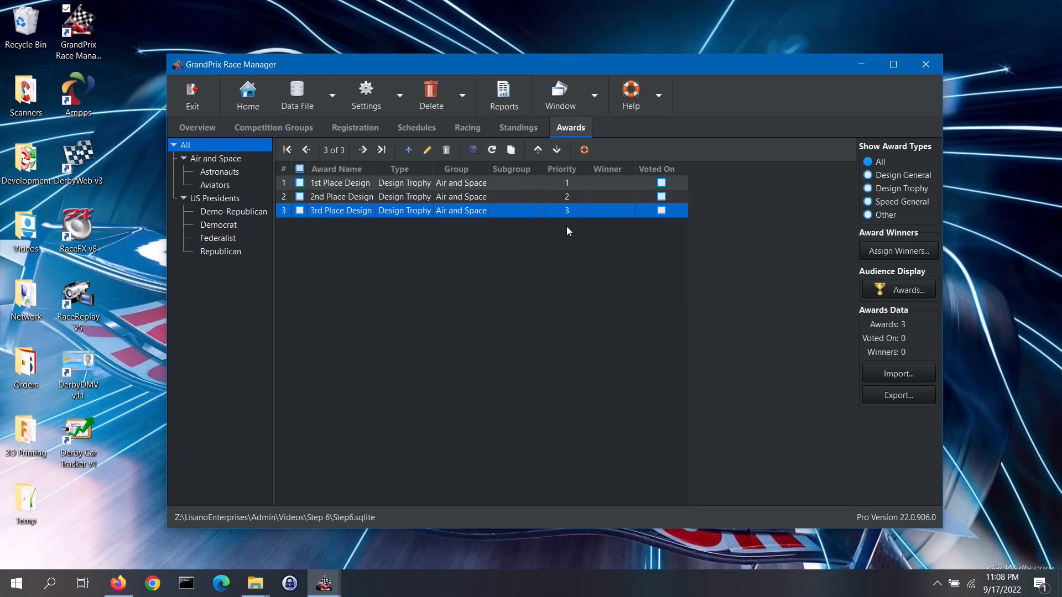
pyautogui.moveTo(578, 198)
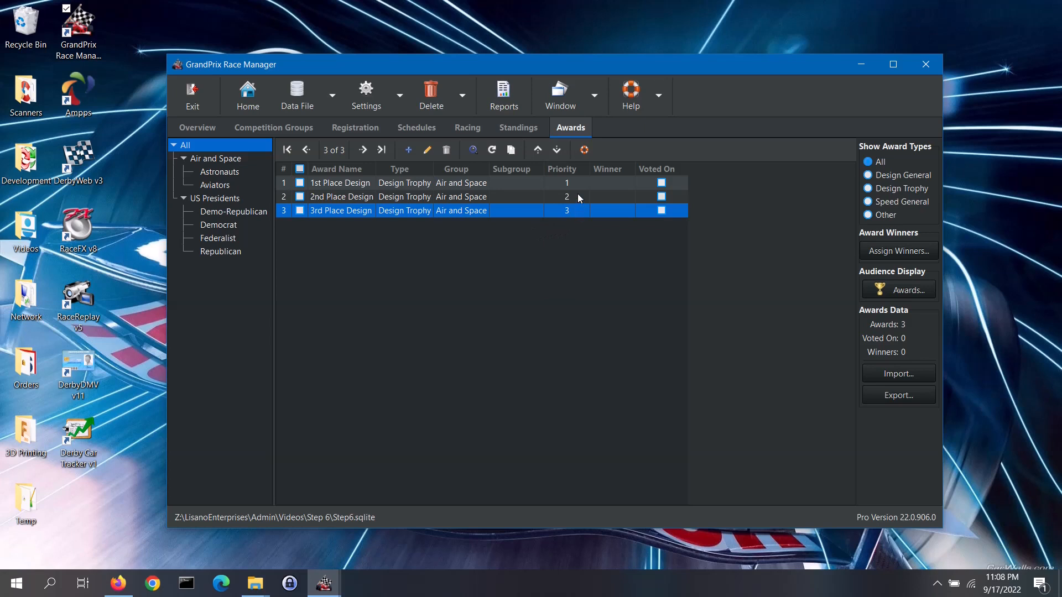
pyautogui.moveTo(573, 237)
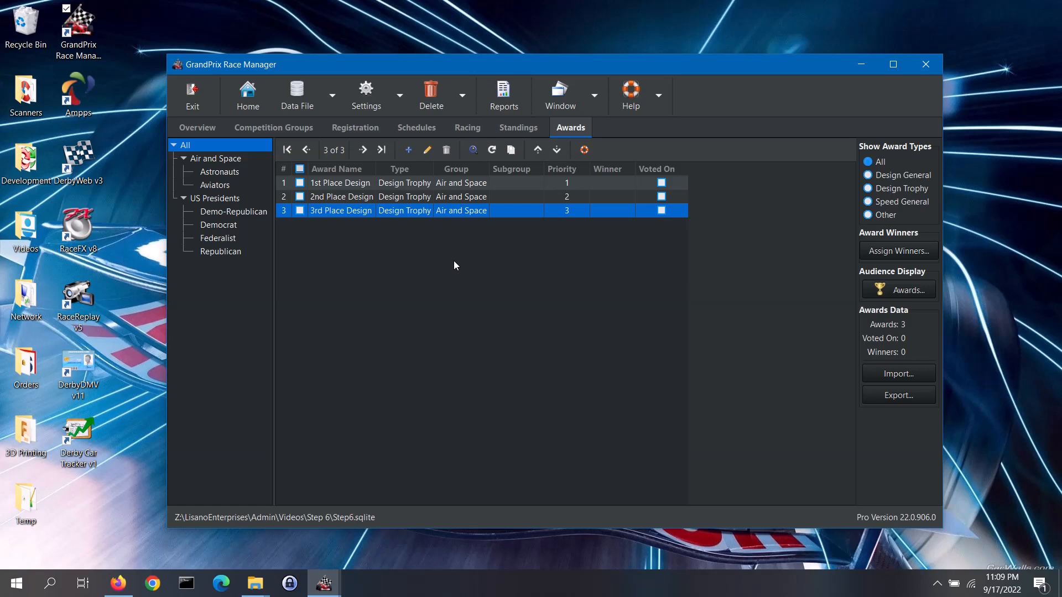
pyautogui.moveTo(408, 150)
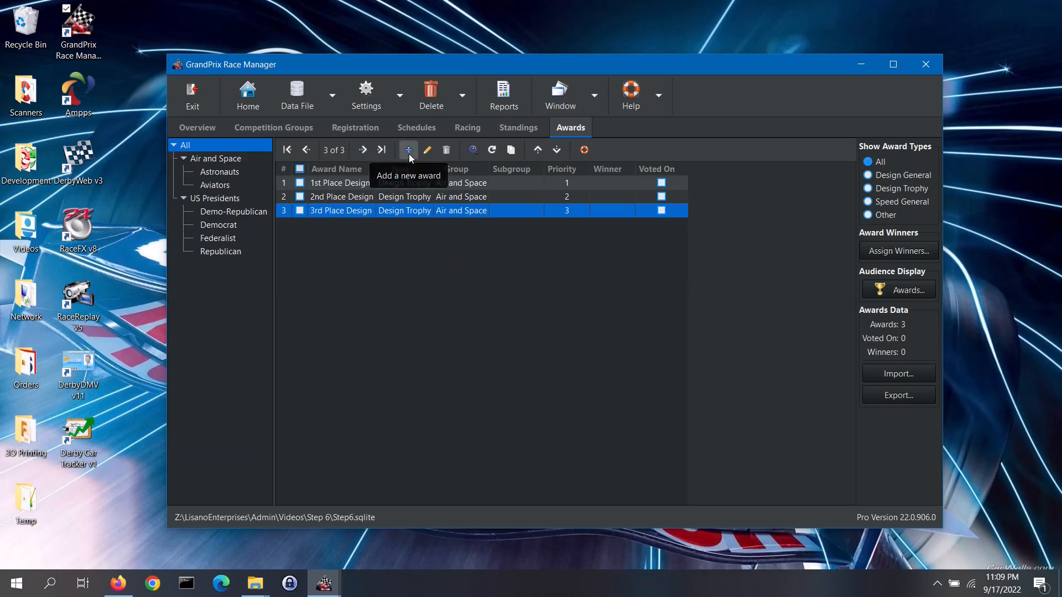
# Start a new award and name it Best of Showw.
pyautogui.click(408, 149)
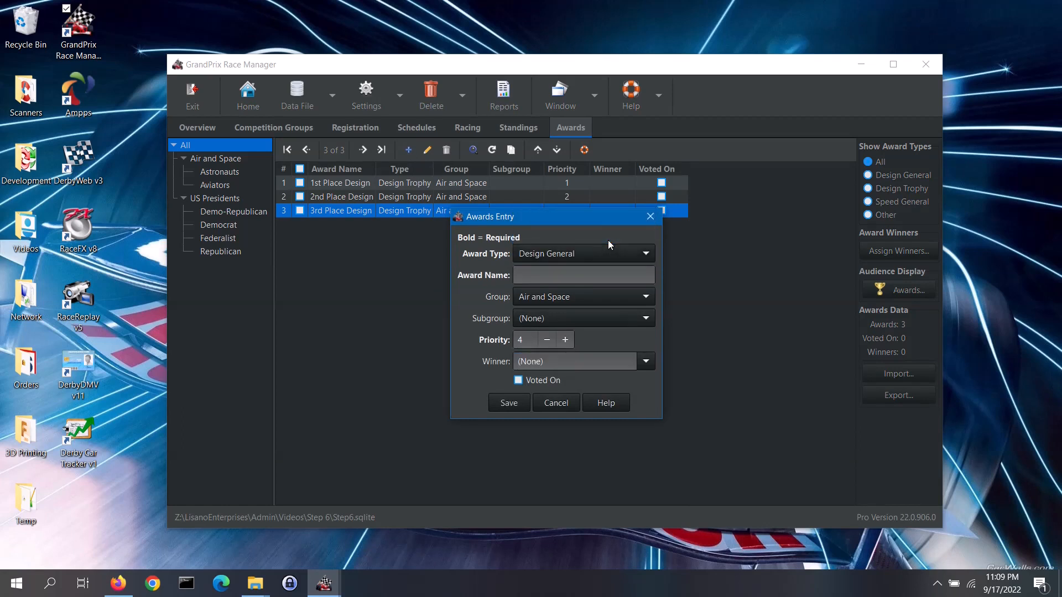
pyautogui.click(583, 274)
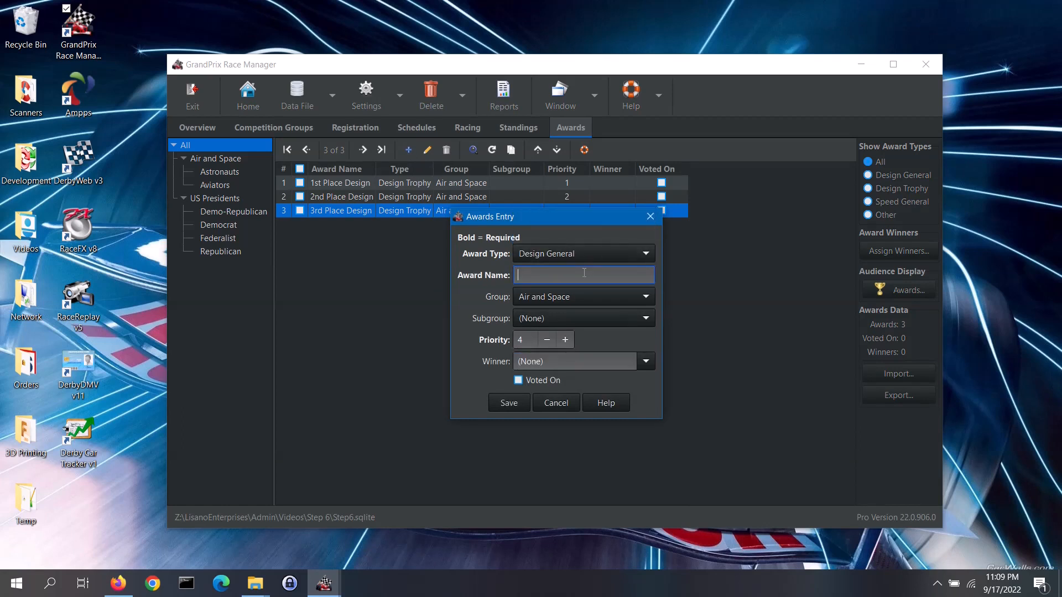
pyautogui.write('Be')
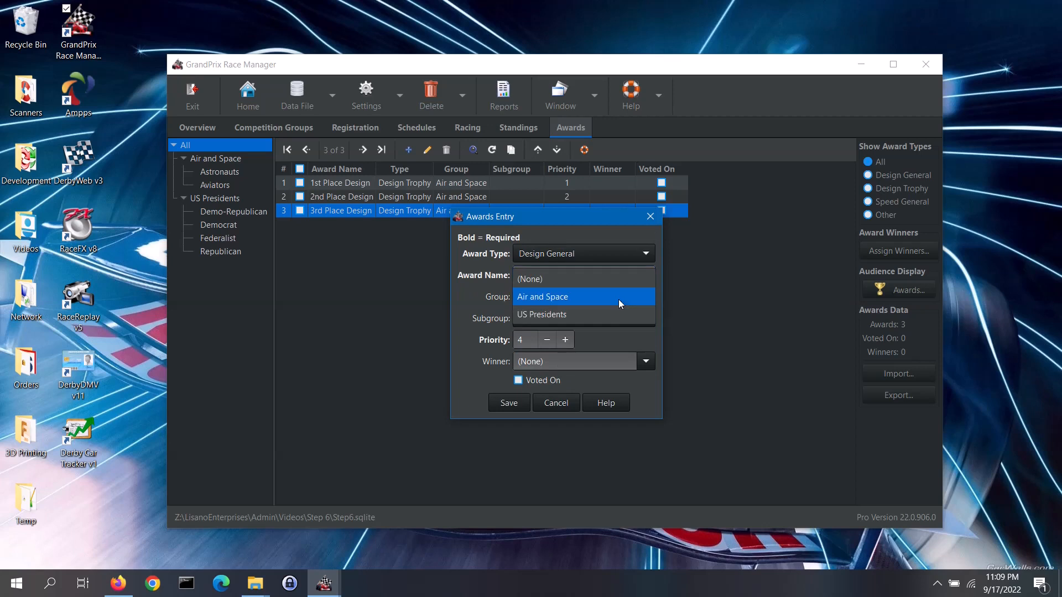
pyautogui.moveTo(616, 279)
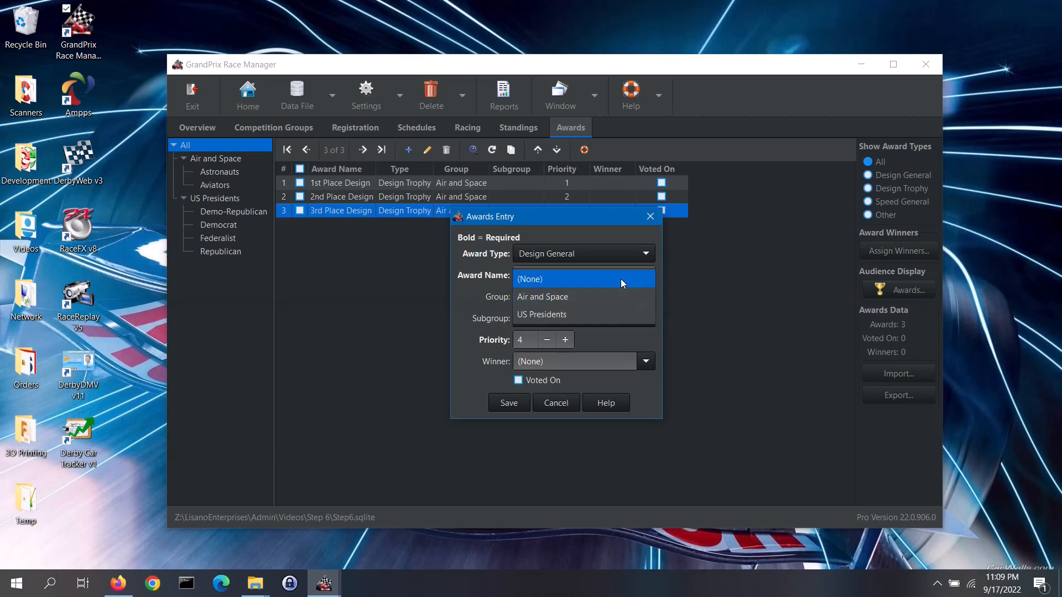
pyautogui.write('Best of Showw')
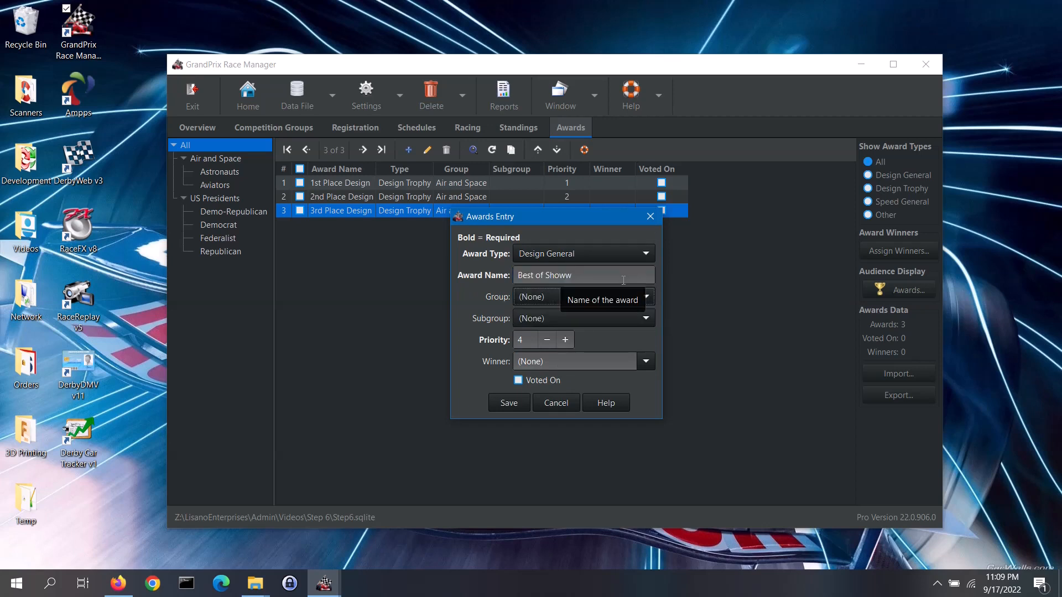
pyautogui.moveTo(615, 344)
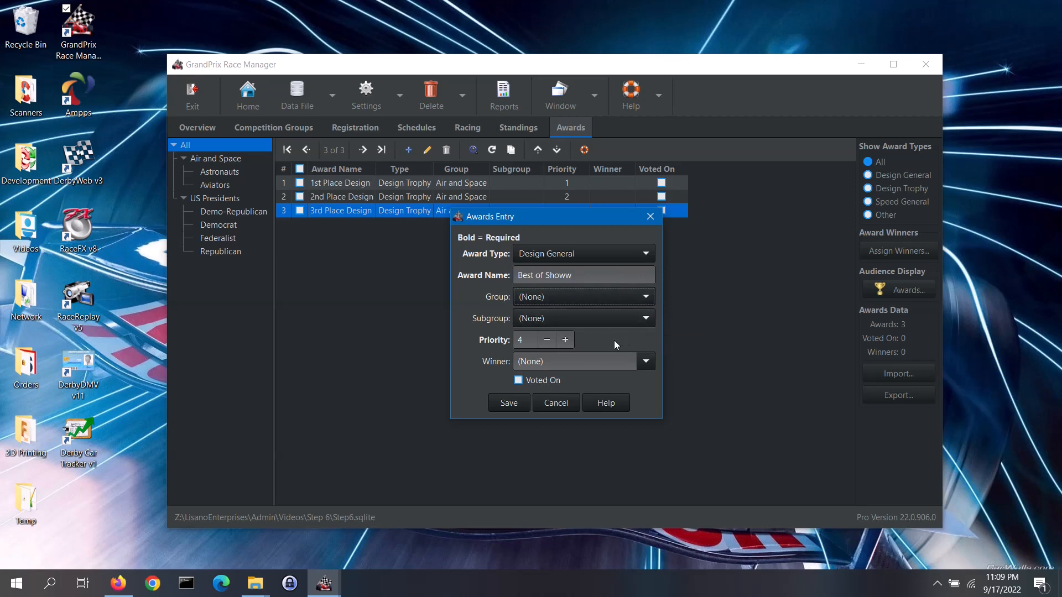
# Set priority 1, mark the award as Voted On and save it.
pyautogui.click(546, 340)
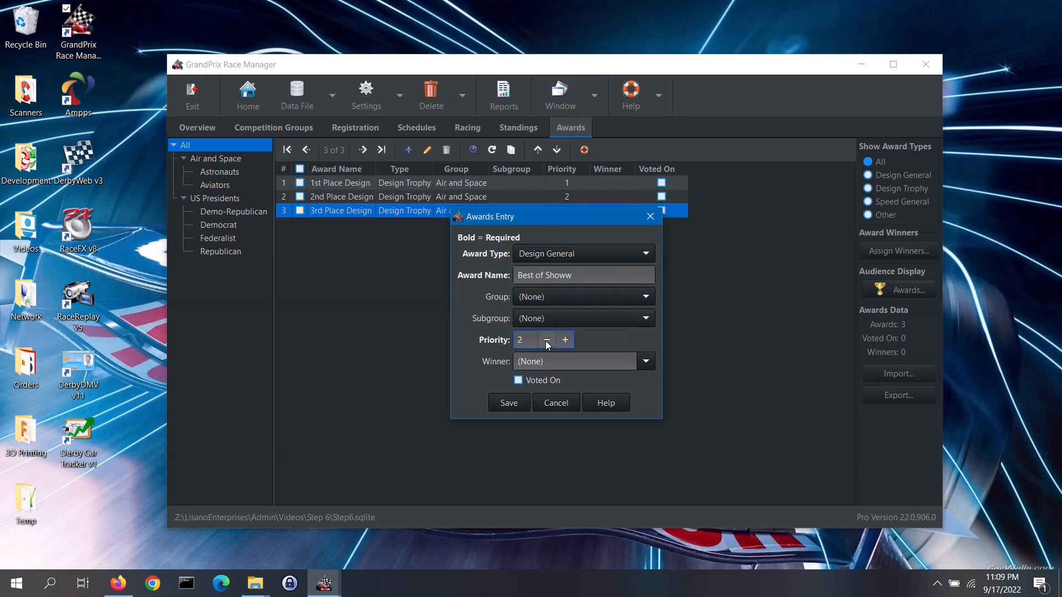
pyautogui.click(545, 339)
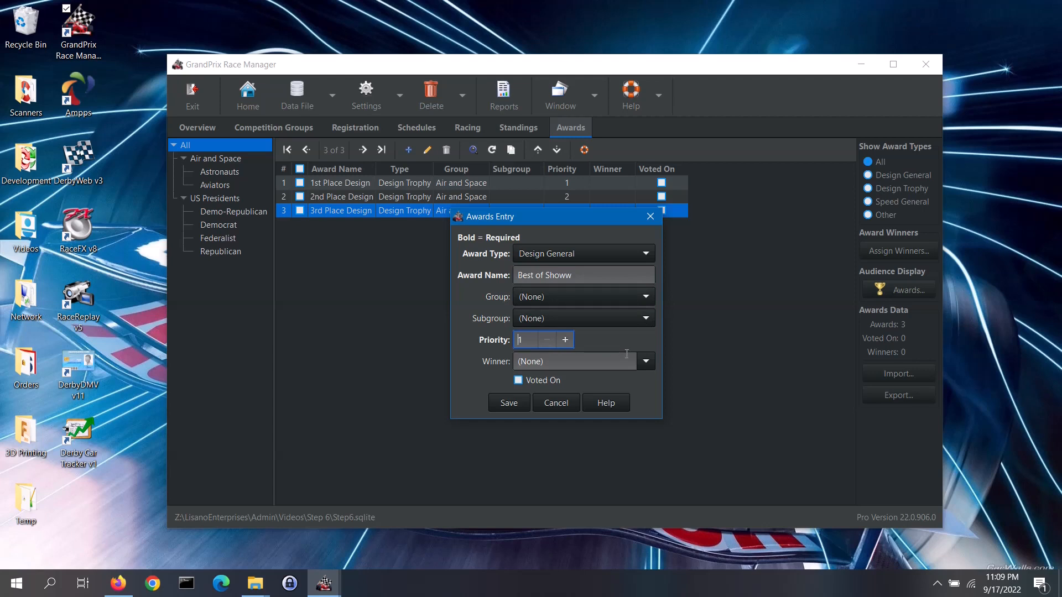
pyautogui.click(643, 361)
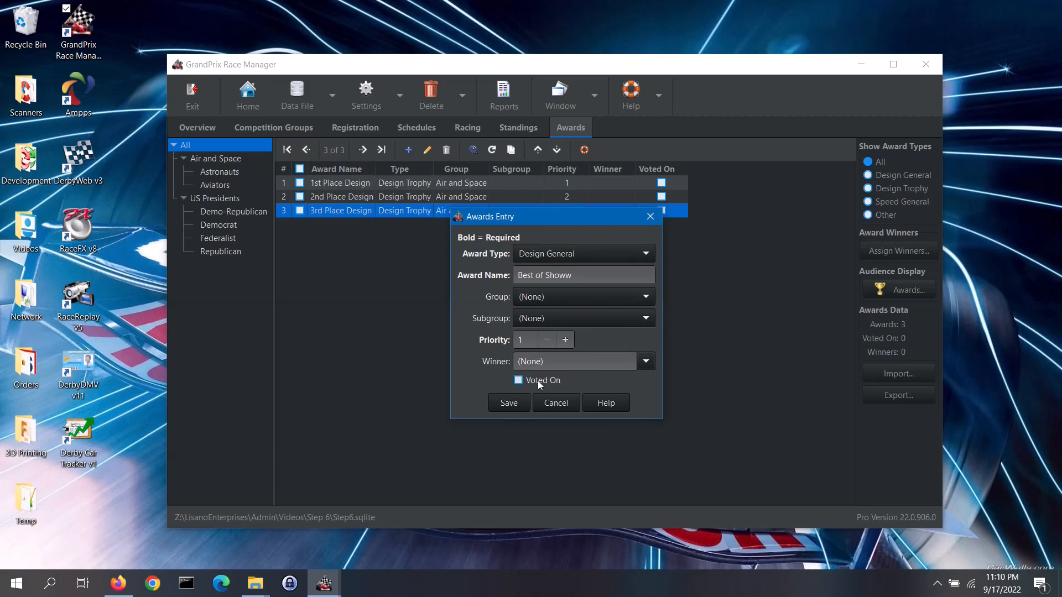
pyautogui.click(518, 380)
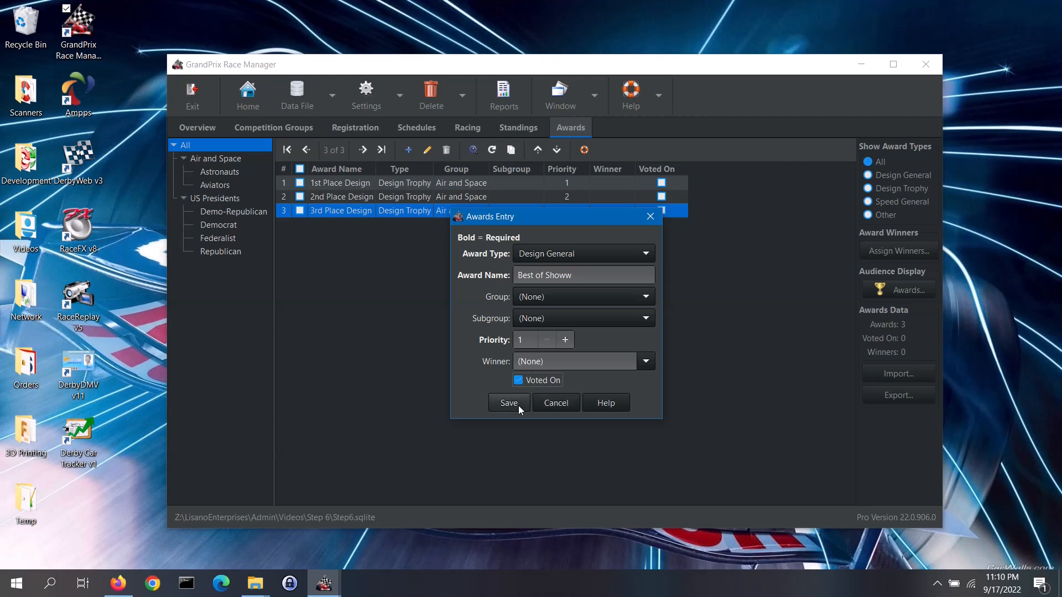
pyautogui.click(508, 402)
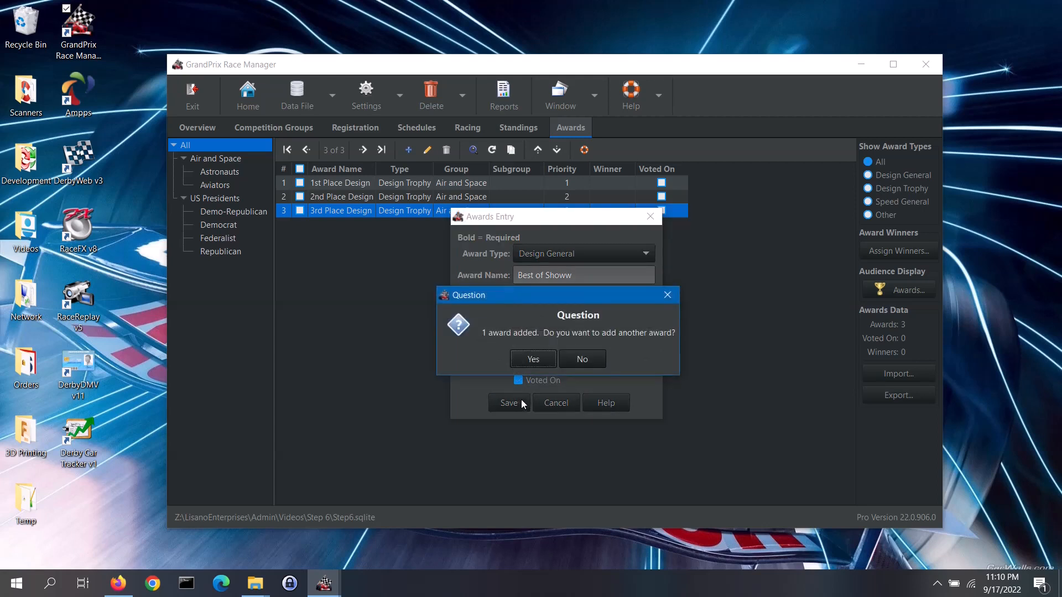
# Add another award named Best Sportsmanship for the Air and Space group, Astronauts subgroup.
pyautogui.click(532, 358)
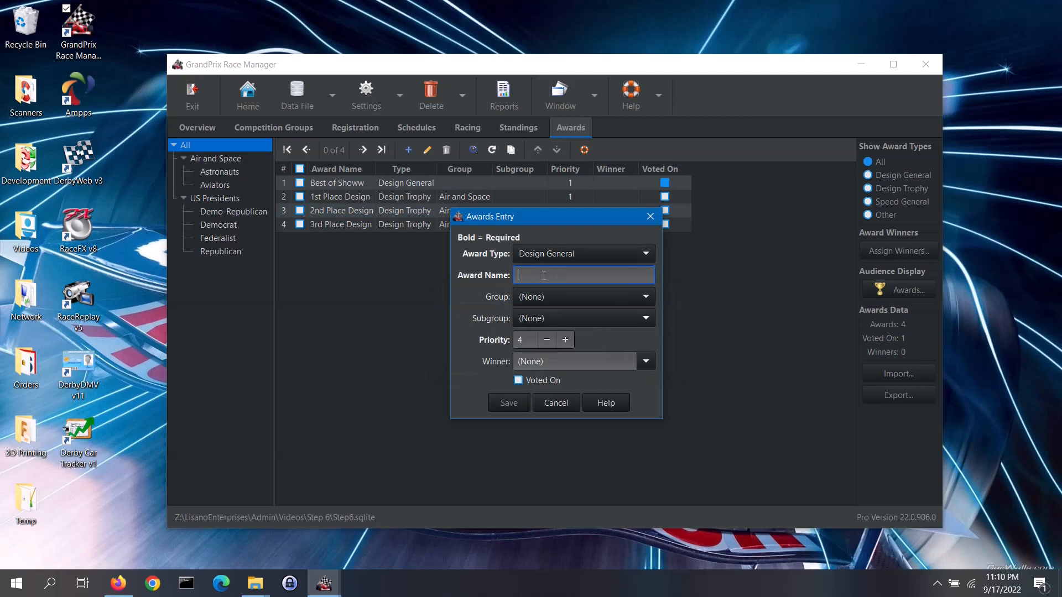
pyautogui.write('Best Sport')
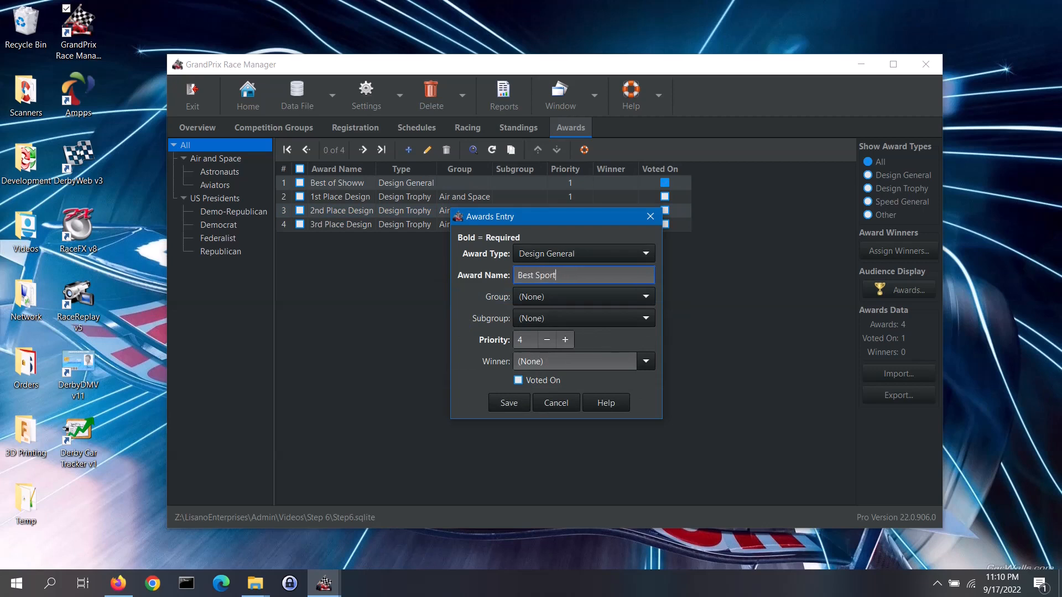
pyautogui.write('smandship')
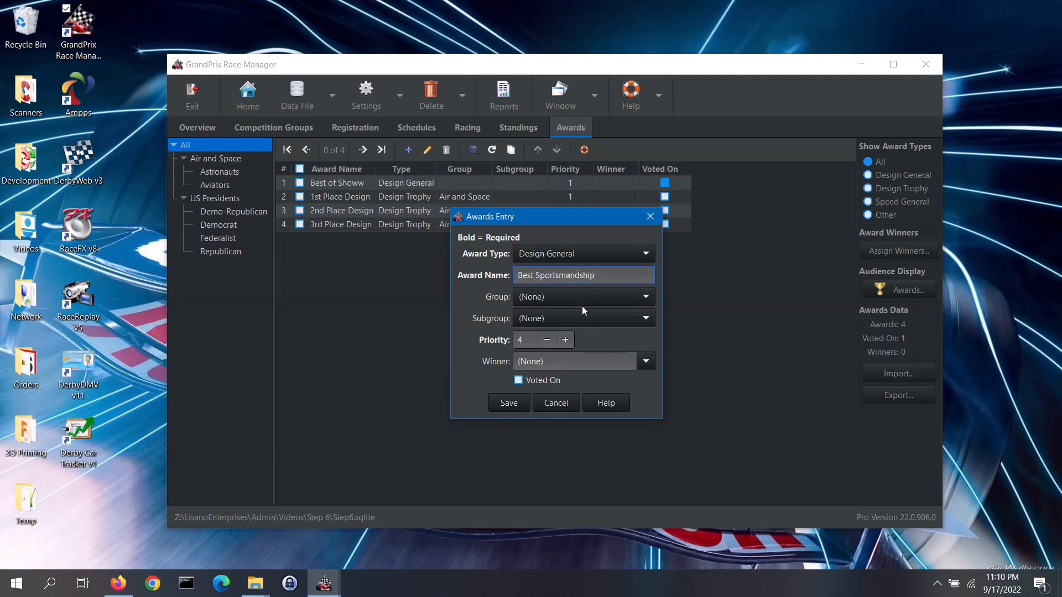
pyautogui.click(580, 297)
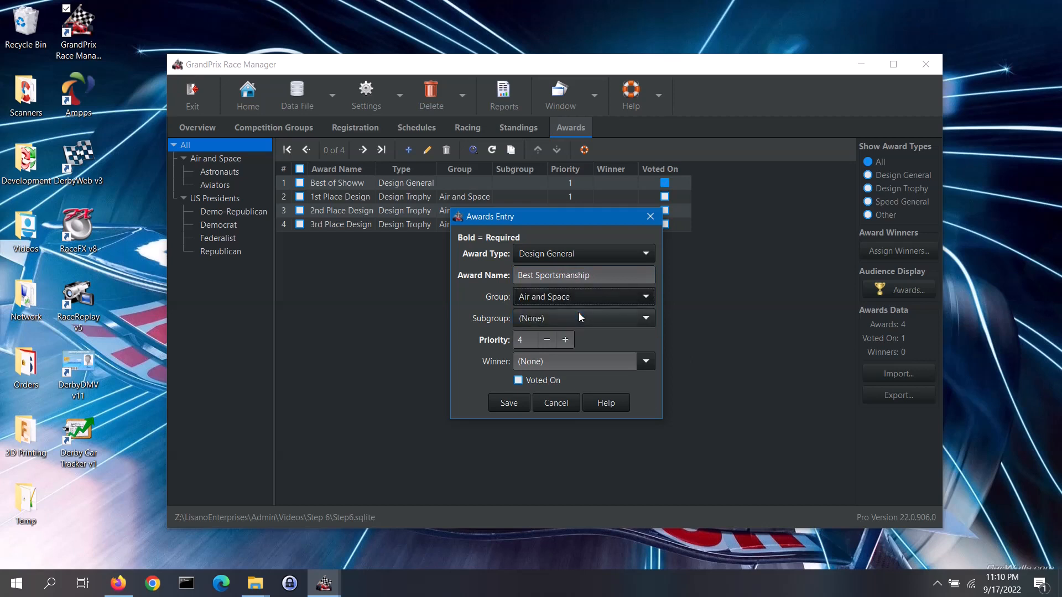
pyautogui.click(582, 318)
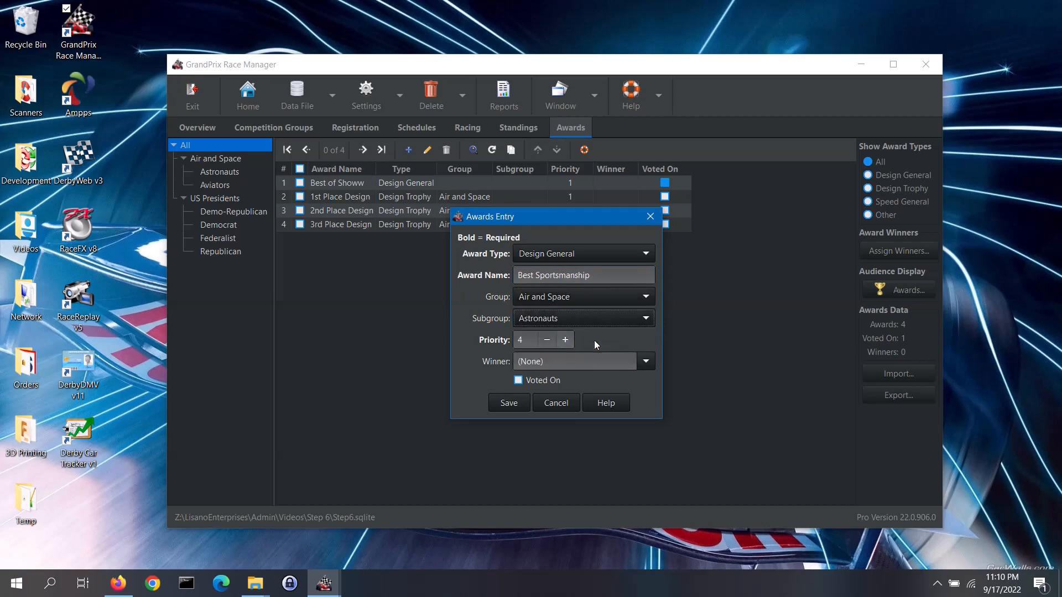
# Set its priority to 2, save it and decline adding another award.
pyautogui.click(545, 340)
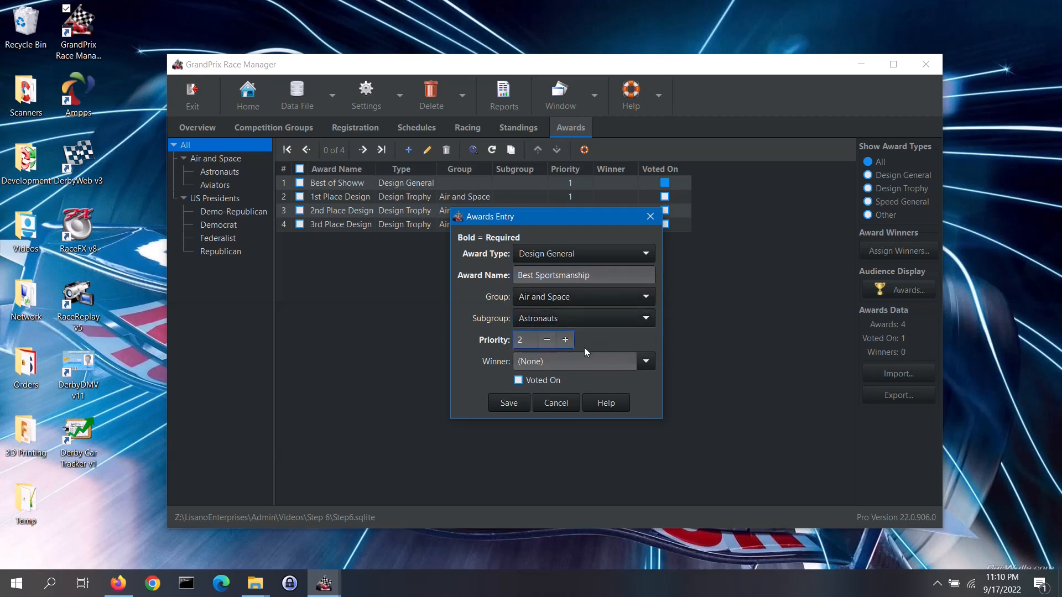
pyautogui.click(526, 340)
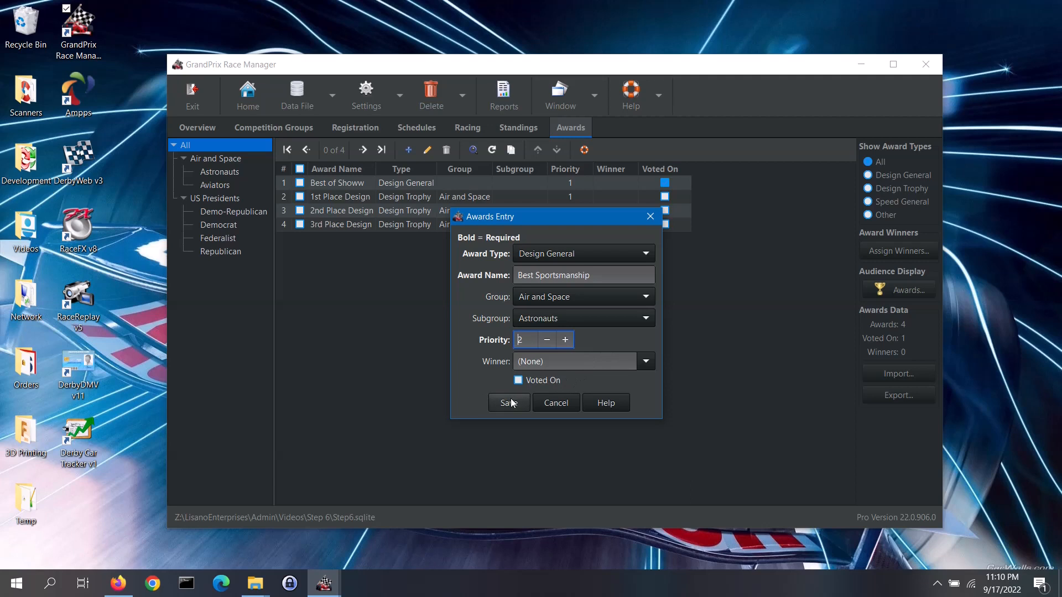
pyautogui.click(508, 403)
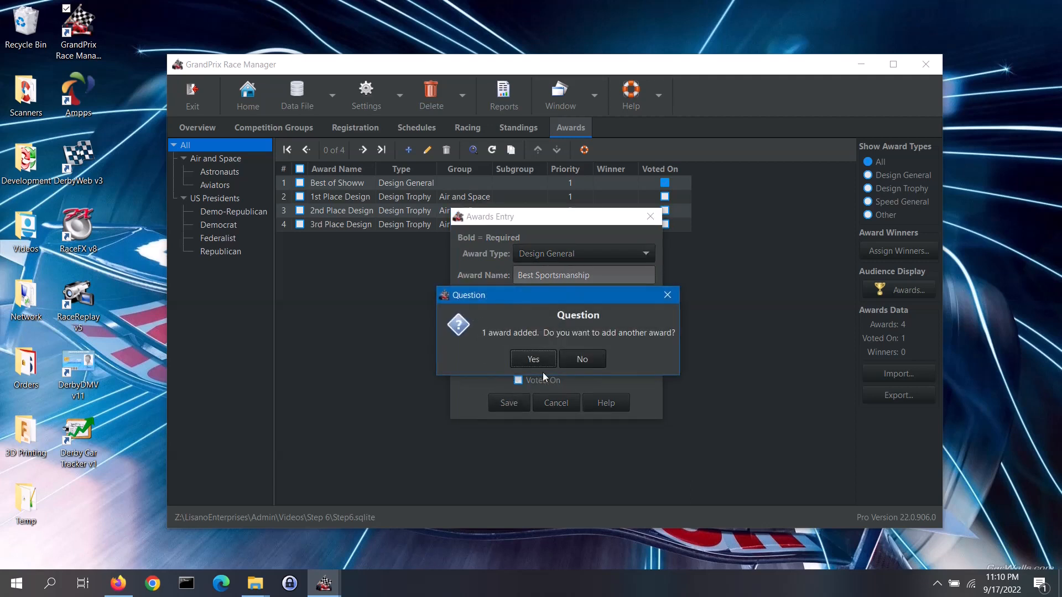
pyautogui.moveTo(593, 374)
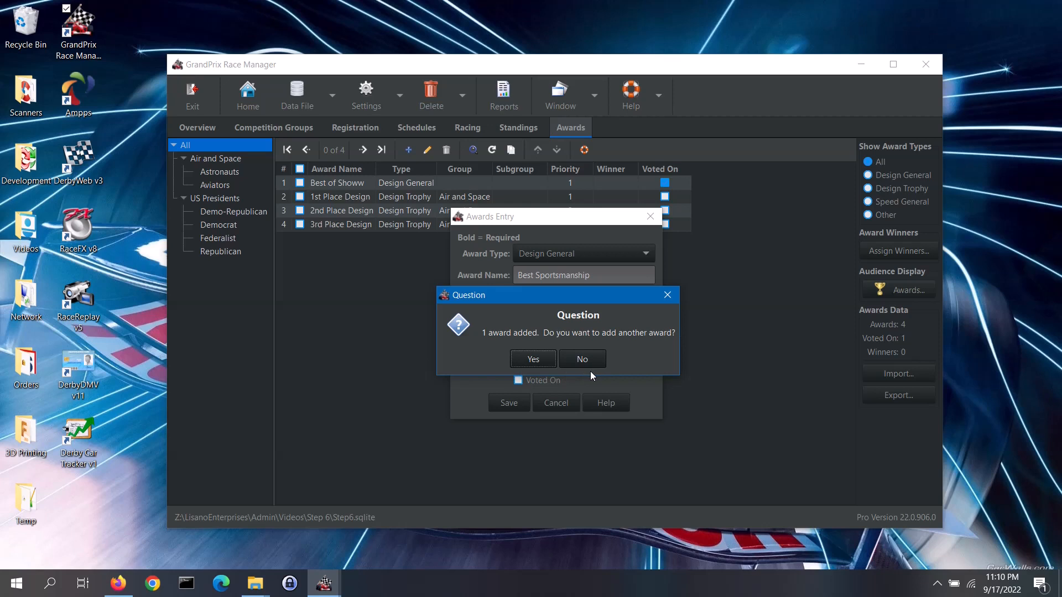
pyautogui.moveTo(581, 358)
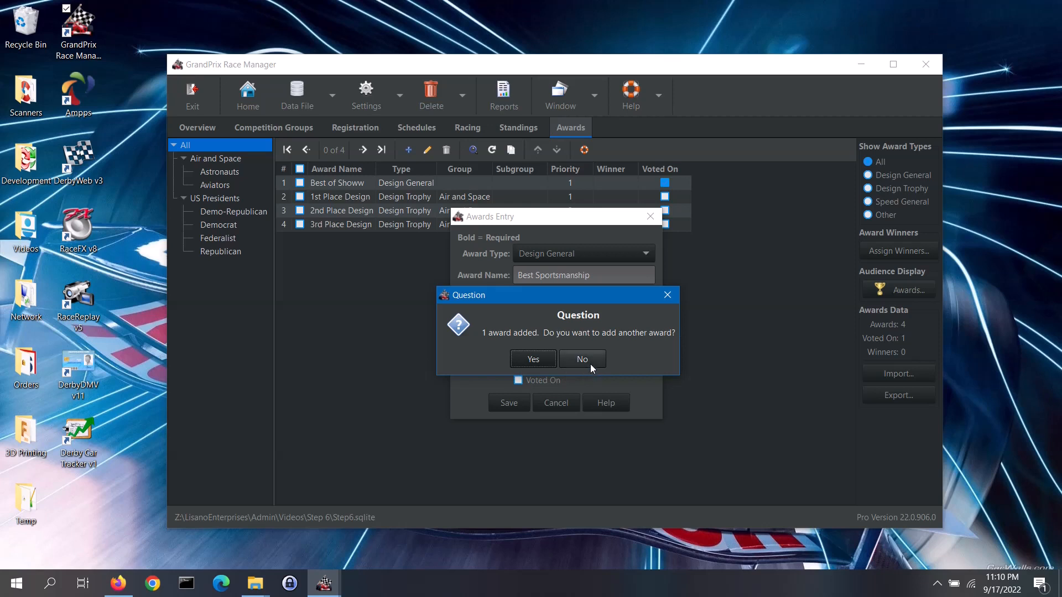
pyautogui.click(581, 359)
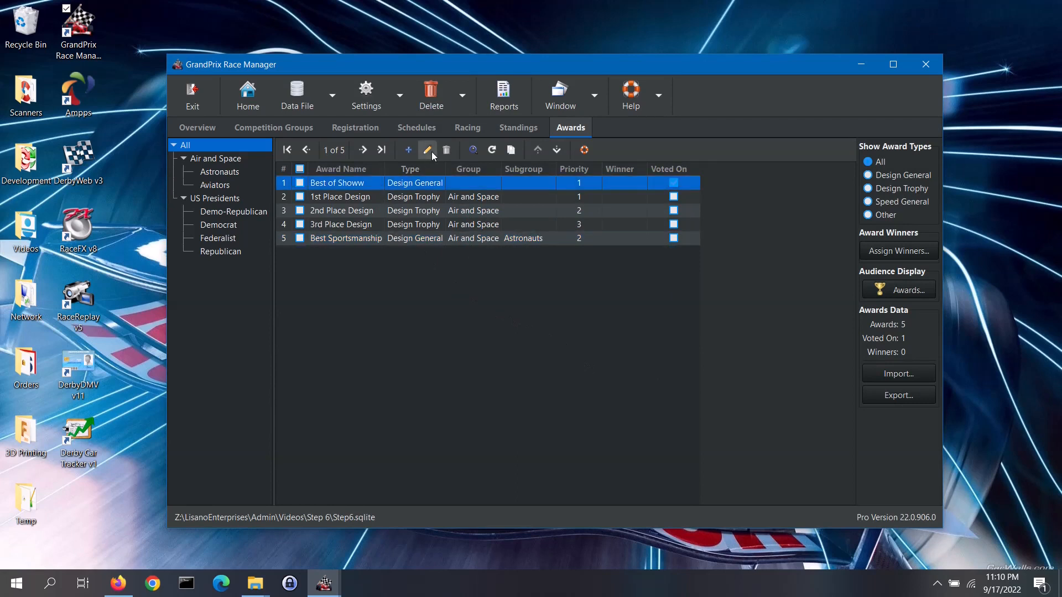
pyautogui.moveTo(427, 150)
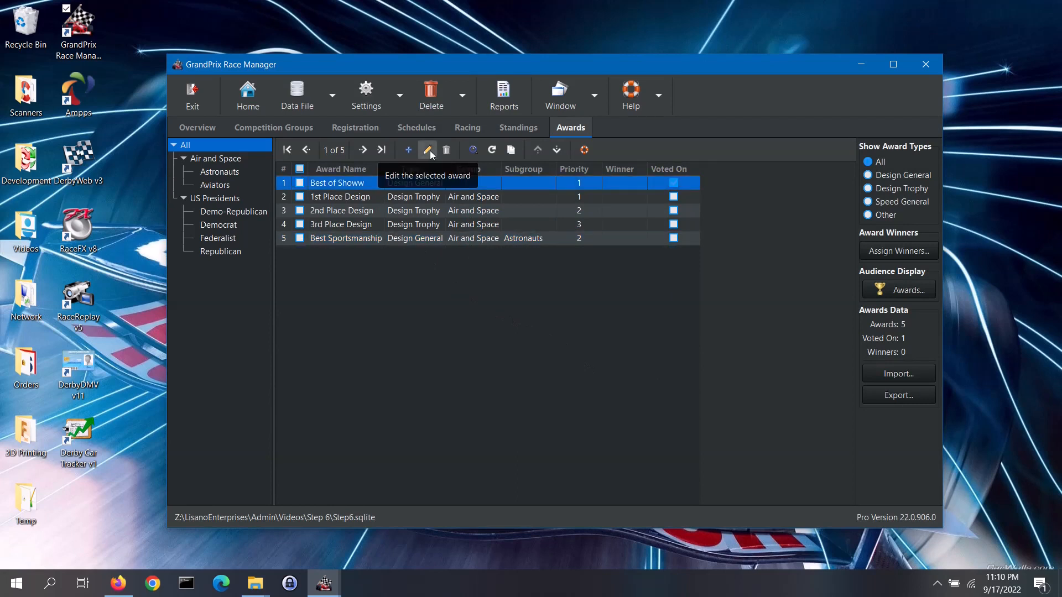
# Edit the Best of Showw award, correct its name to Best of Show and save.
pyautogui.click(426, 149)
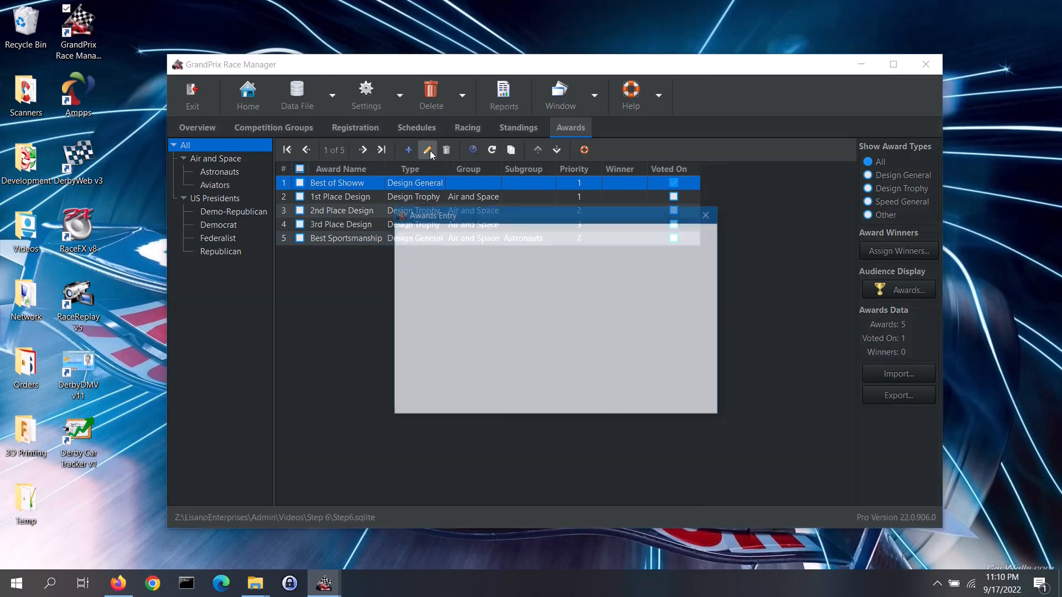
pyautogui.click(427, 150)
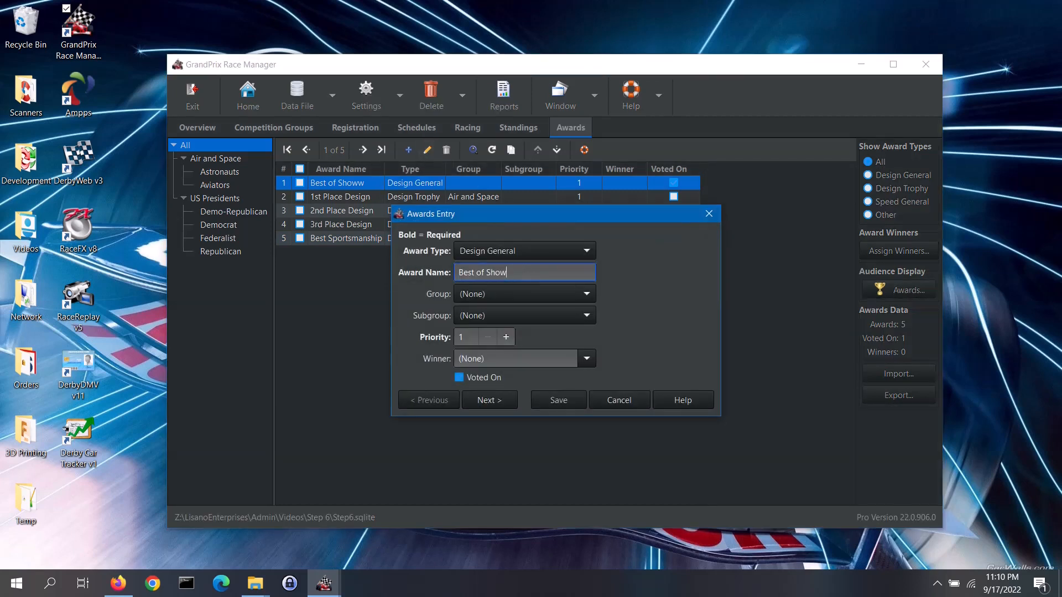
pyautogui.click(557, 399)
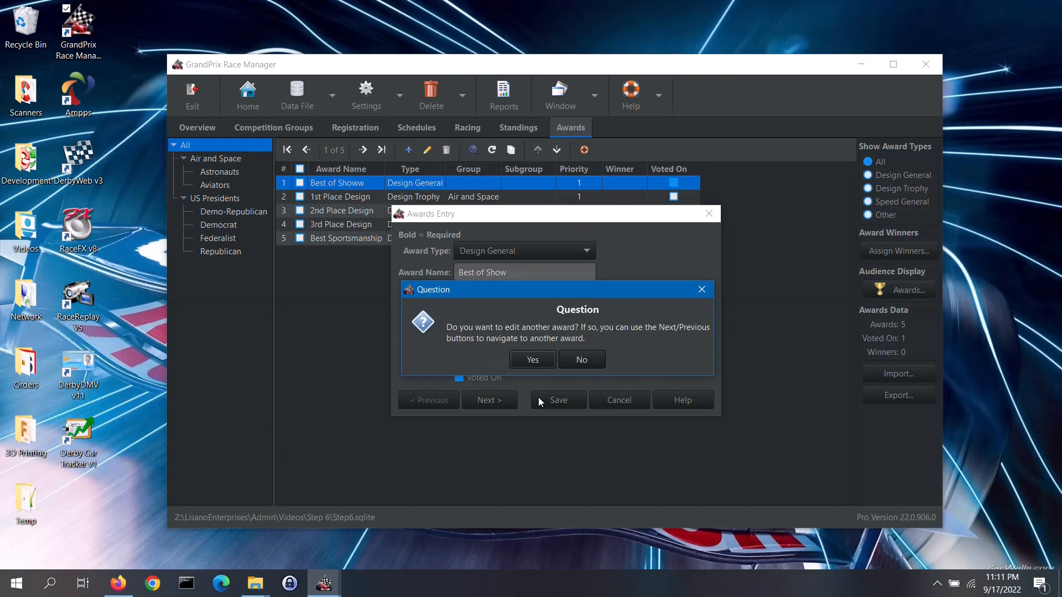
pyautogui.moveTo(538, 386)
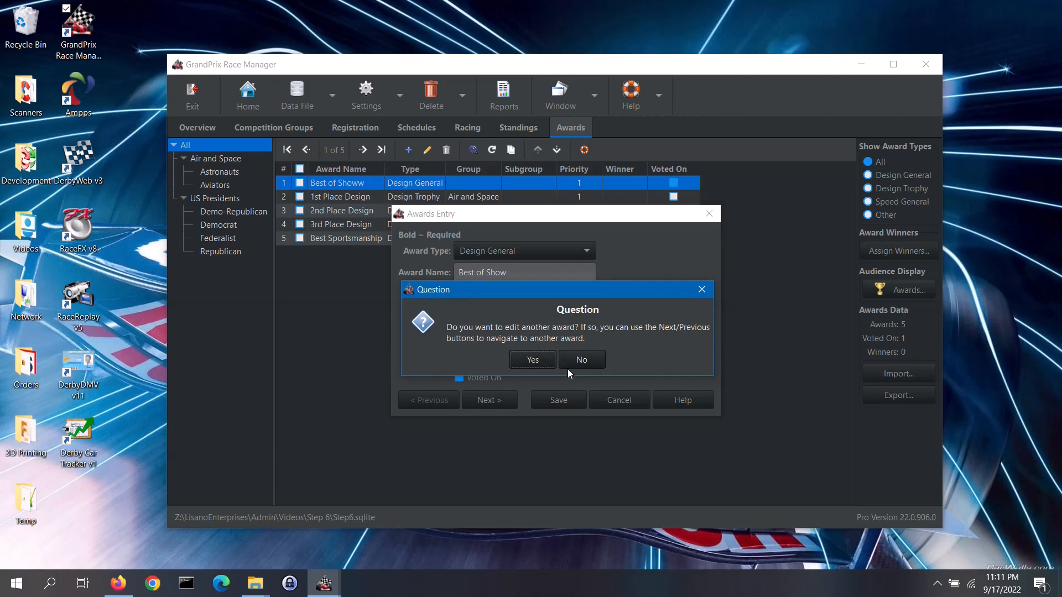
pyautogui.click(581, 358)
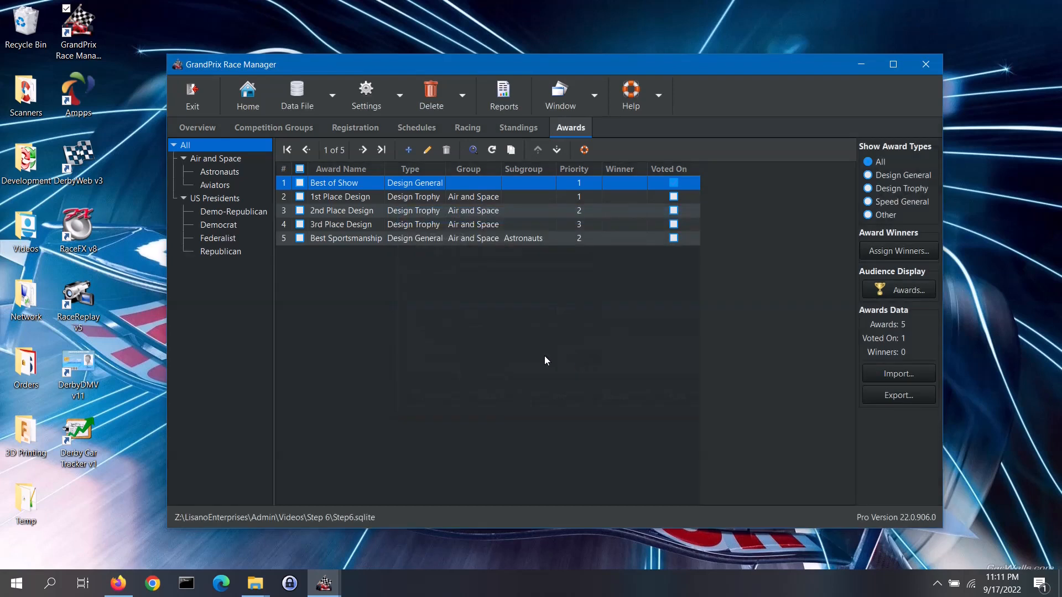
pyautogui.moveTo(491, 332)
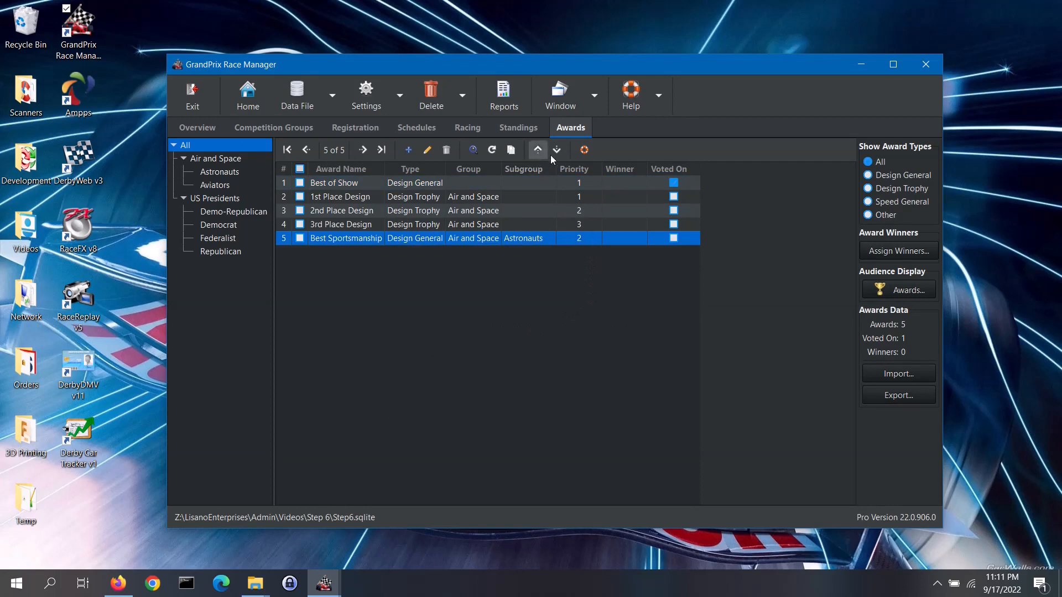
pyautogui.moveTo(540, 180)
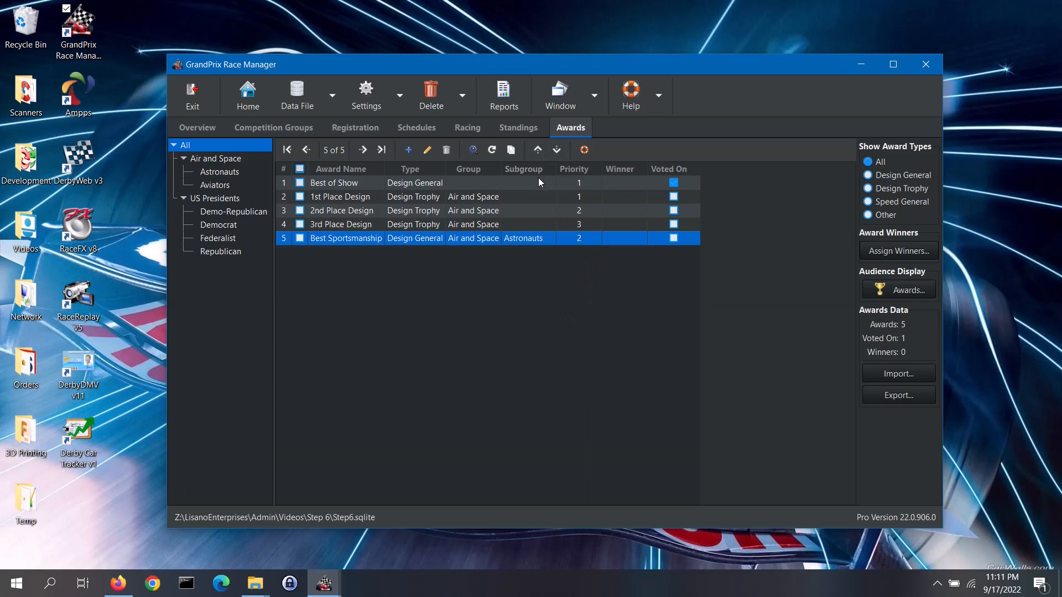
pyautogui.click(537, 149)
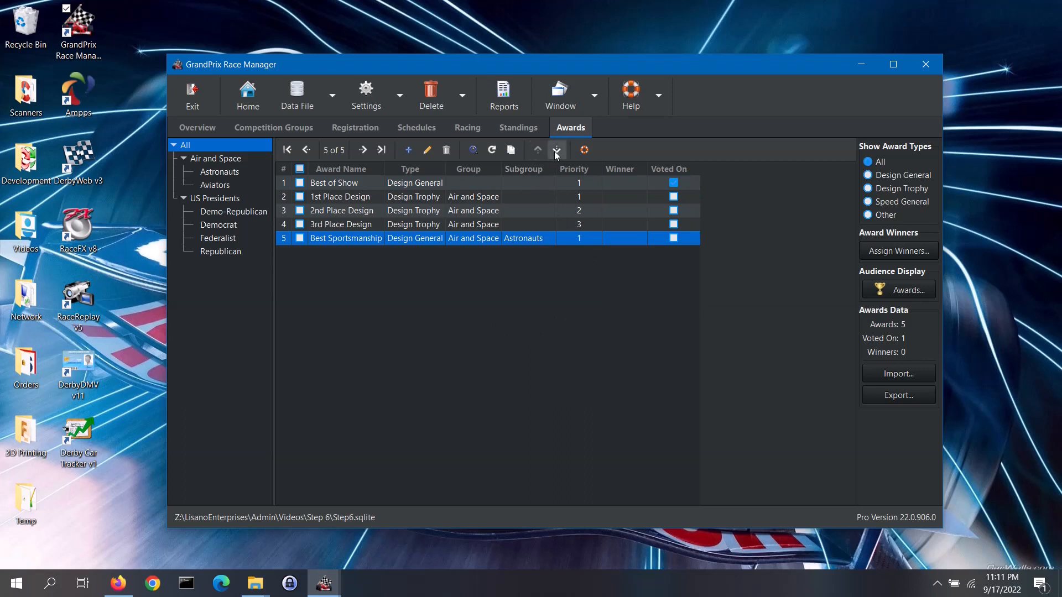
pyautogui.click(556, 149)
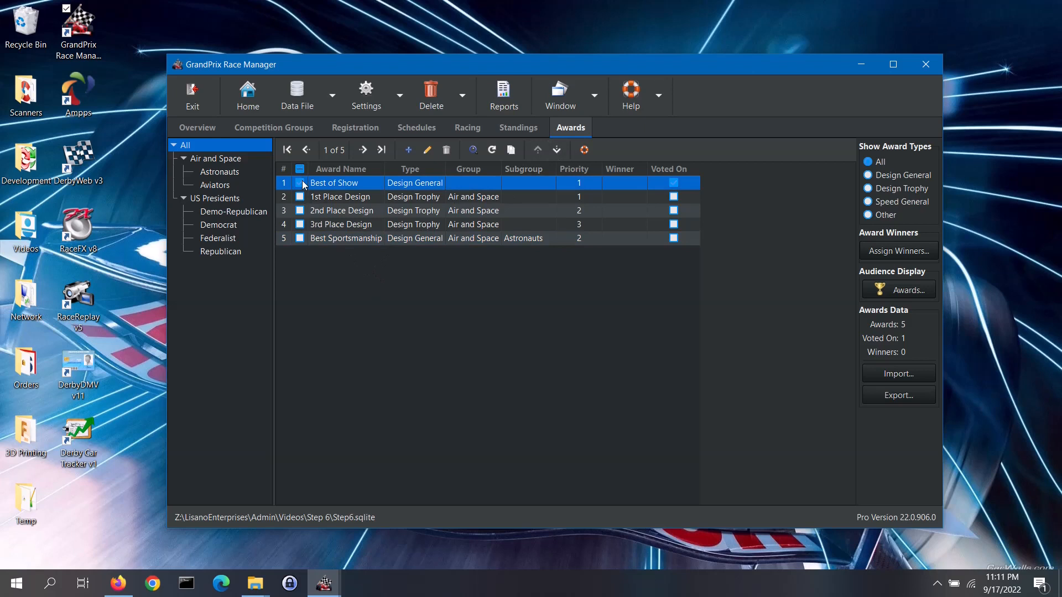
# Toggle the select-all checkbox, ending with all five awards checked.
pyautogui.click(345, 238)
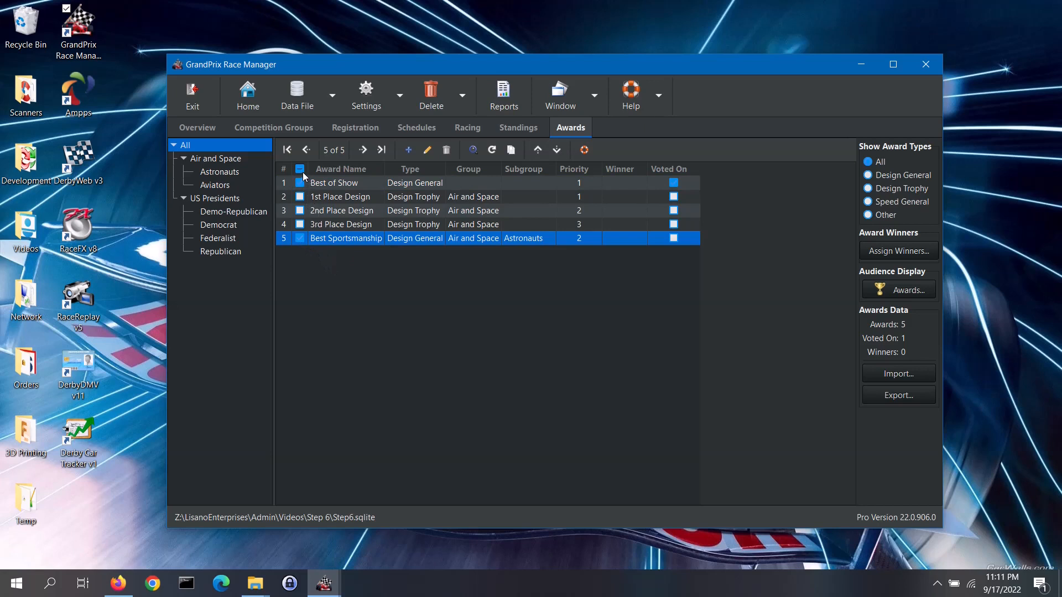
pyautogui.click(299, 168)
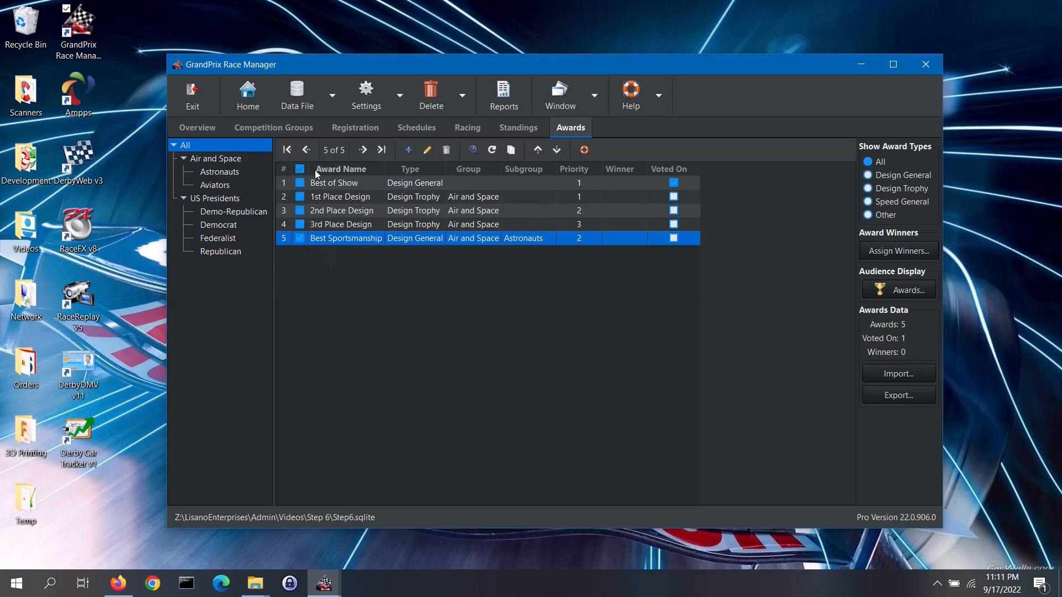
pyautogui.click(300, 168)
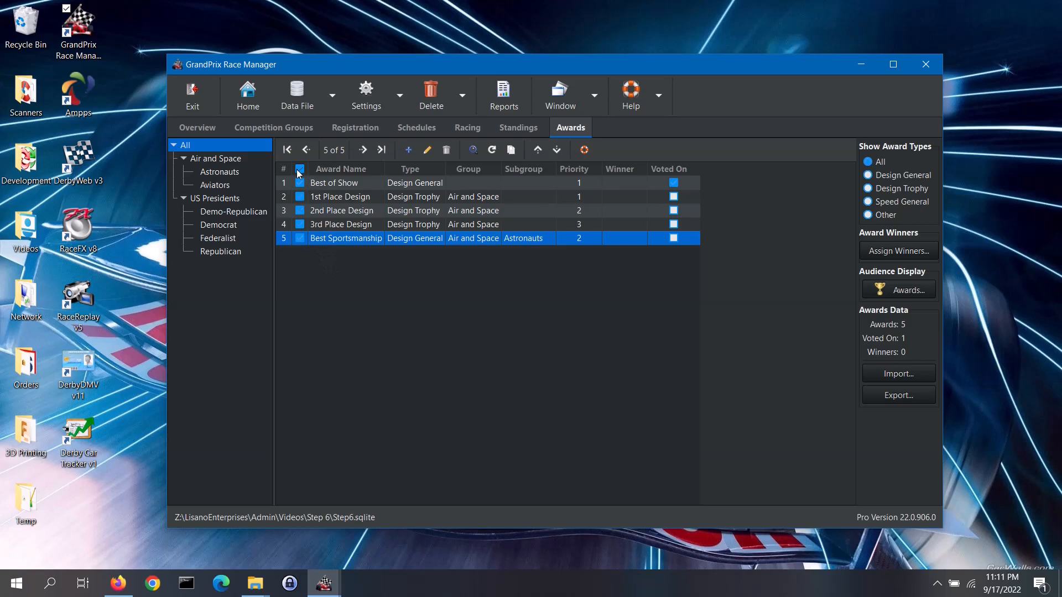
pyautogui.click(299, 168)
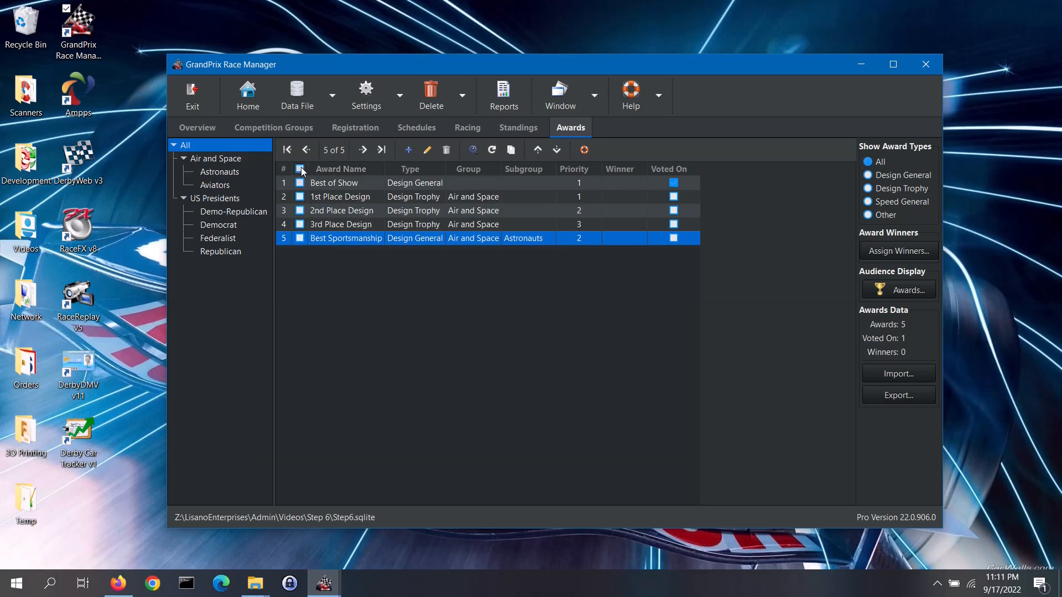
pyautogui.click(300, 169)
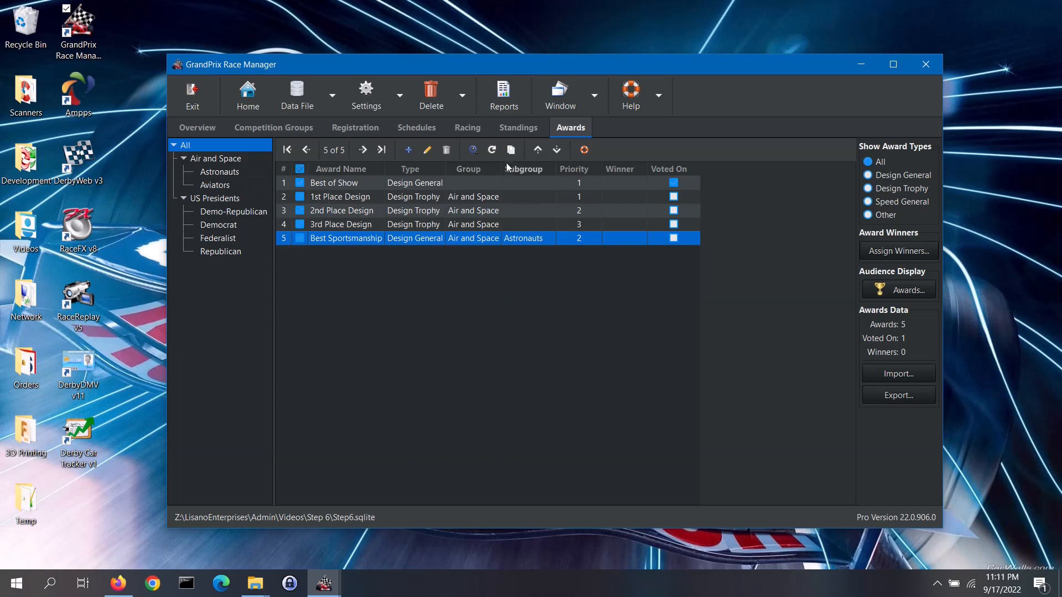
# Delete the selected awards and confirm, leaving the list empty.
pyautogui.click(446, 149)
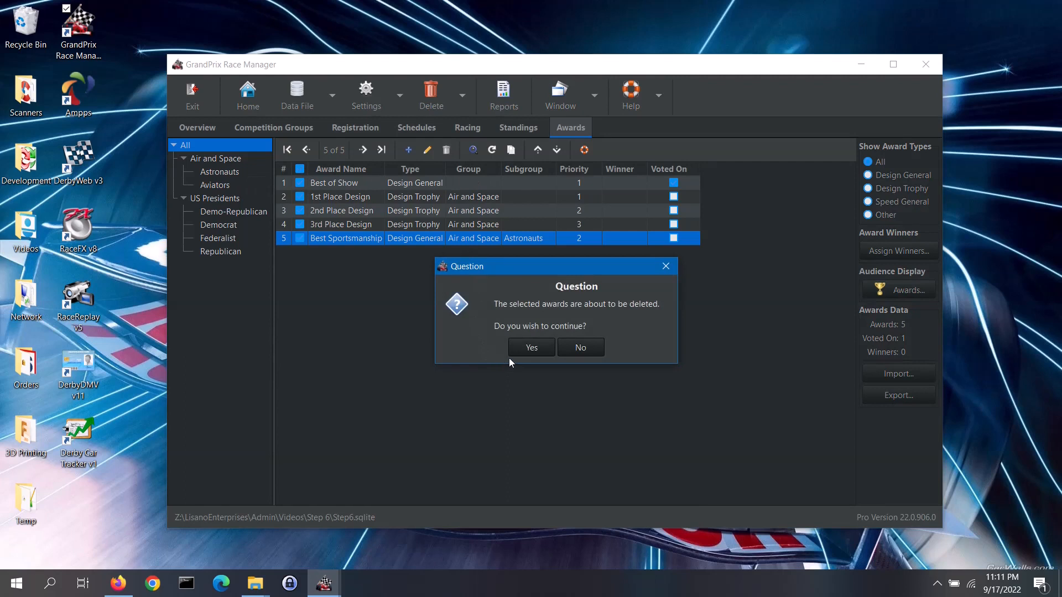
pyautogui.click(531, 347)
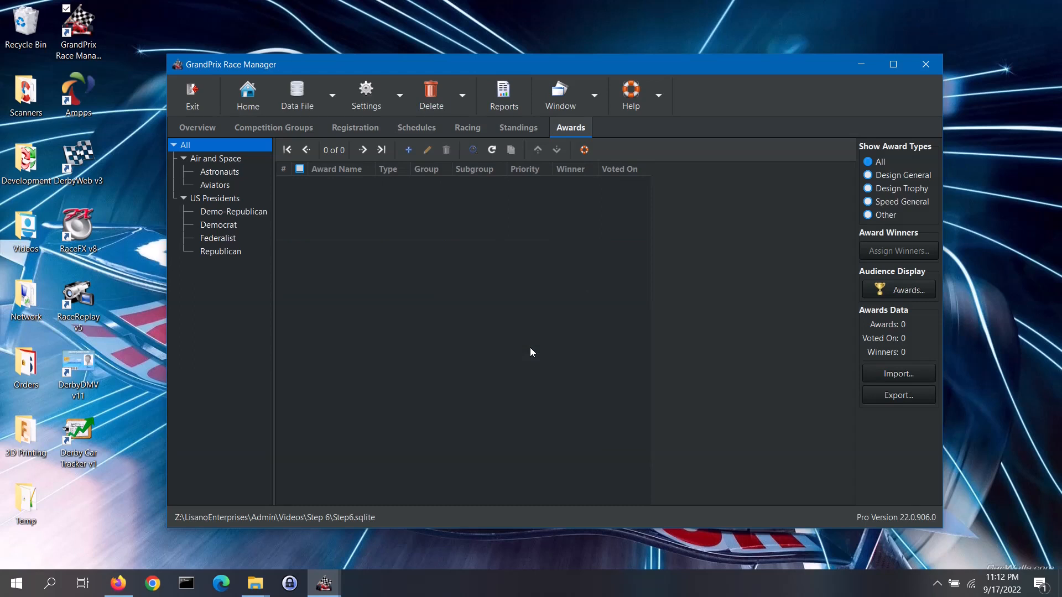
pyautogui.moveTo(450, 375)
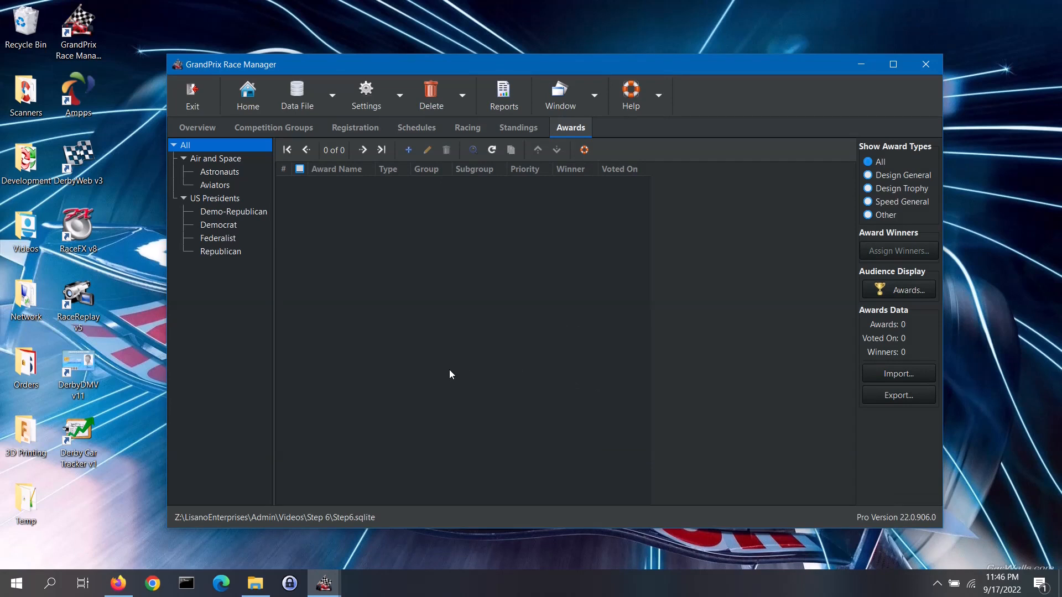
# Start an Awards Data import with CSV file type and browse for the file.
pyautogui.click(898, 373)
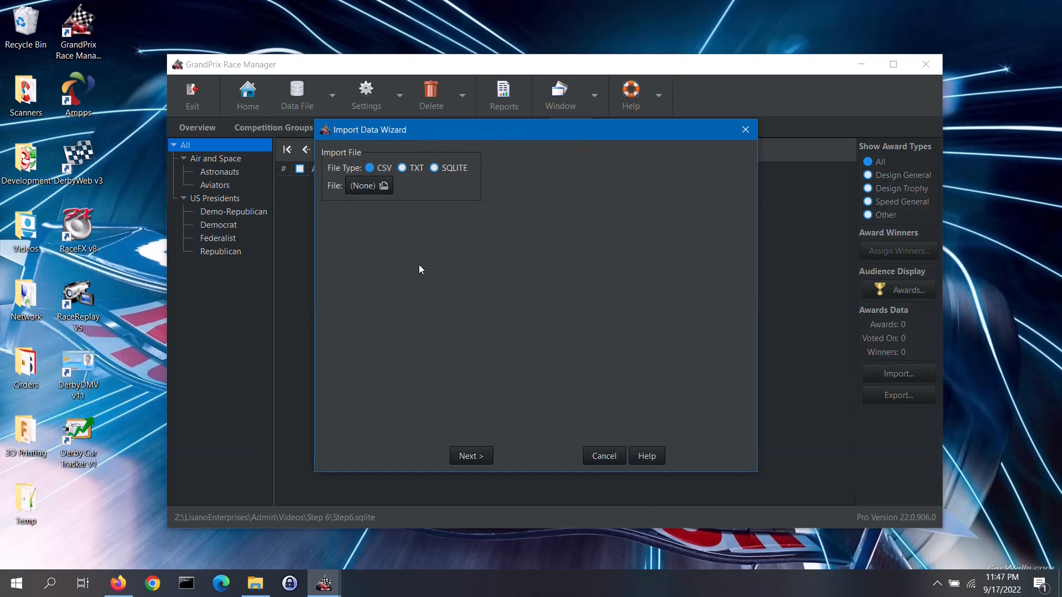
pyautogui.moveTo(479, 172)
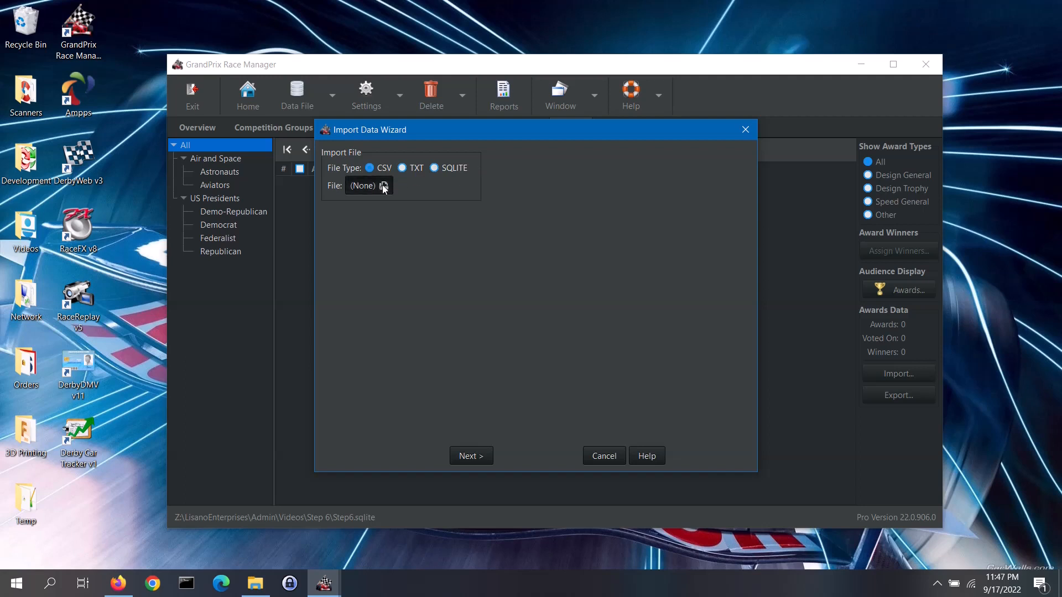
pyautogui.click(382, 186)
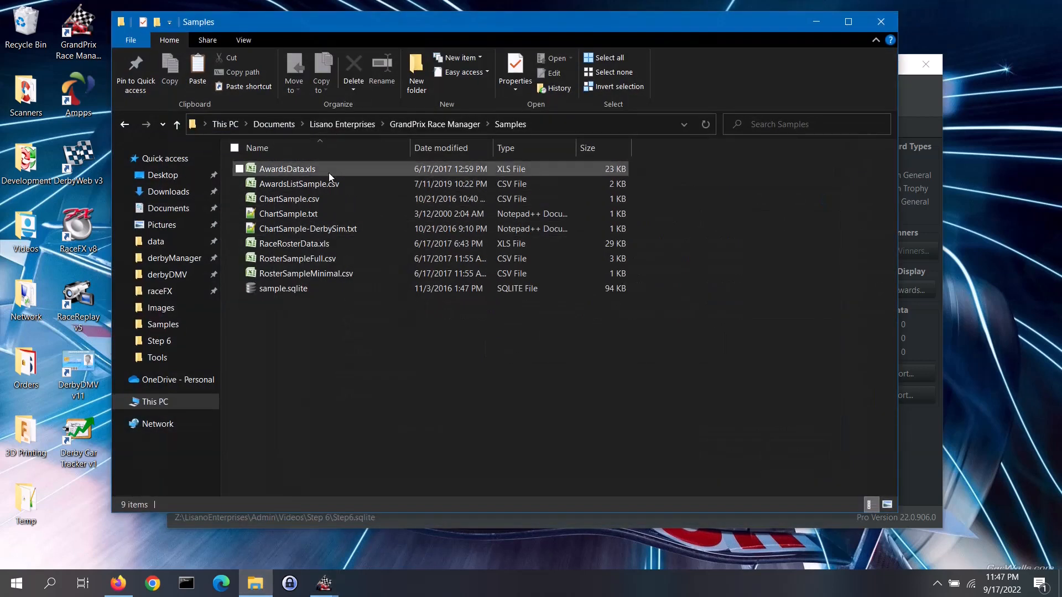
# Select AwardsListSample.csv in the Samples folder.
pyautogui.click(288, 168)
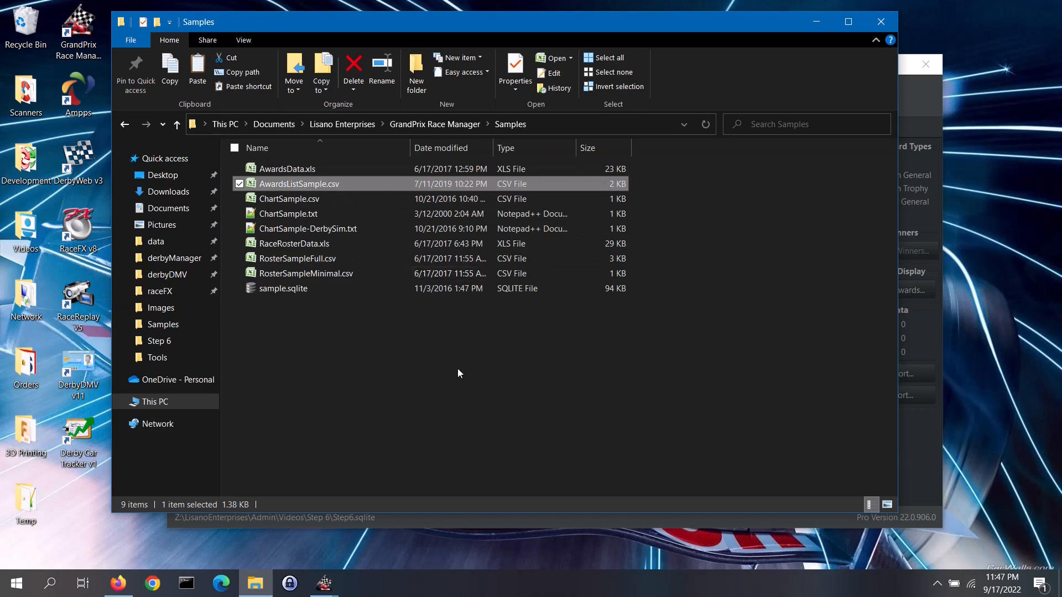
pyautogui.moveTo(655, 366)
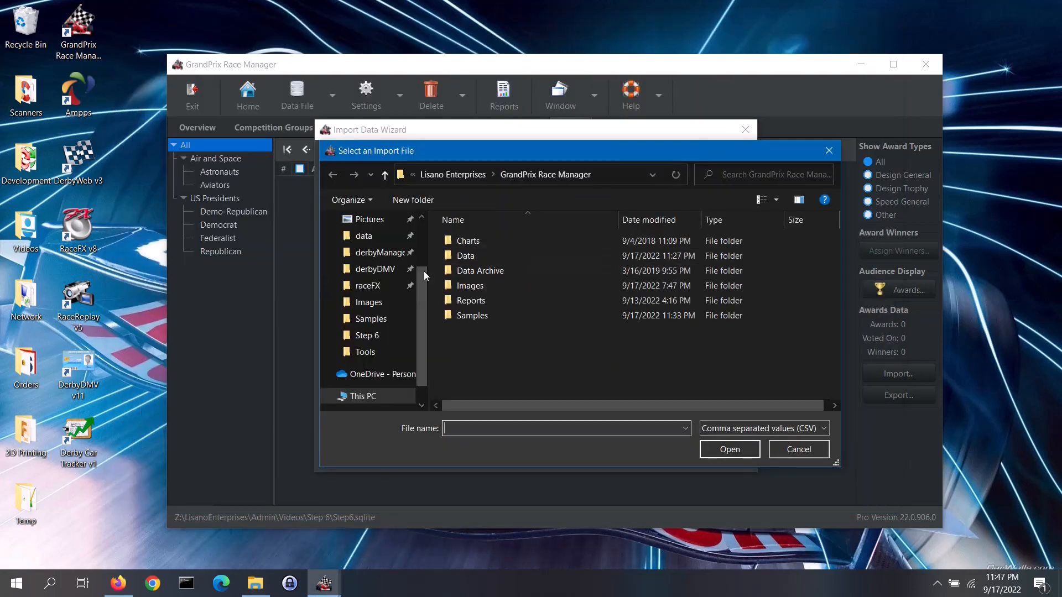
# Load AwardsListSample - Demo.csv from the Desktop and continue to the data preview.
pyautogui.click(371, 247)
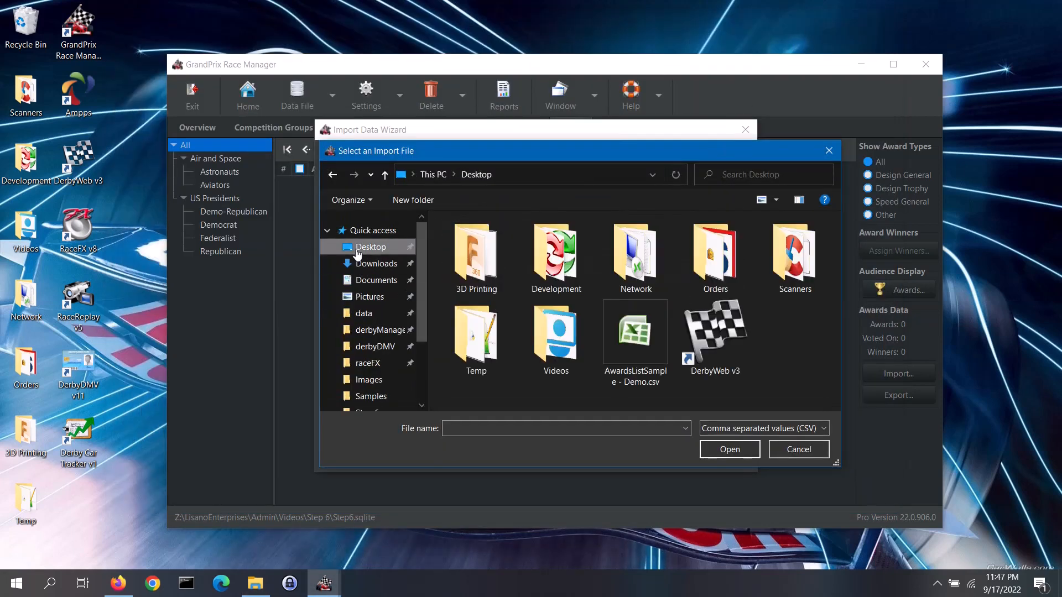
pyautogui.click(635, 328)
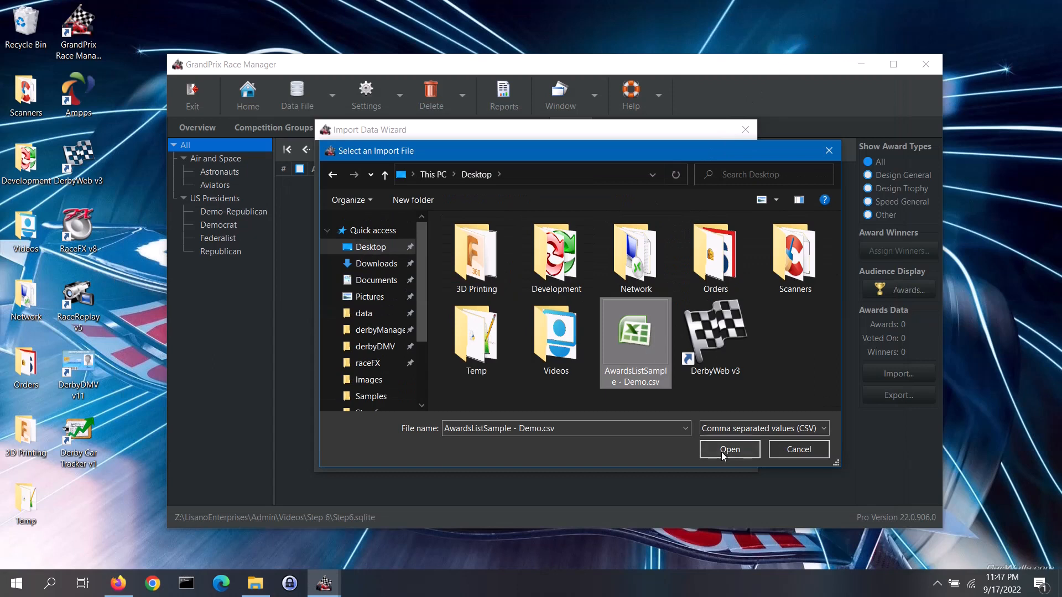
pyautogui.click(729, 449)
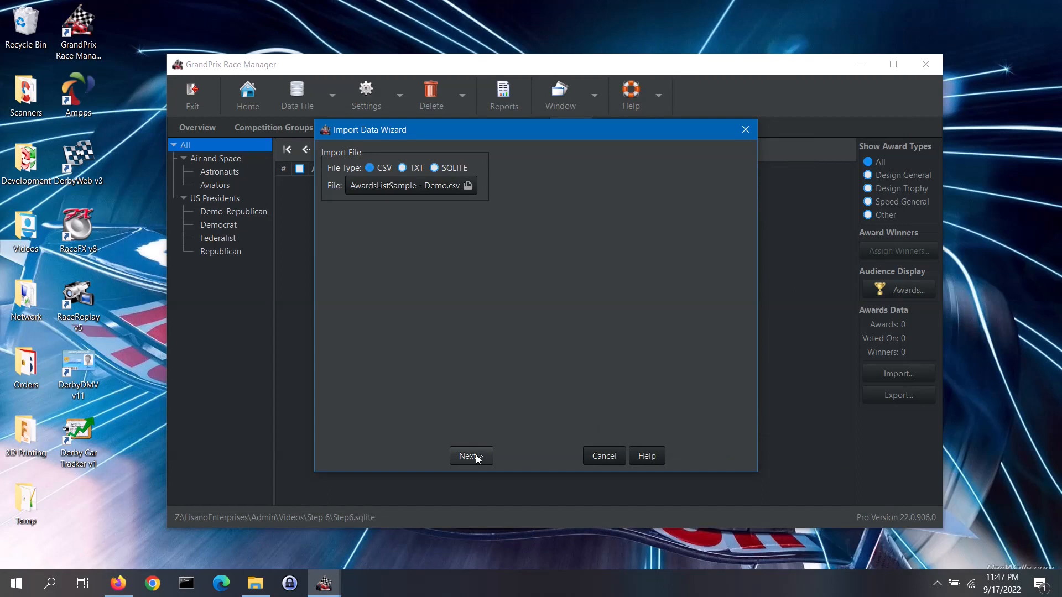
pyautogui.click(470, 455)
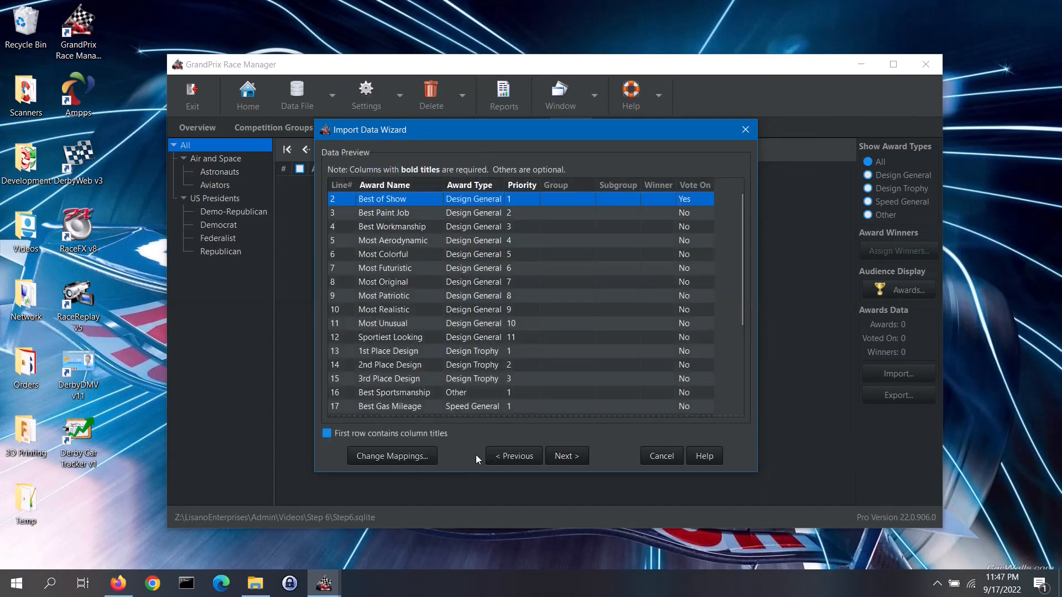
pyautogui.moveTo(535, 345)
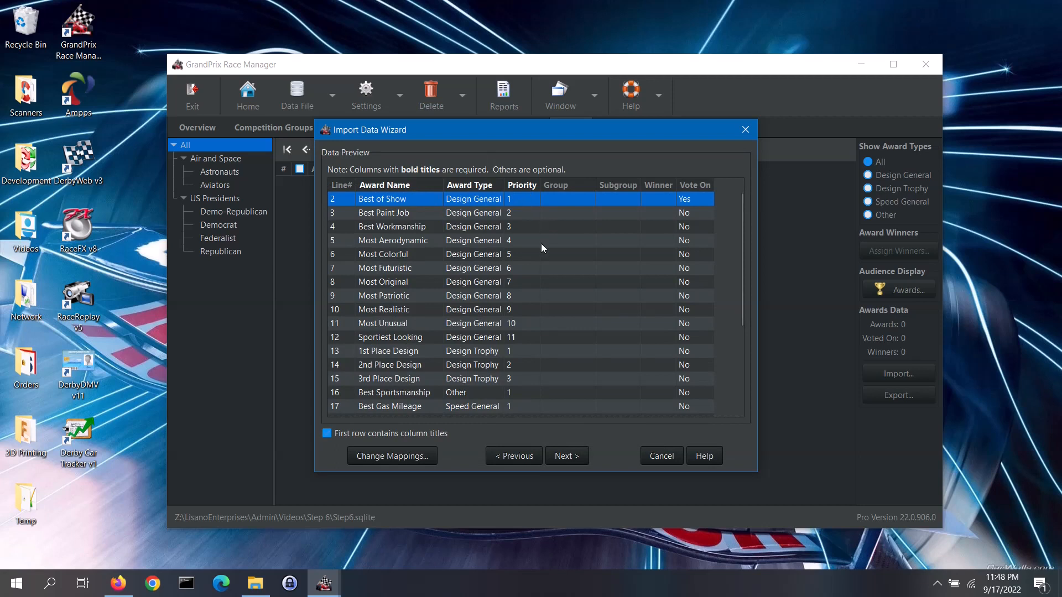
pyautogui.moveTo(578, 297)
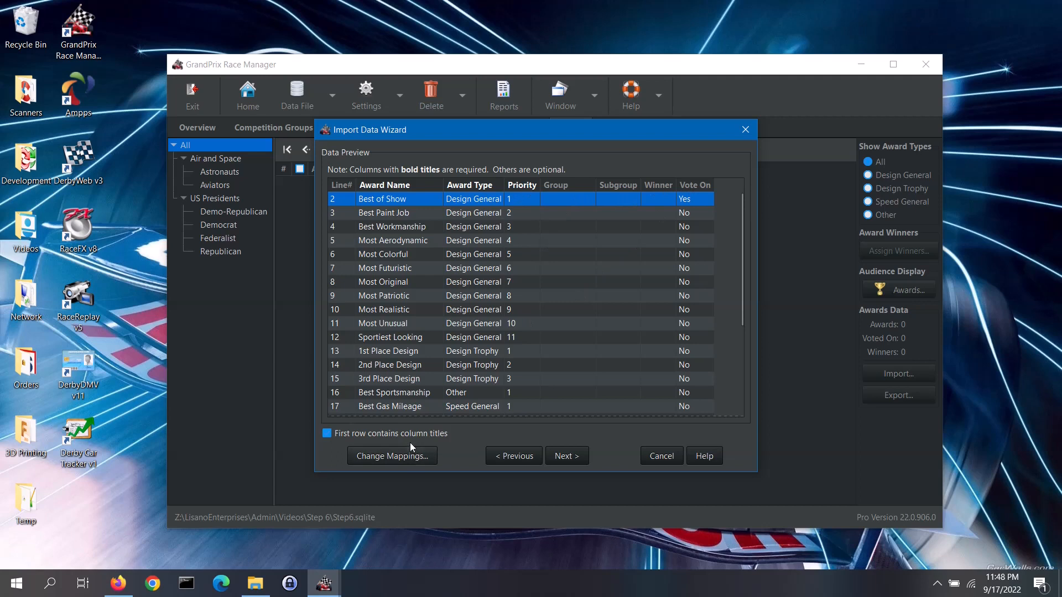
# Toggle 'First row contains column titles' off and back on, then bring up Change Mappings.
pyautogui.click(328, 433)
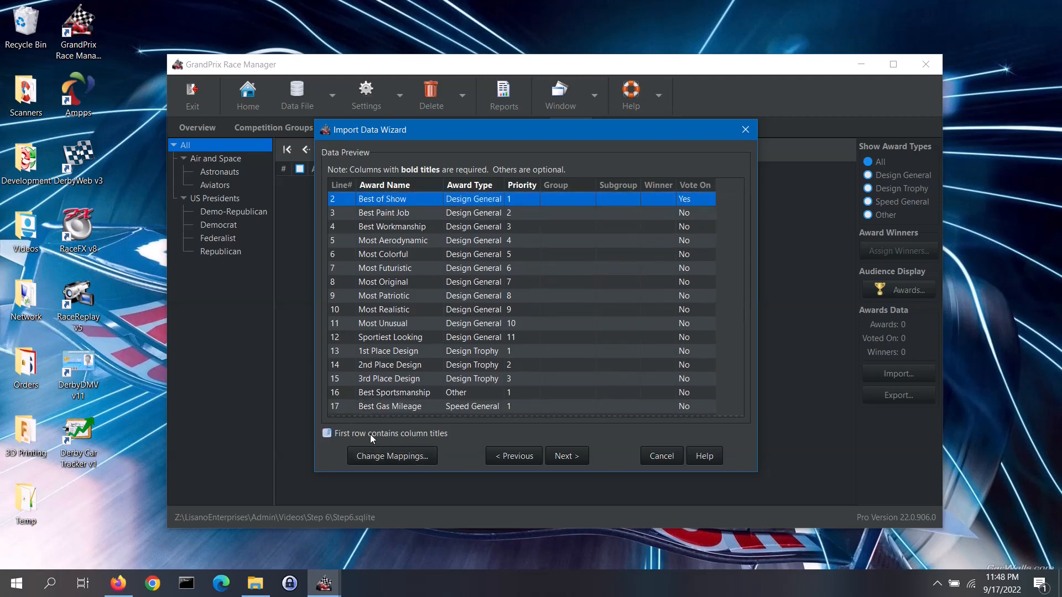
pyautogui.click(326, 434)
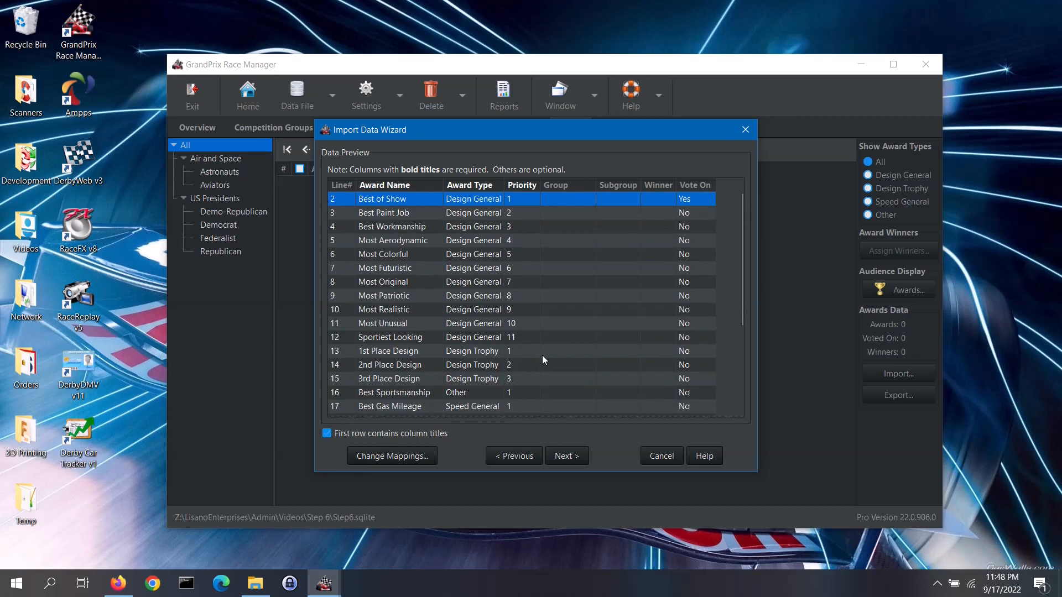
pyautogui.moveTo(425, 474)
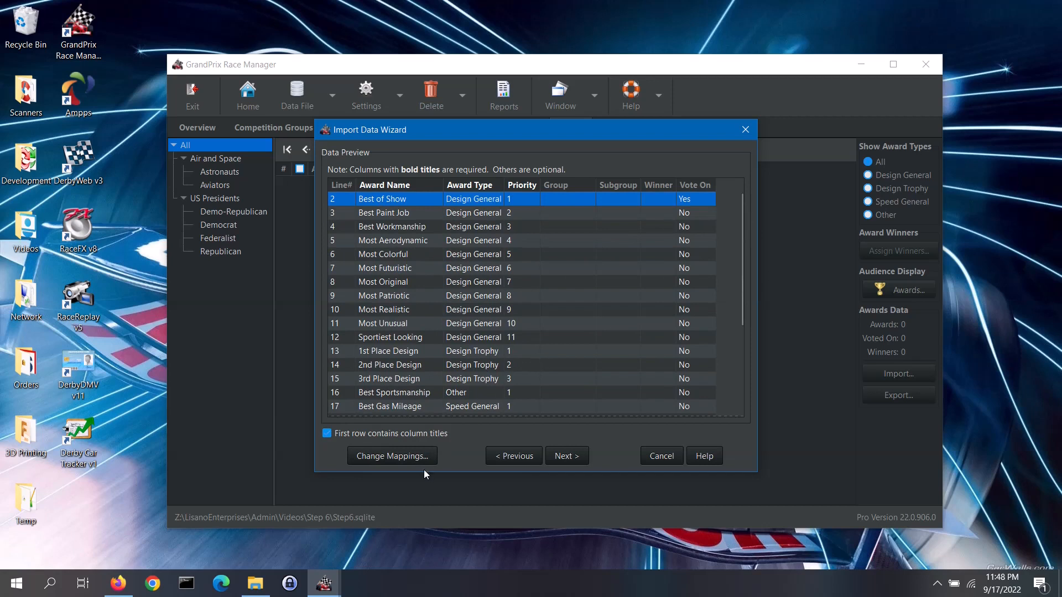
pyautogui.click(392, 455)
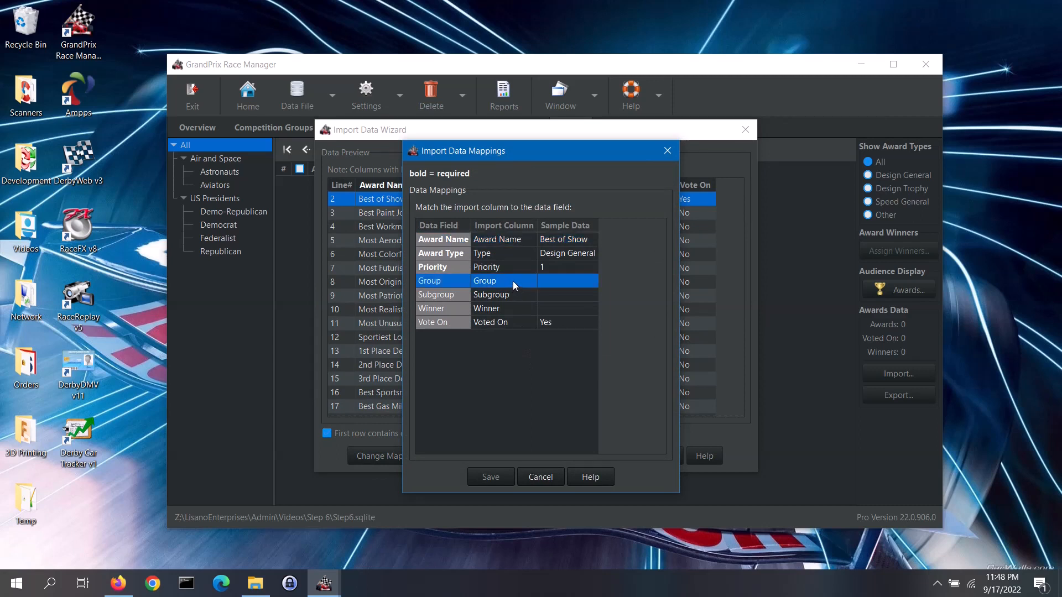
# Keep the Group field mapped to the Group column and cancel out of Import Data Mappings.
pyautogui.click(504, 280)
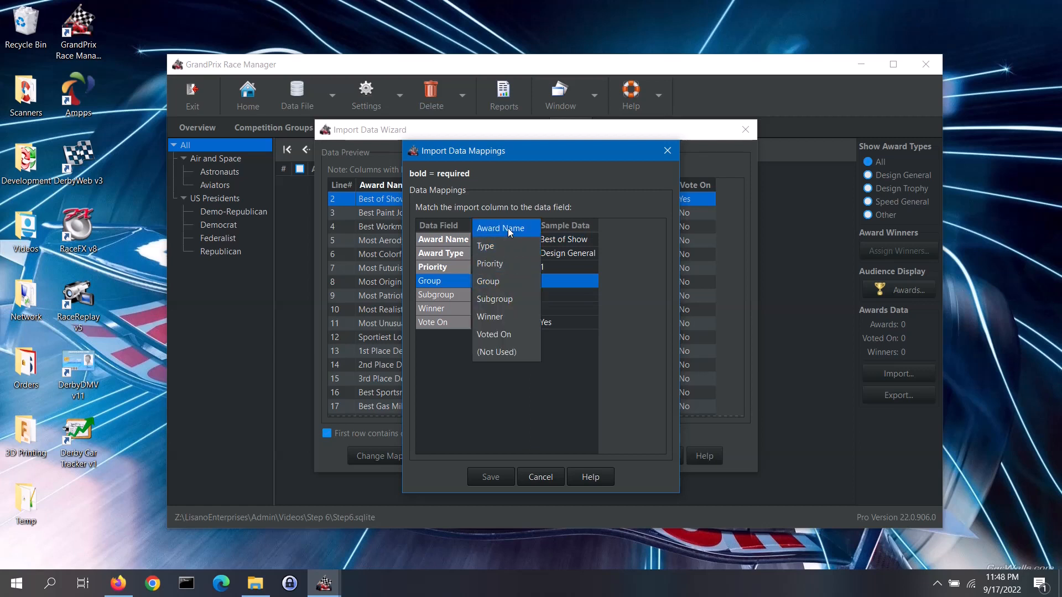
pyautogui.click(486, 281)
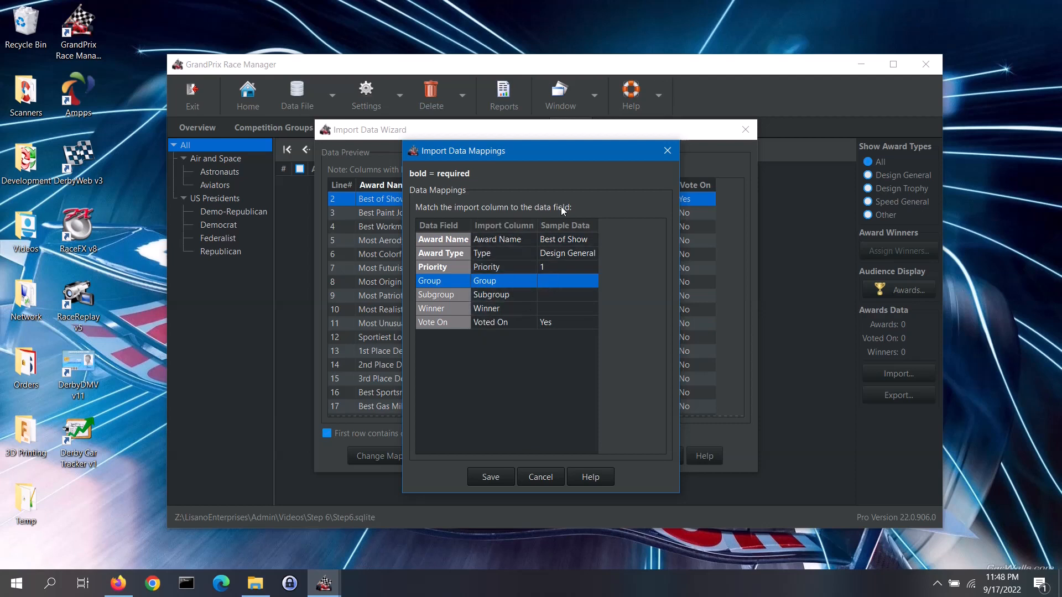
pyautogui.moveTo(534, 378)
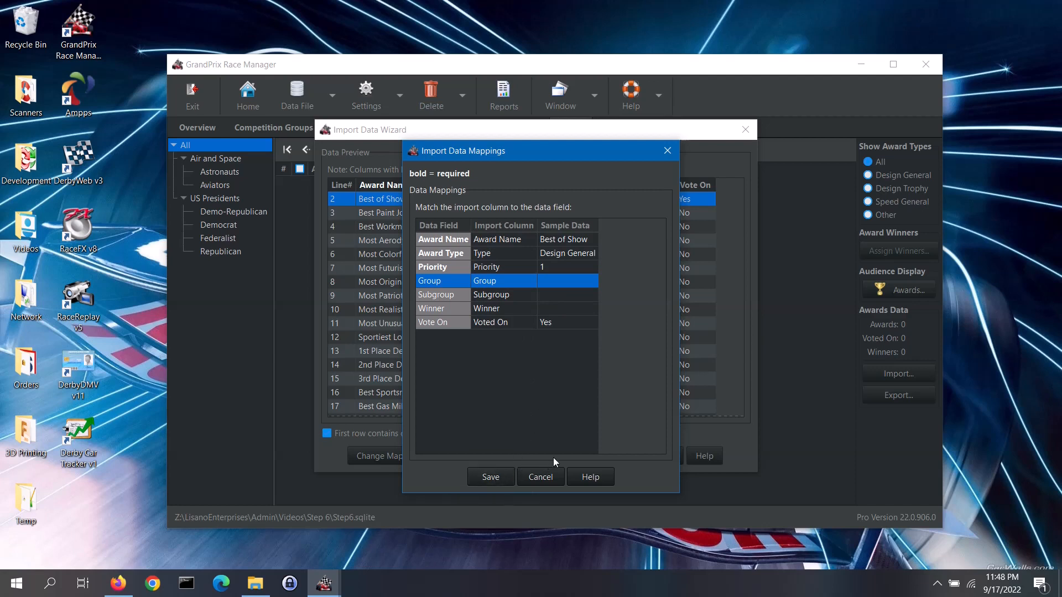
pyautogui.click(540, 476)
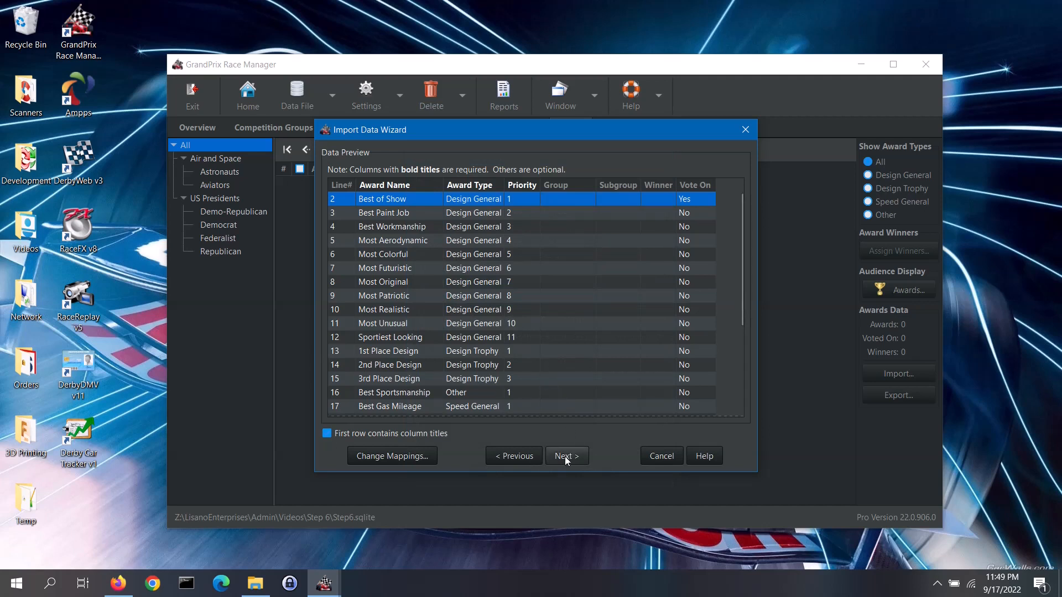
# Run the import and acknowledge the 27 award records successfully imported message.
pyautogui.click(566, 455)
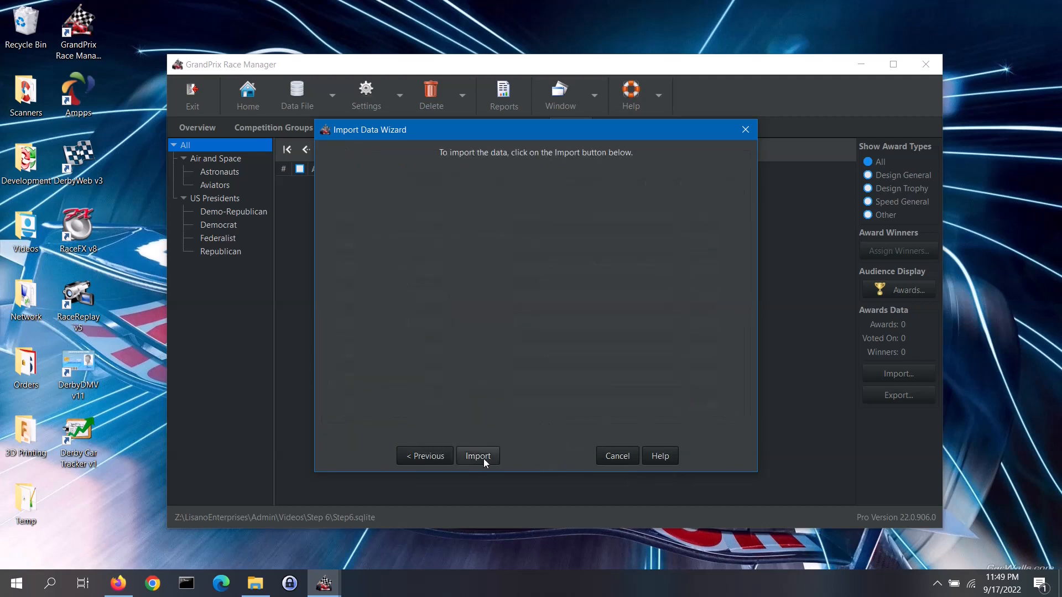
pyautogui.click(478, 456)
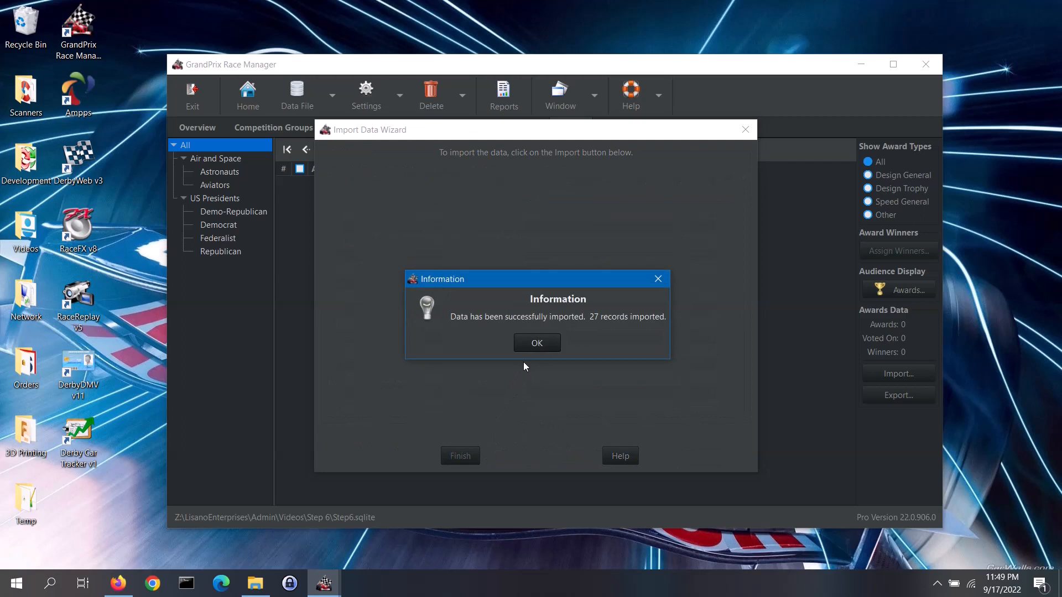
pyautogui.moveTo(528, 364)
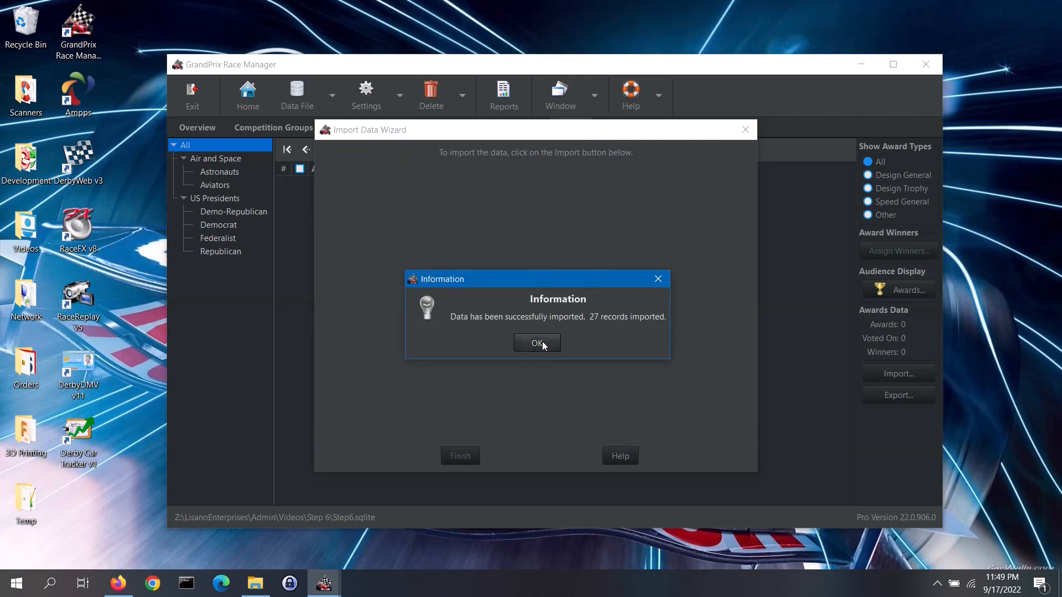
pyautogui.click(536, 343)
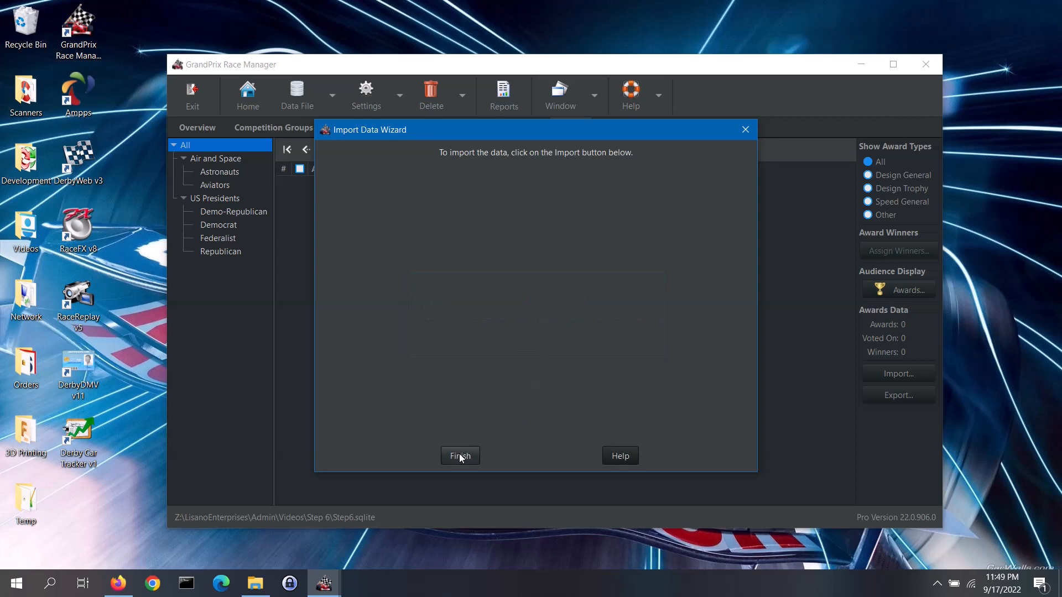
pyautogui.click(460, 456)
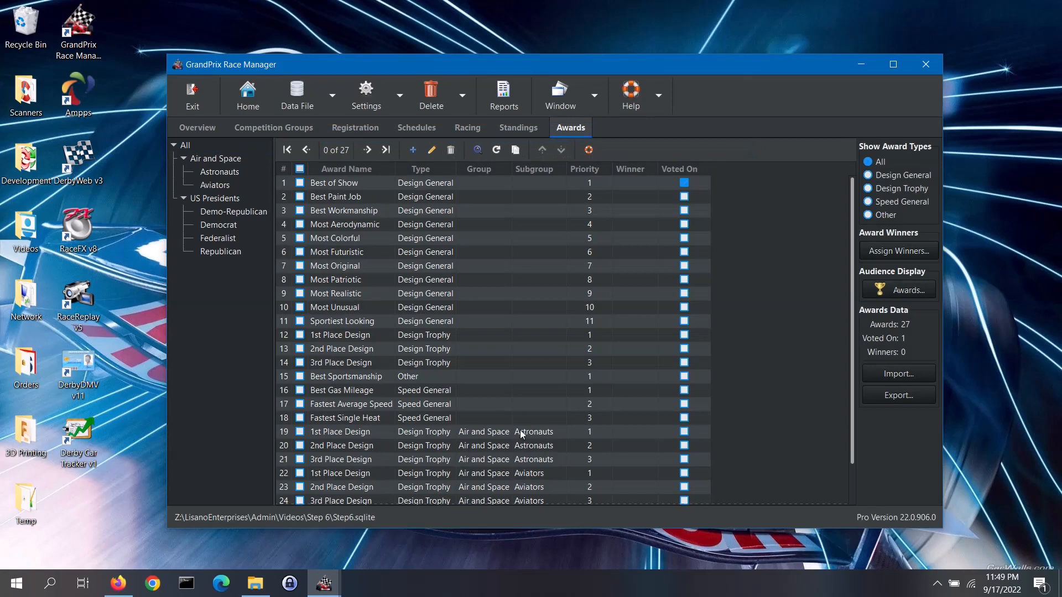
pyautogui.moveTo(634, 423)
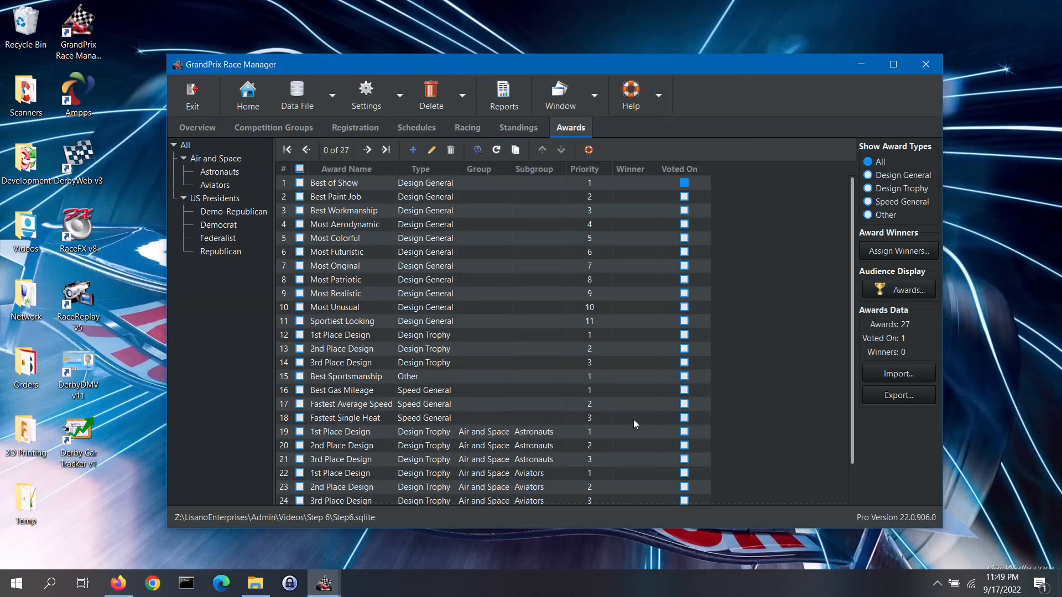
pyautogui.scroll(-3)
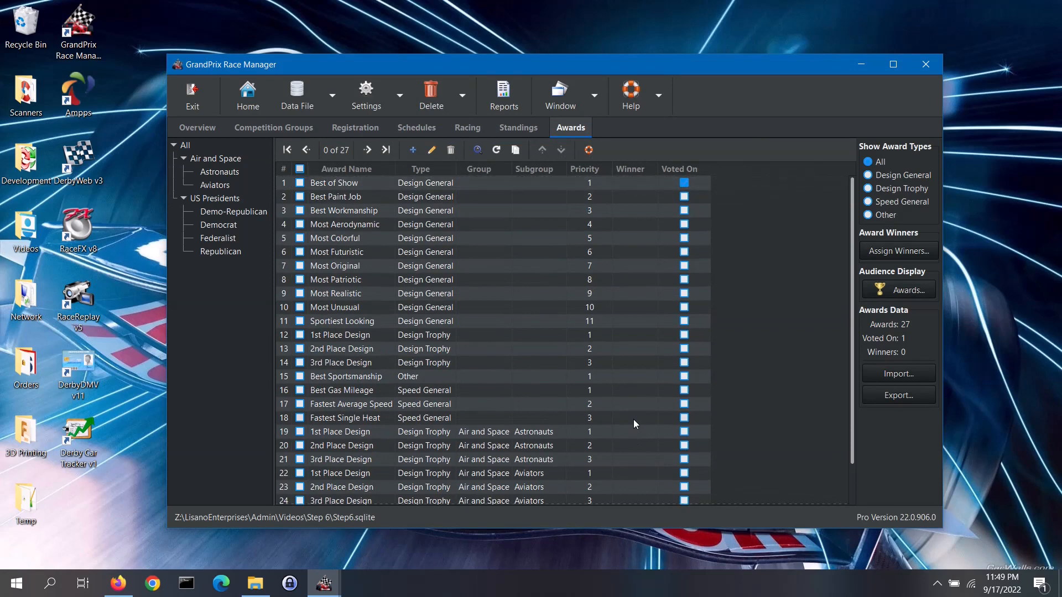
pyautogui.moveTo(638, 416)
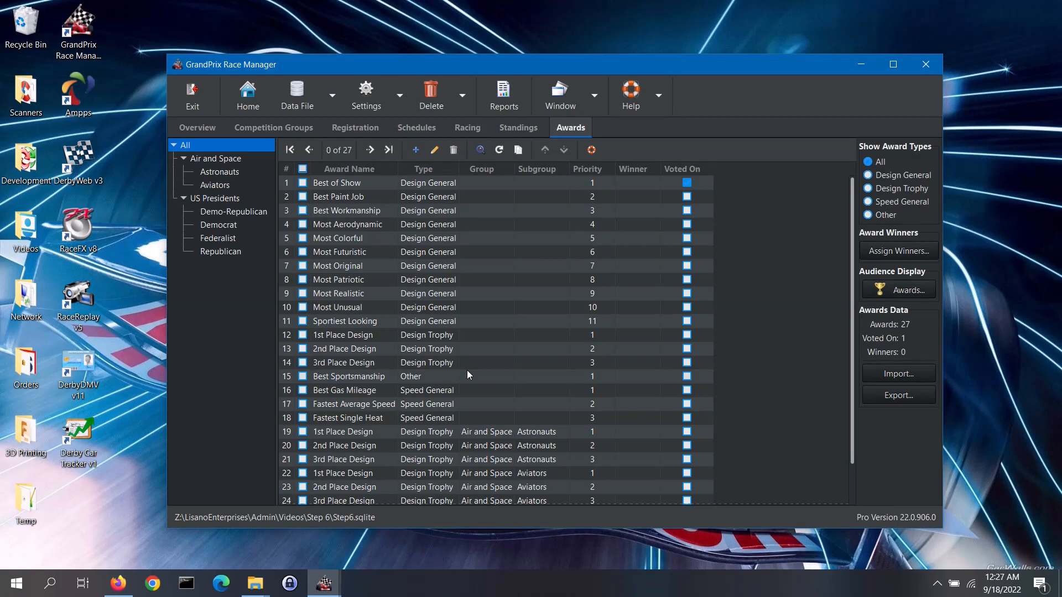
# Filter awards by Astronauts, Aviators and Design Trophy in turn, then show all 27 again.
pyautogui.click(220, 251)
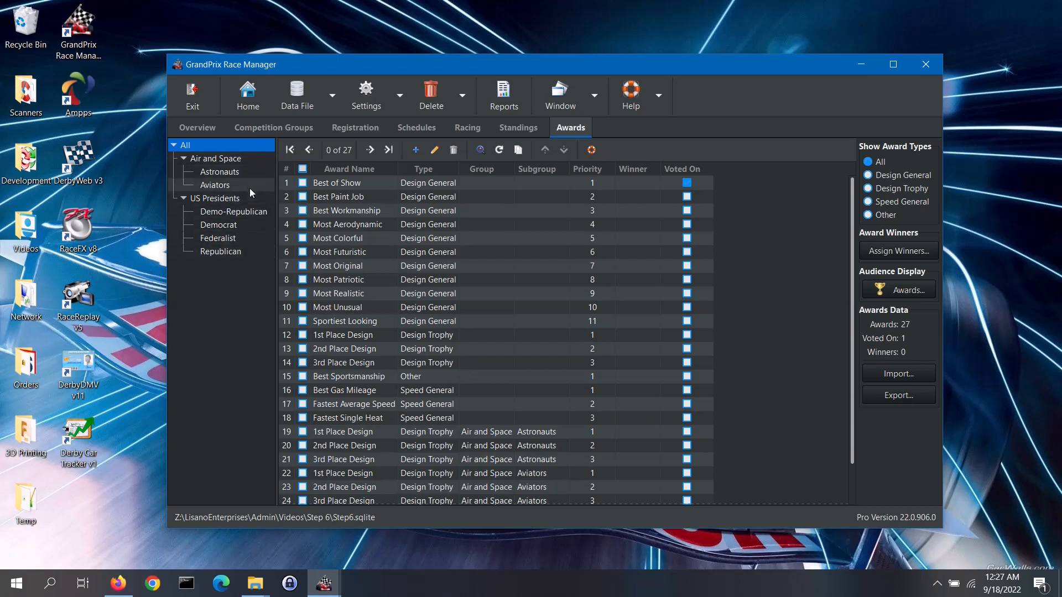
pyautogui.click(218, 172)
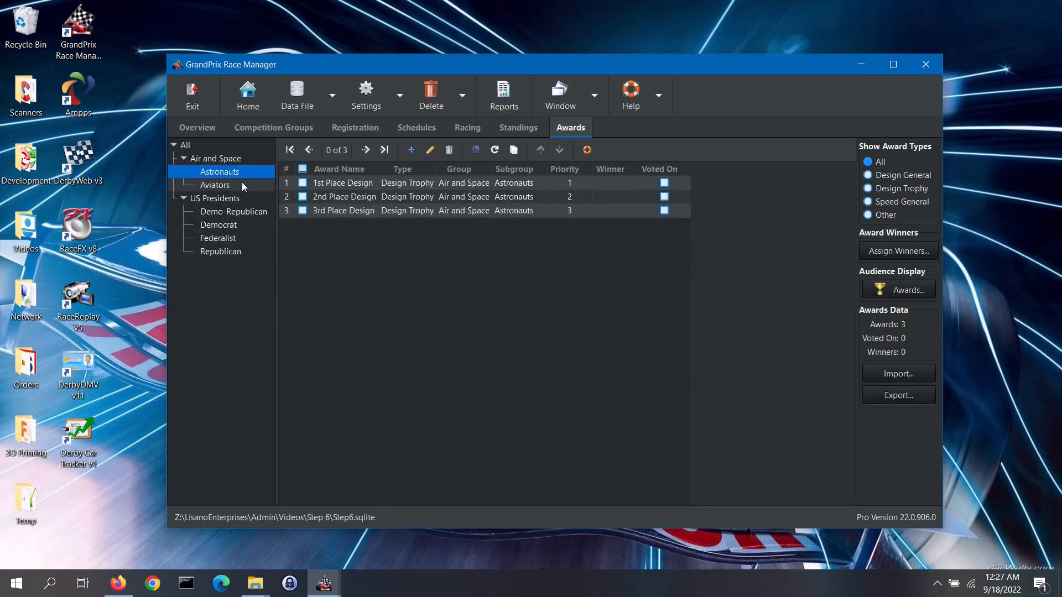
pyautogui.click(215, 185)
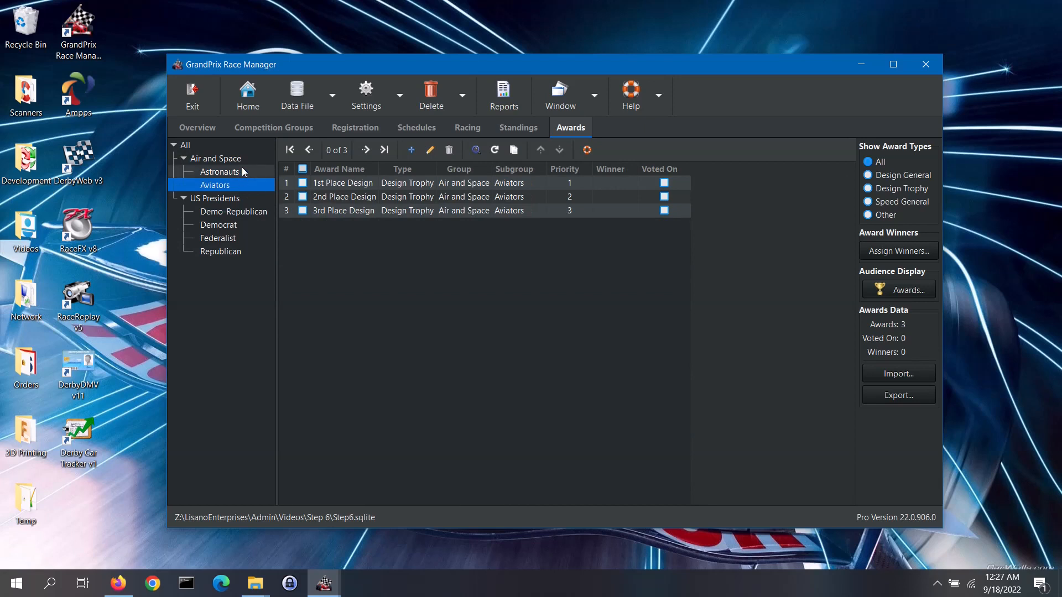
pyautogui.click(185, 145)
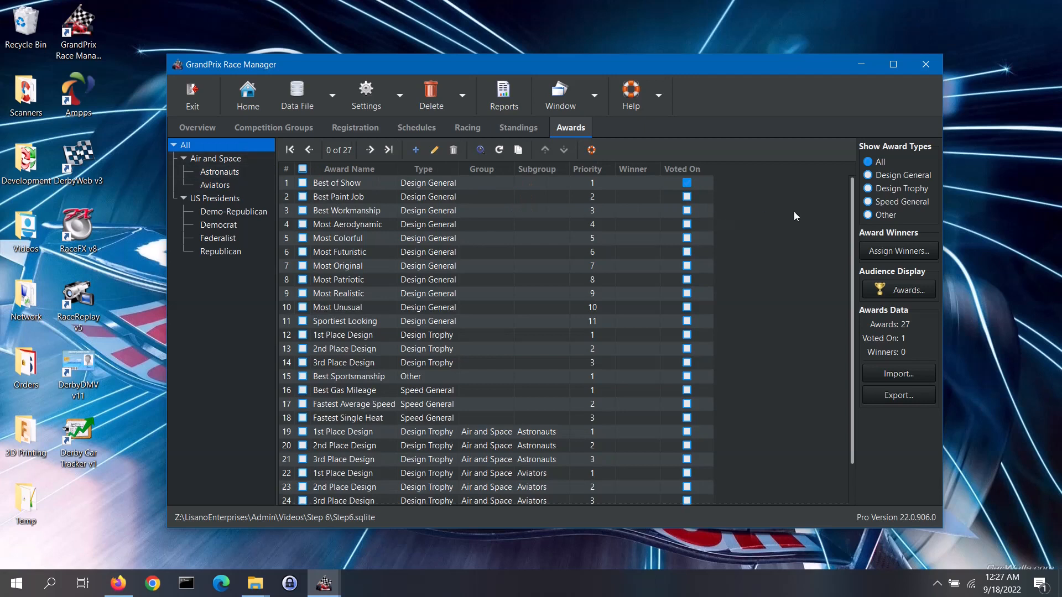
pyautogui.moveTo(918, 182)
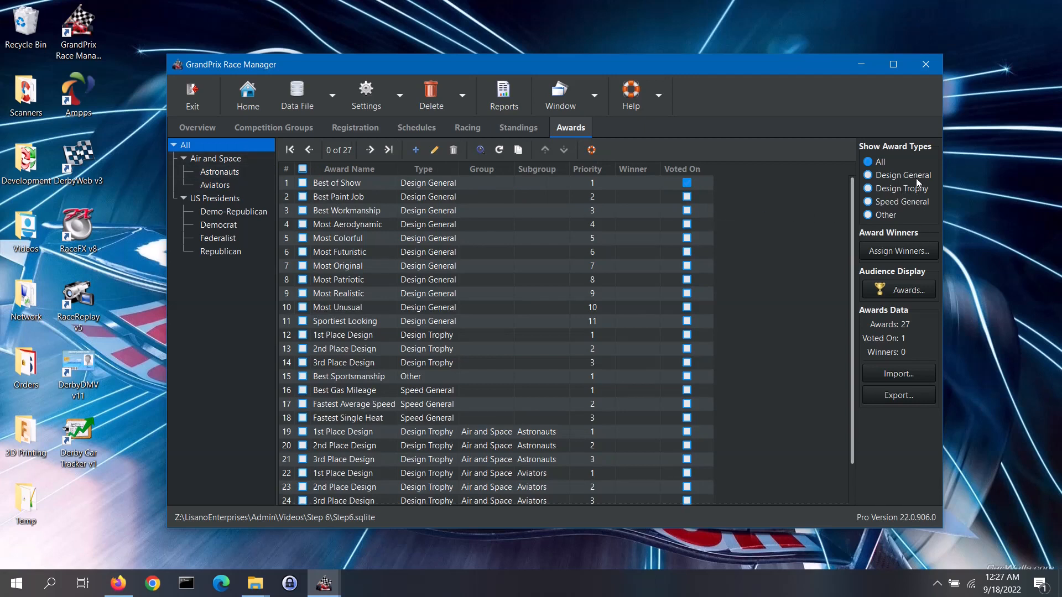
pyautogui.click(869, 188)
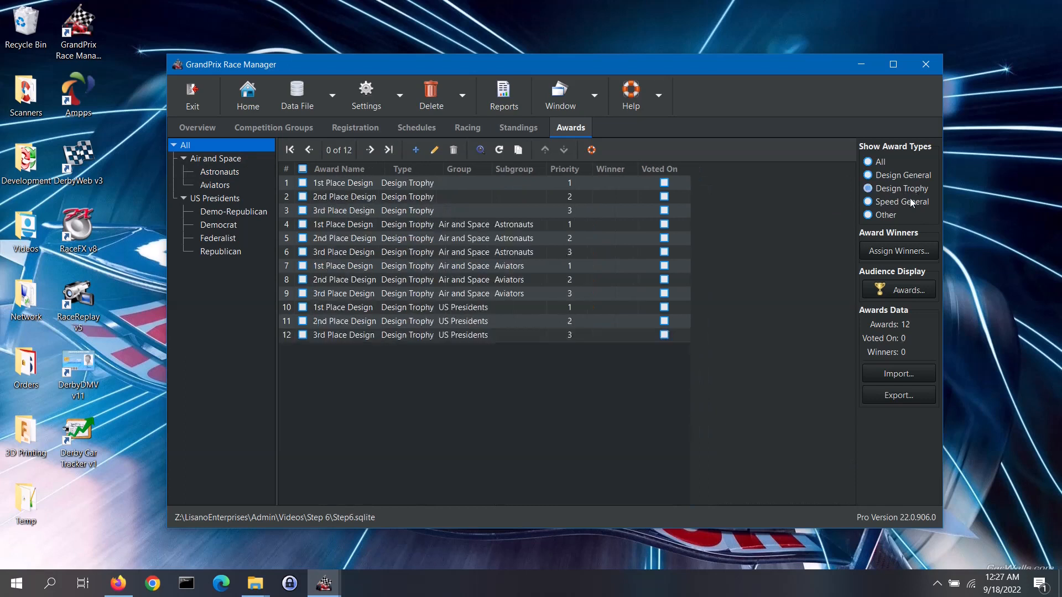
pyautogui.click(867, 216)
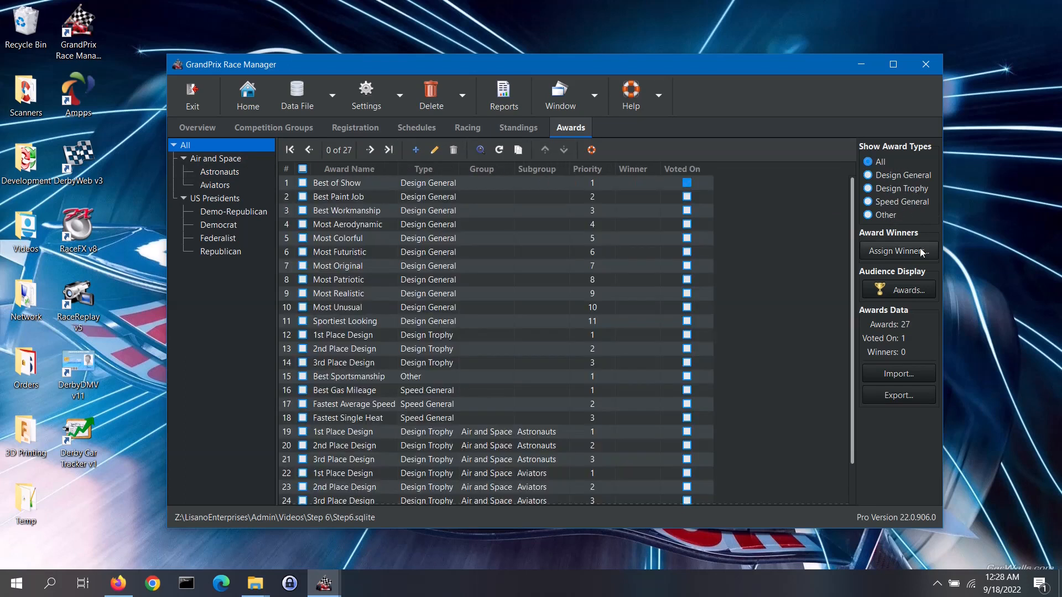
pyautogui.moveTo(898, 251)
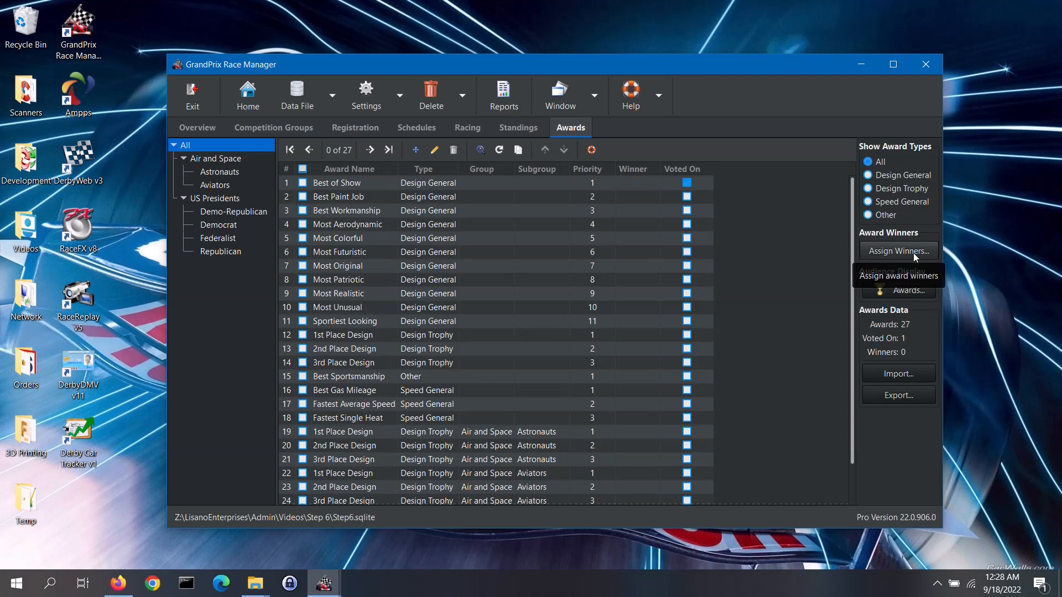
pyautogui.moveTo(919, 293)
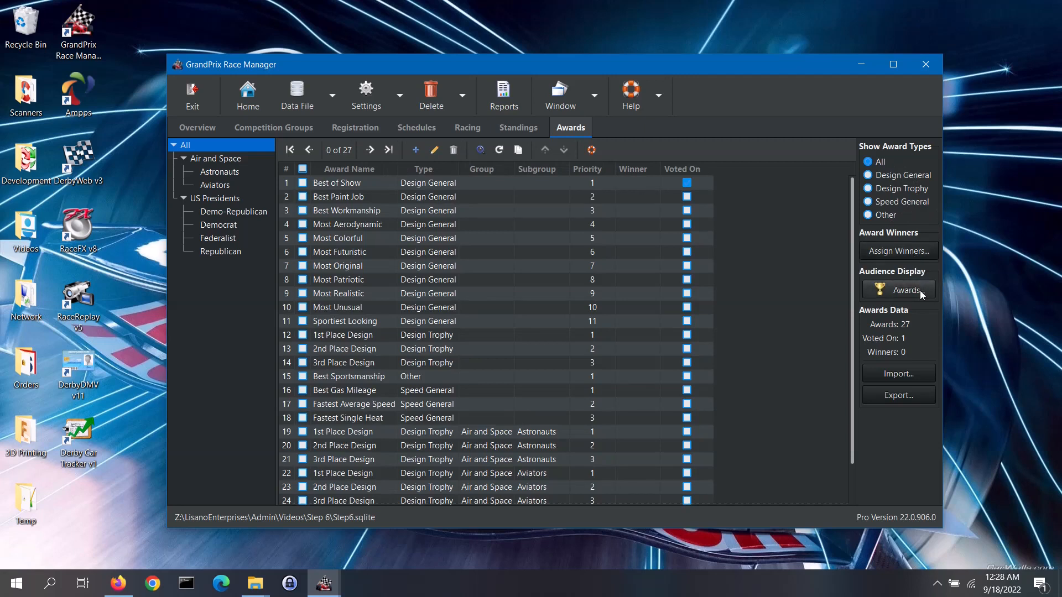
pyautogui.moveTo(898, 290)
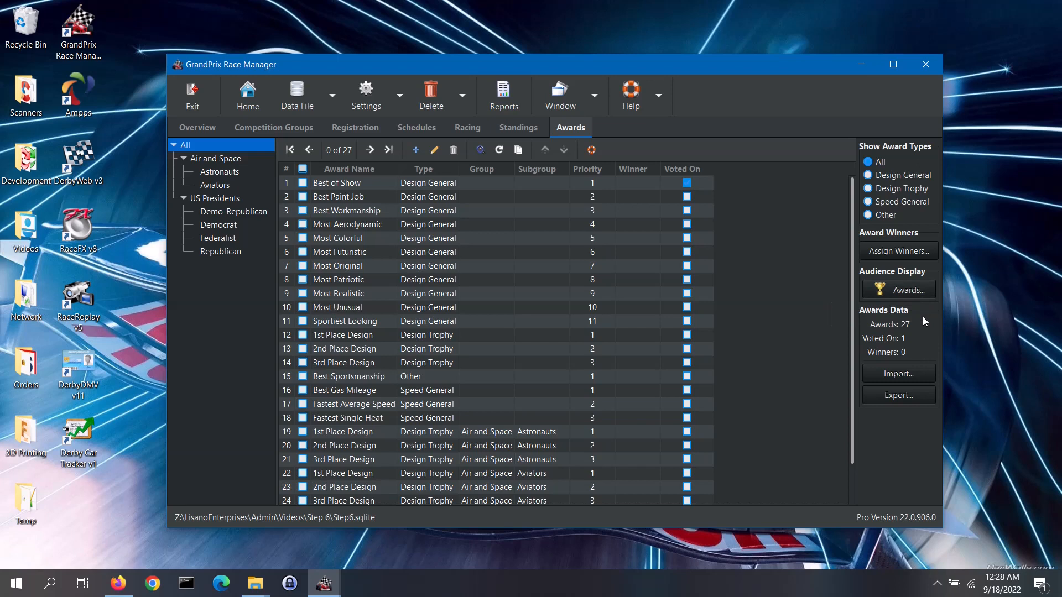
pyautogui.moveTo(922, 337)
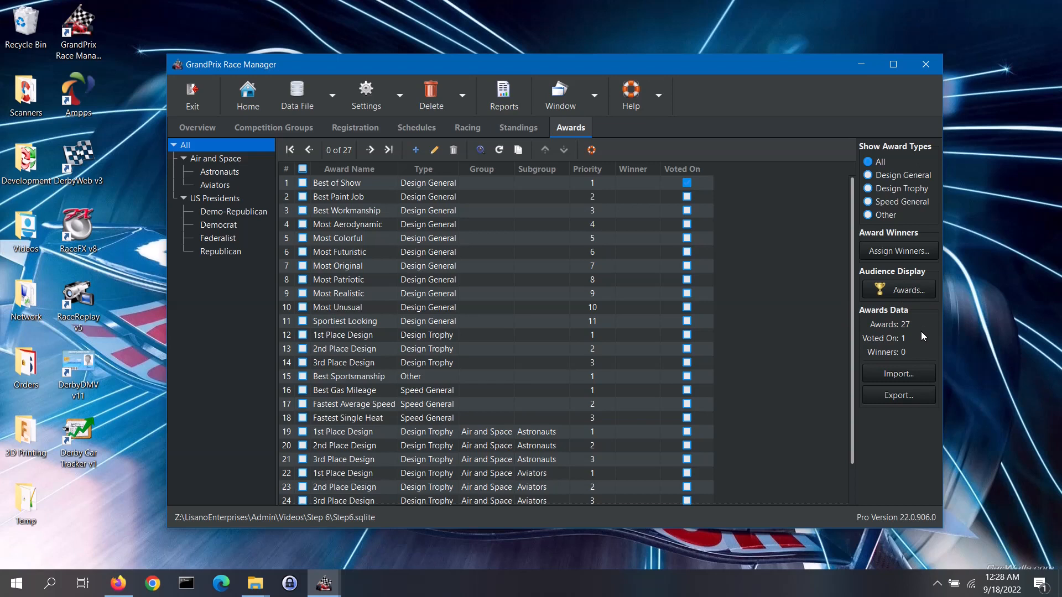
pyautogui.moveTo(293, 162)
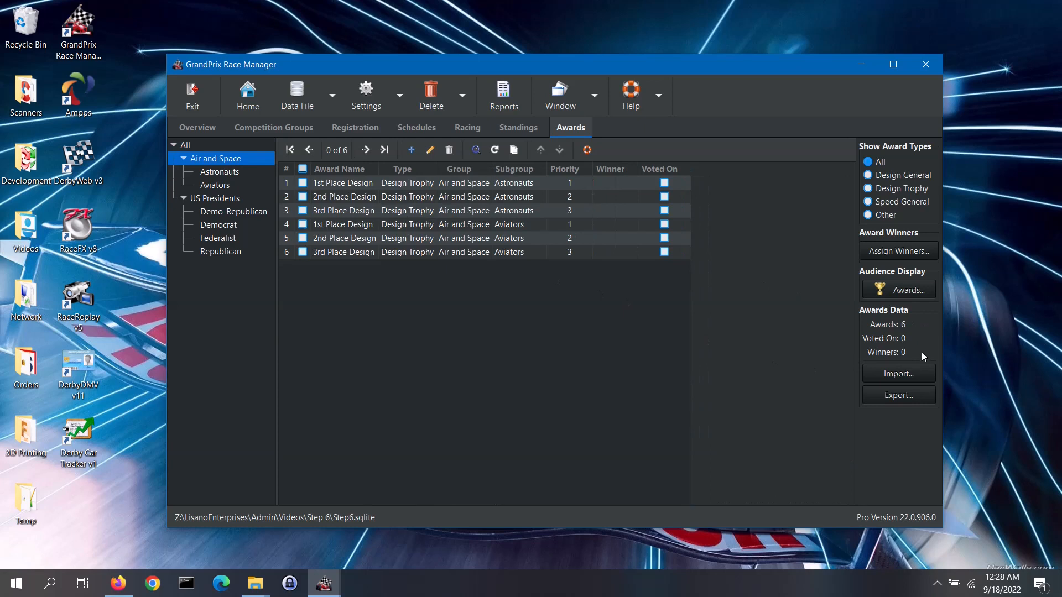
pyautogui.moveTo(898, 373)
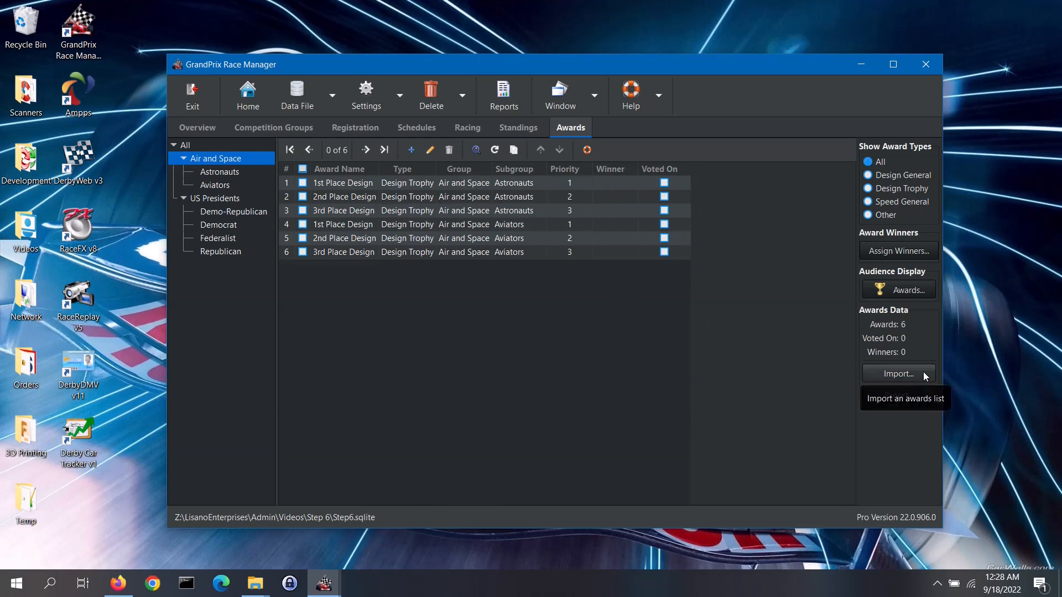
pyautogui.moveTo(922, 398)
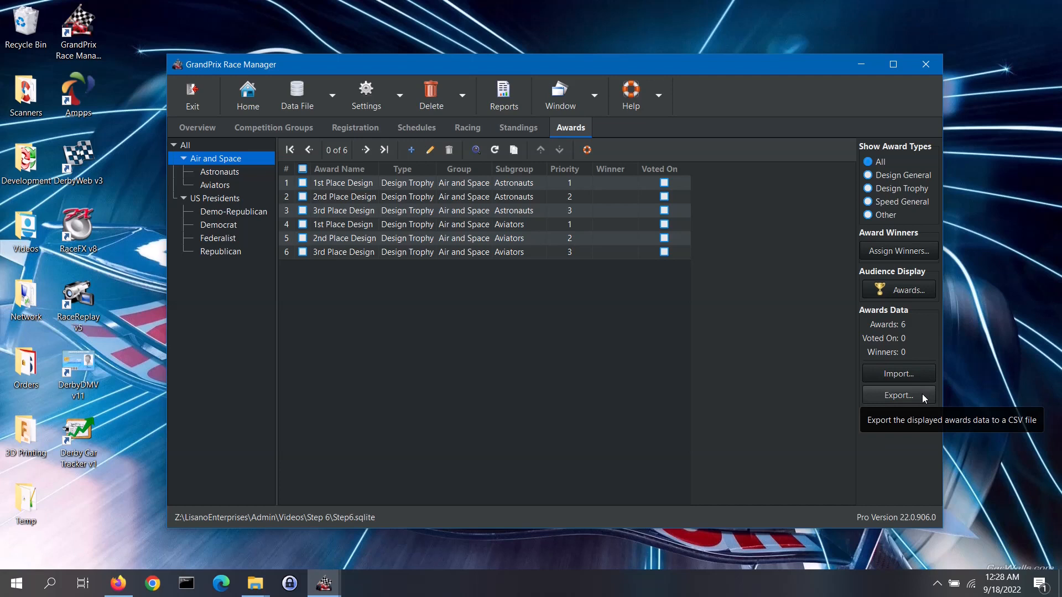
pyautogui.moveTo(635, 363)
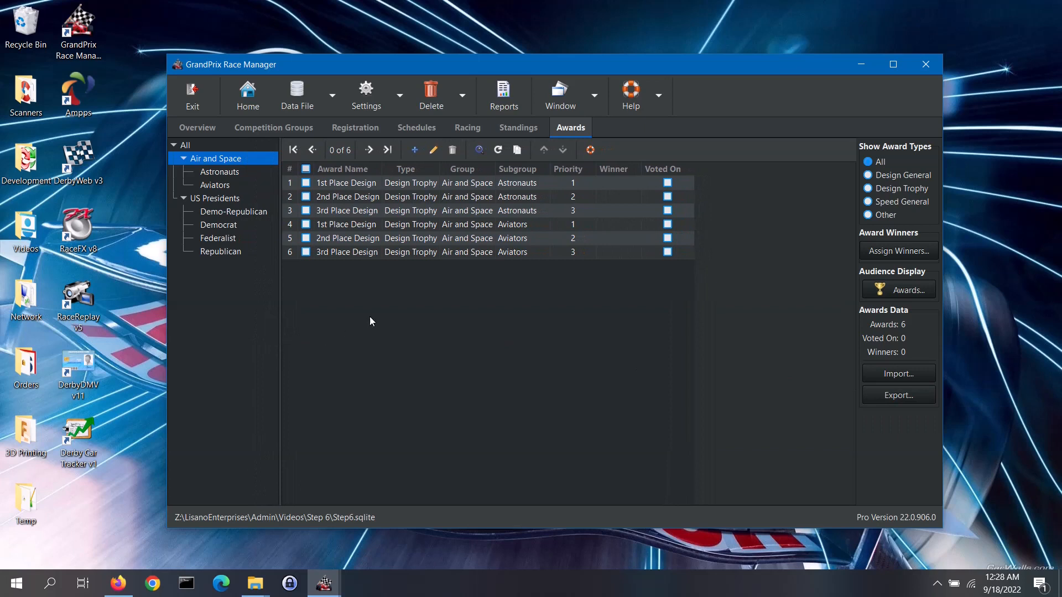
pyautogui.moveTo(450, 162)
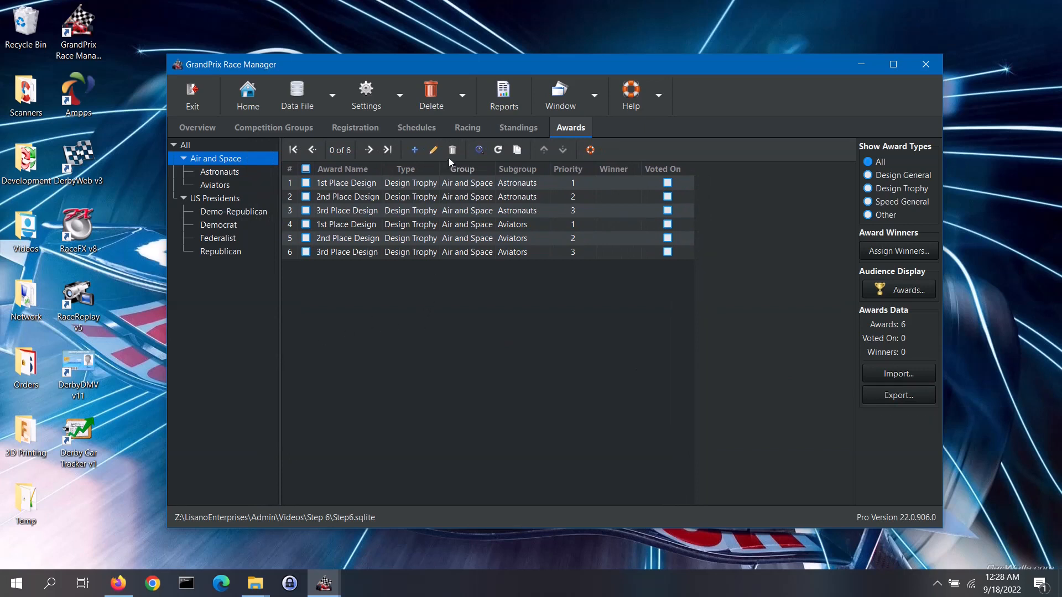
pyautogui.click(479, 149)
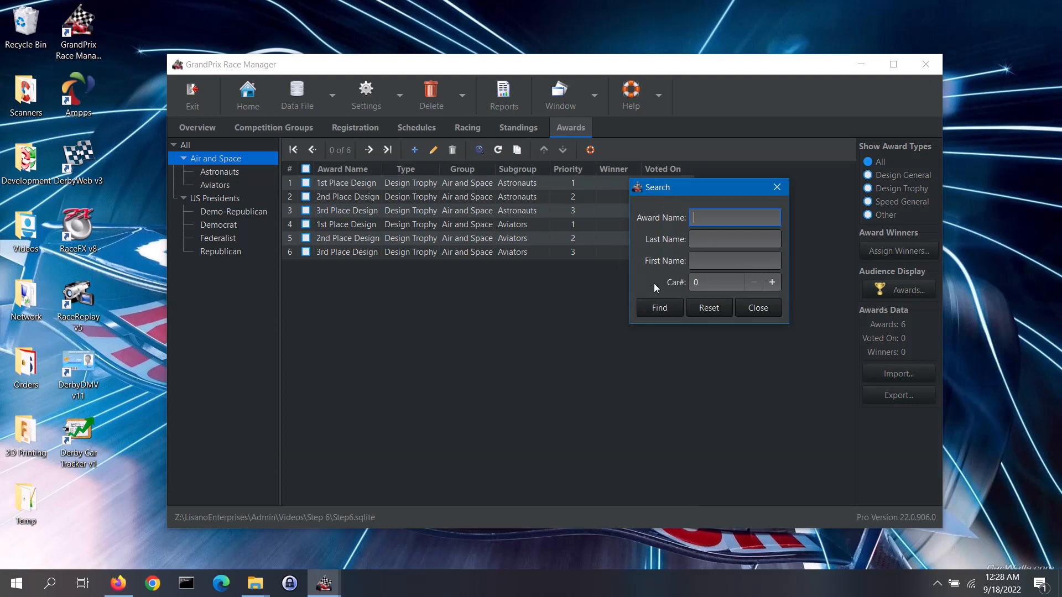
pyautogui.moveTo(663, 284)
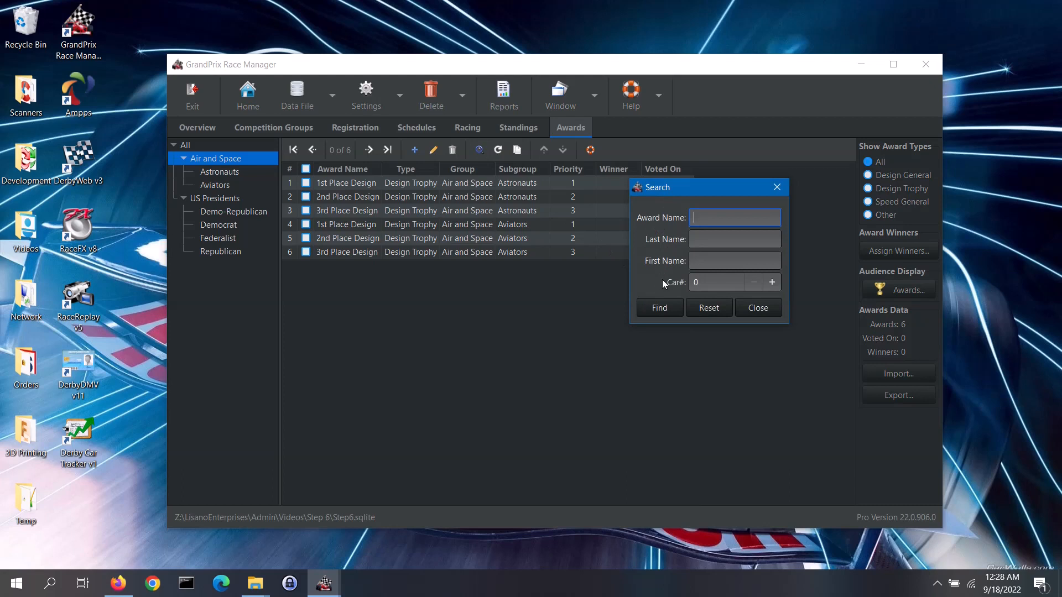
pyautogui.moveTo(756, 312)
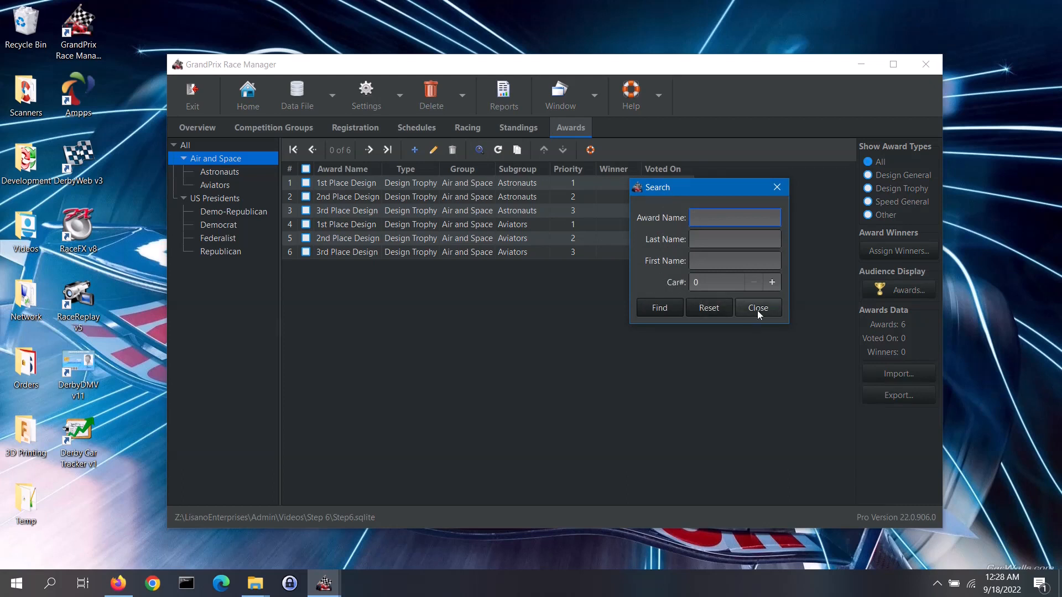
pyautogui.click(756, 307)
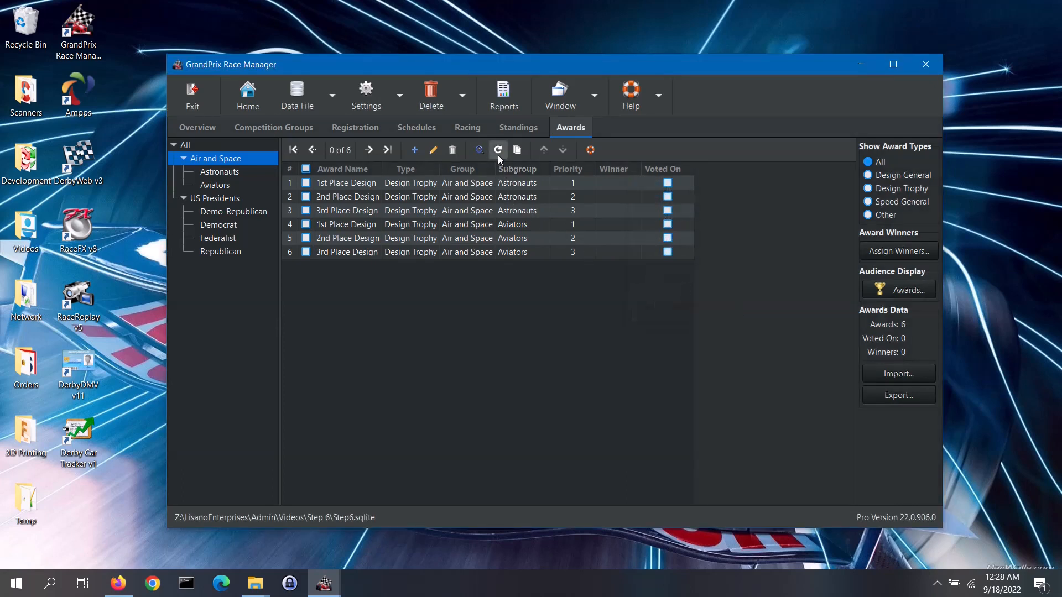
pyautogui.moveTo(497, 149)
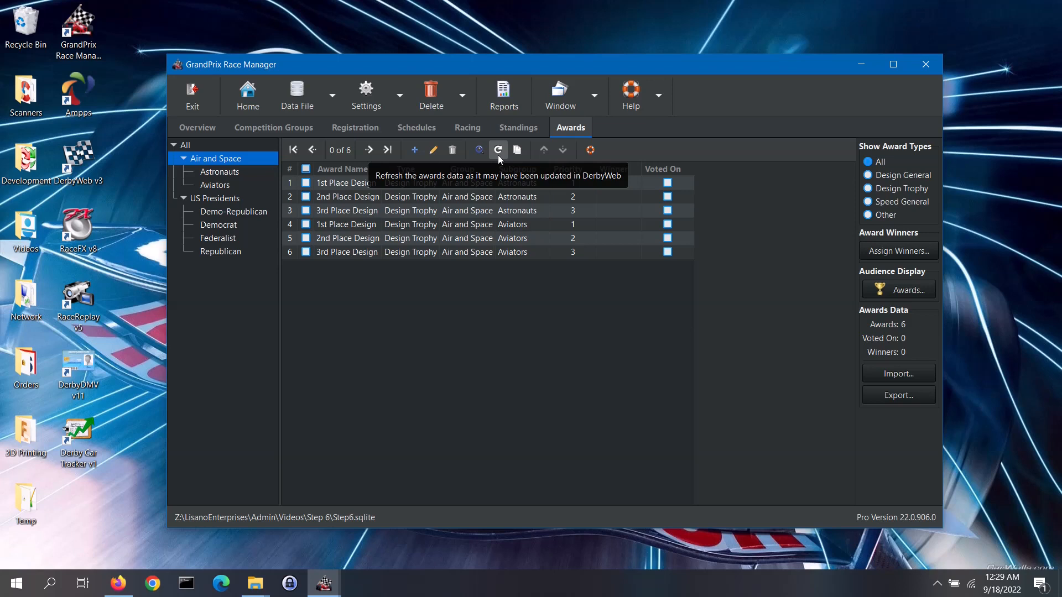
pyautogui.moveTo(471, 277)
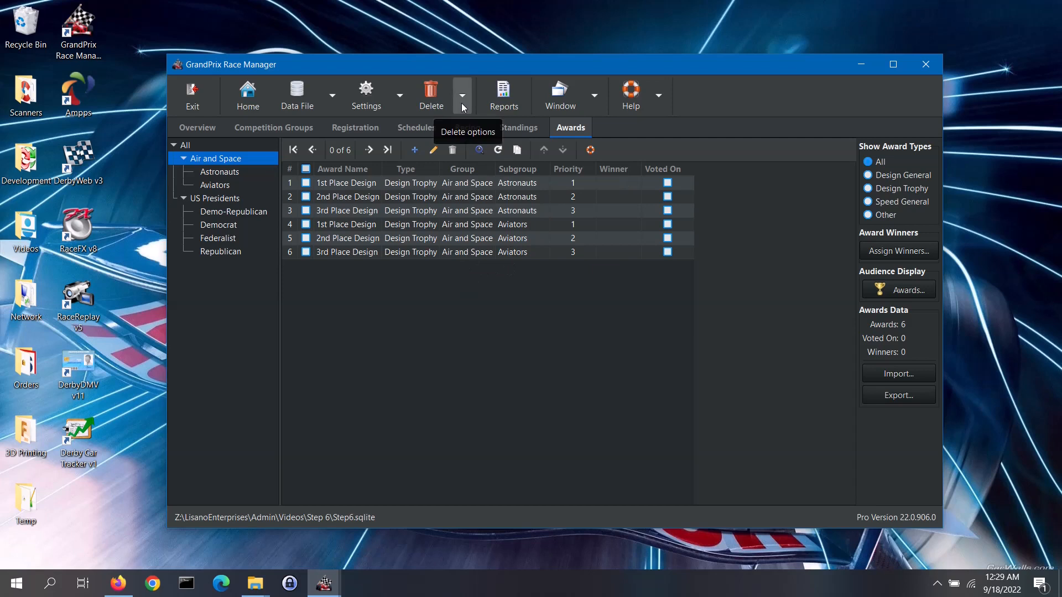
# Show the Delete menu offering Awards List, Award Winners and Everything without deleting.
pyautogui.click(461, 95)
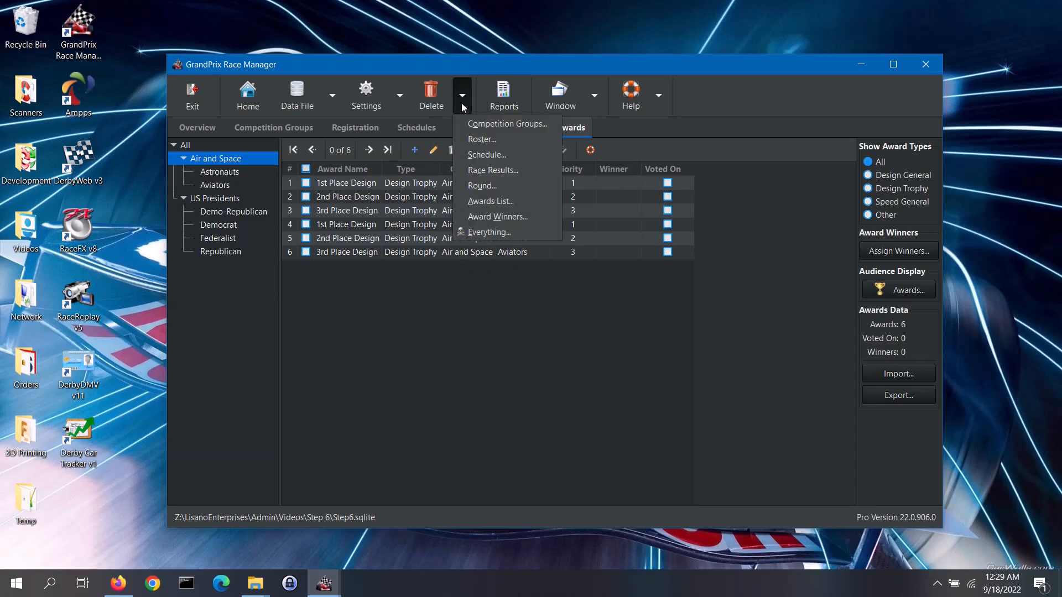
pyautogui.moveTo(489, 201)
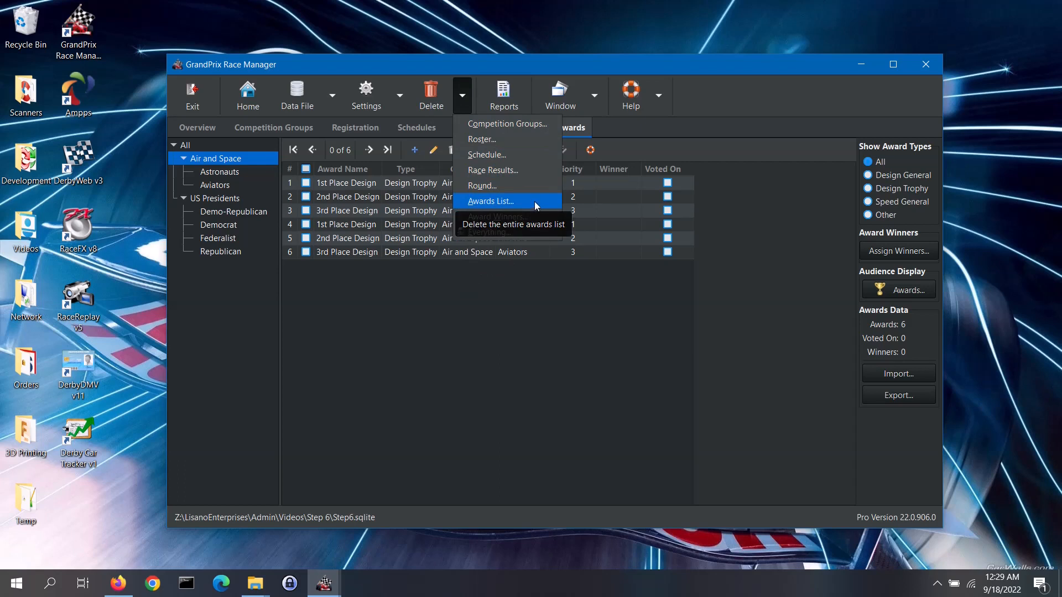
pyautogui.moveTo(496, 216)
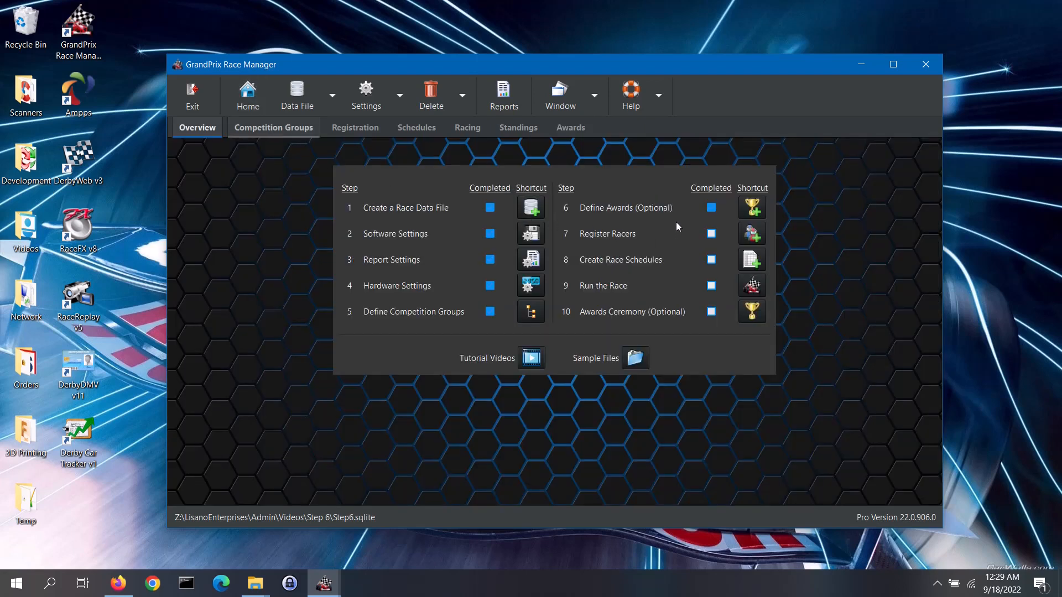
# Mark Step 6 Define Awards (Optional) as completed on the Overview.
pyautogui.click(710, 208)
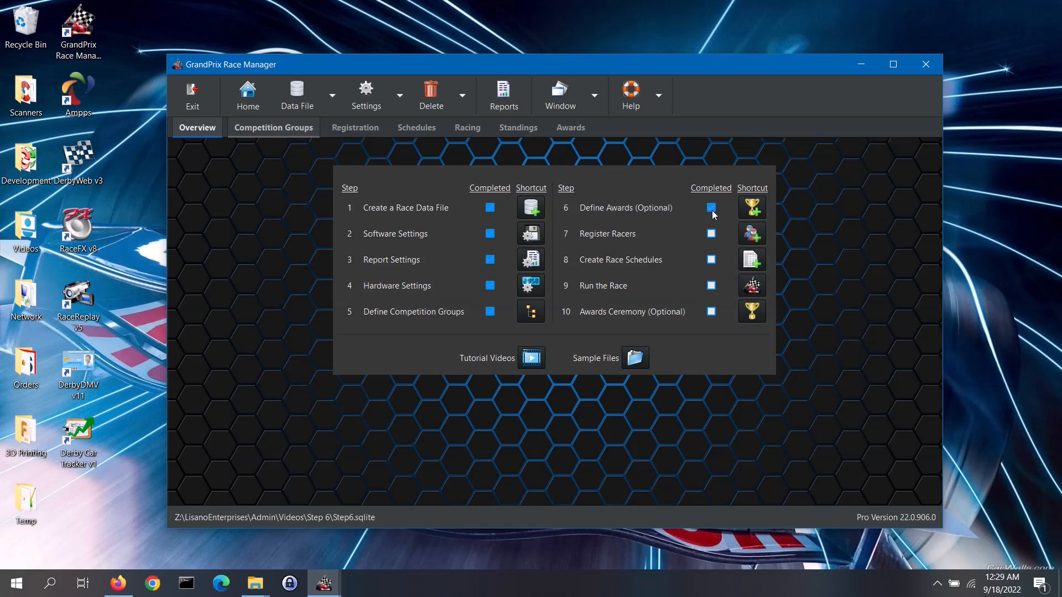
pyautogui.moveTo(718, 217)
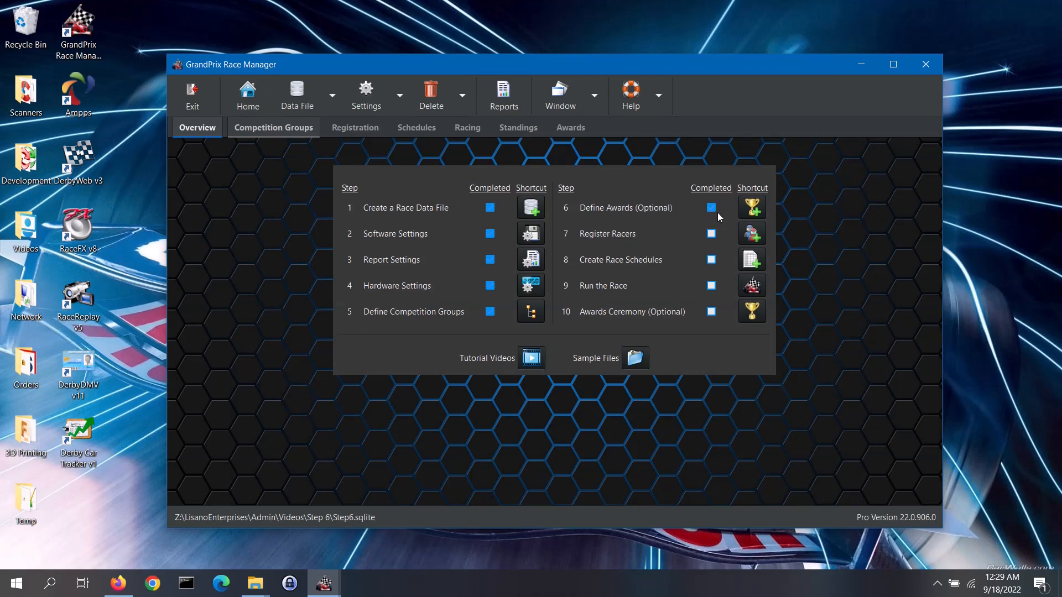